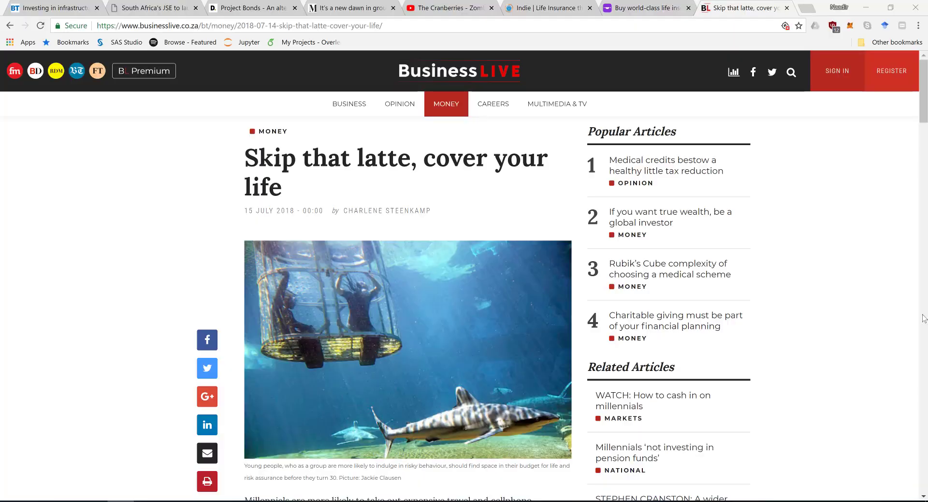
{"action": "mouse_move", "coordinate": [287, 146]}
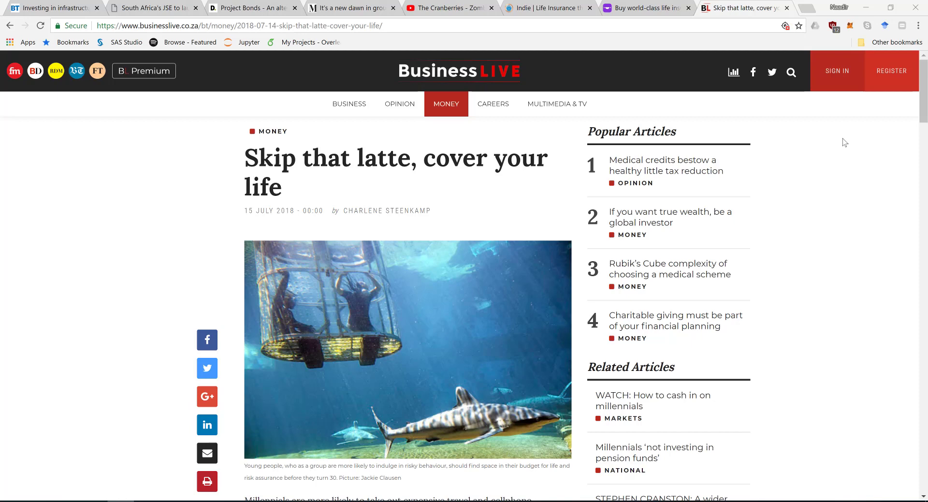
{"action": "mouse_move", "coordinate": [181, 229]}
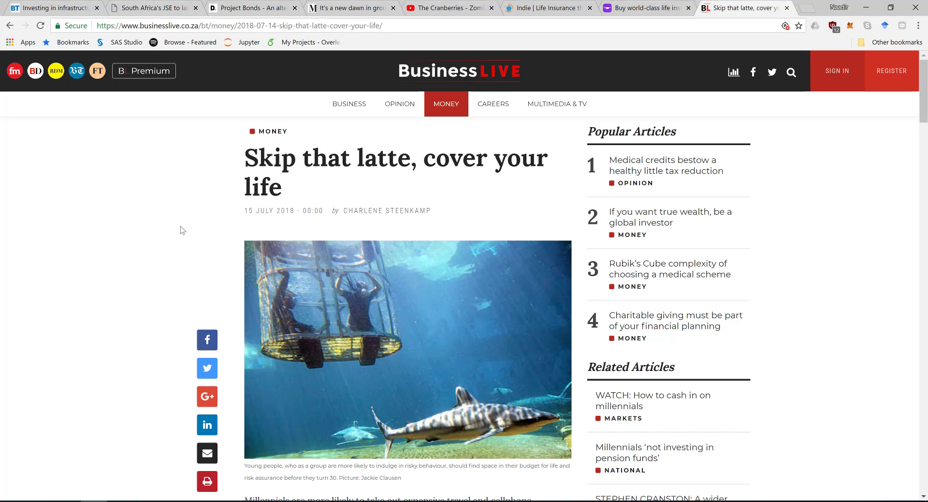
Search the page for 'coff', scroll, then dismiss the word search.
{"action": "type", "text": "cofee"}
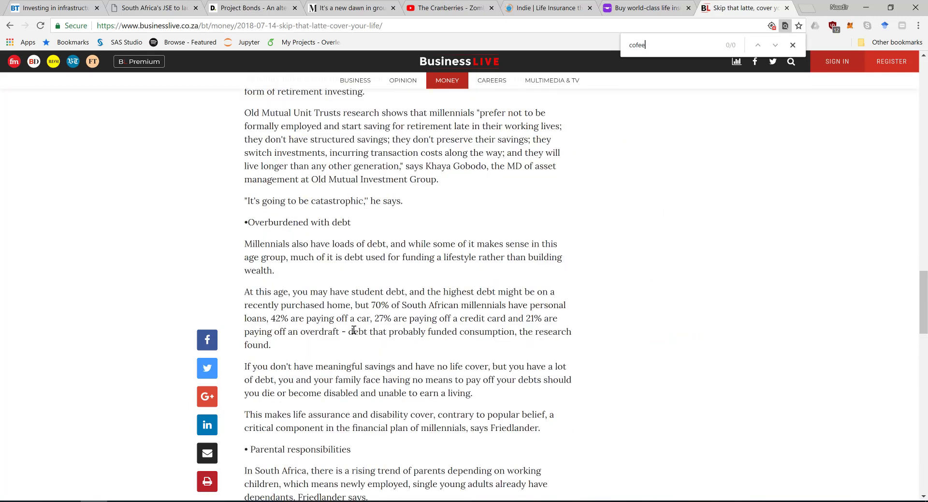
{"action": "scroll", "scroll_direction": "down", "scroll_amount": 3}
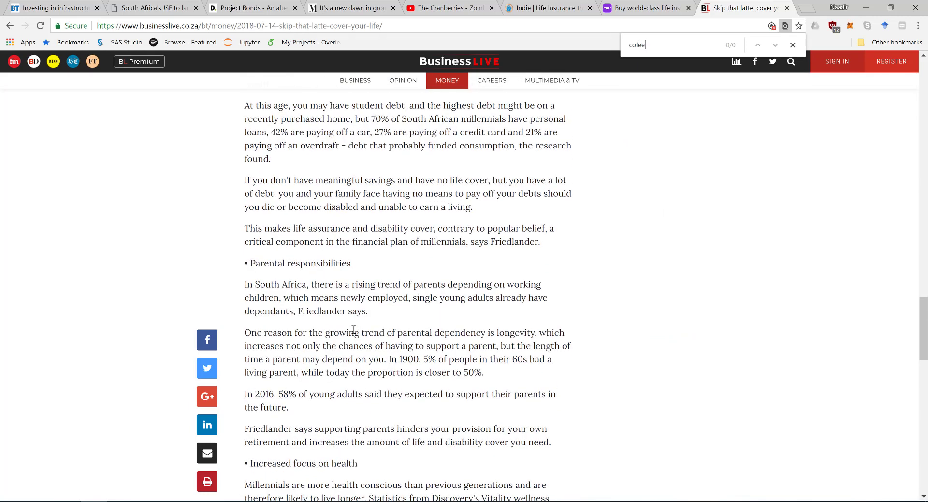
{"action": "type", "text": "coff"}
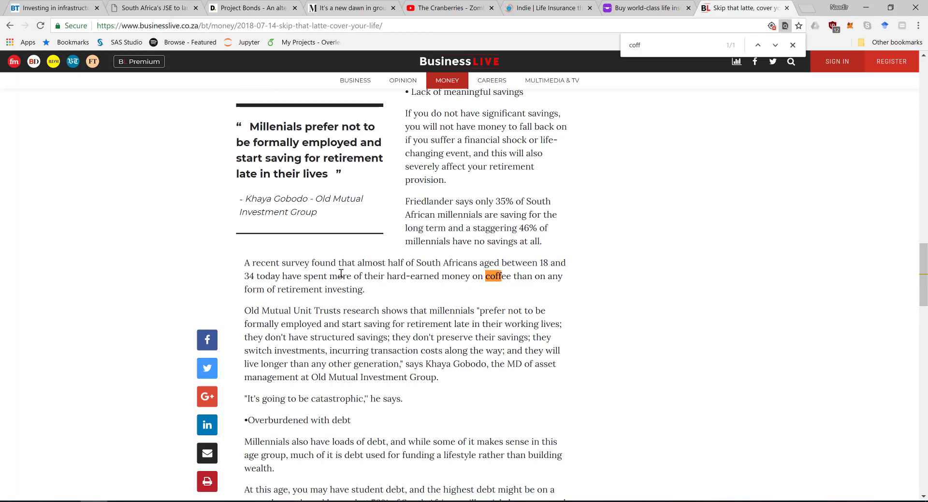
{"action": "mouse_move", "coordinate": [511, 271]}
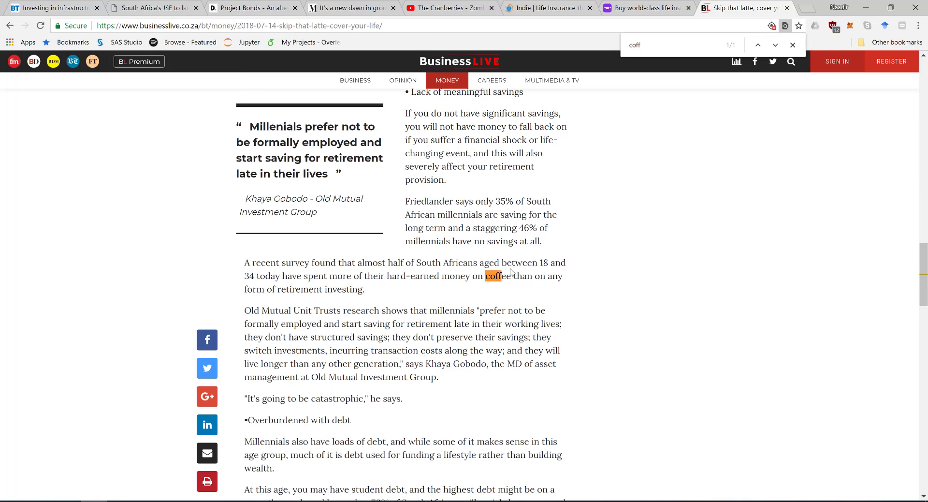
{"action": "mouse_move", "coordinate": [502, 274]}
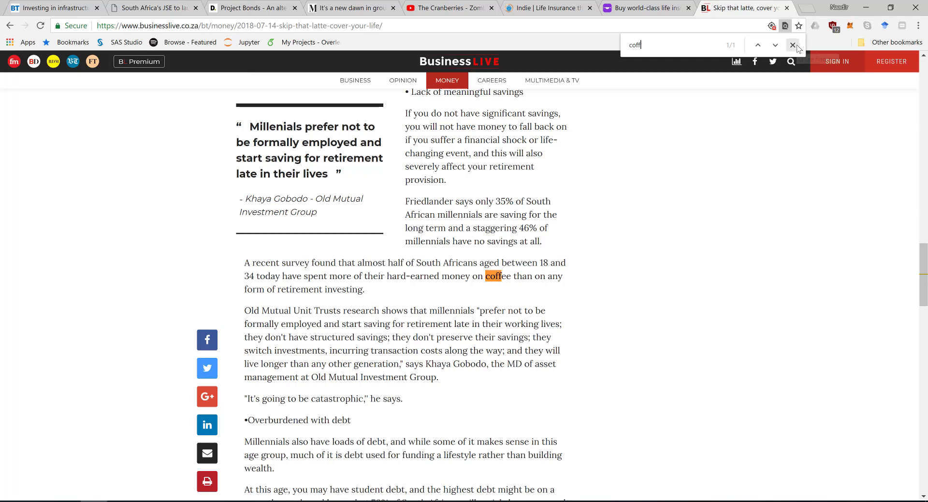
{"action": "mouse_move", "coordinate": [793, 45]}
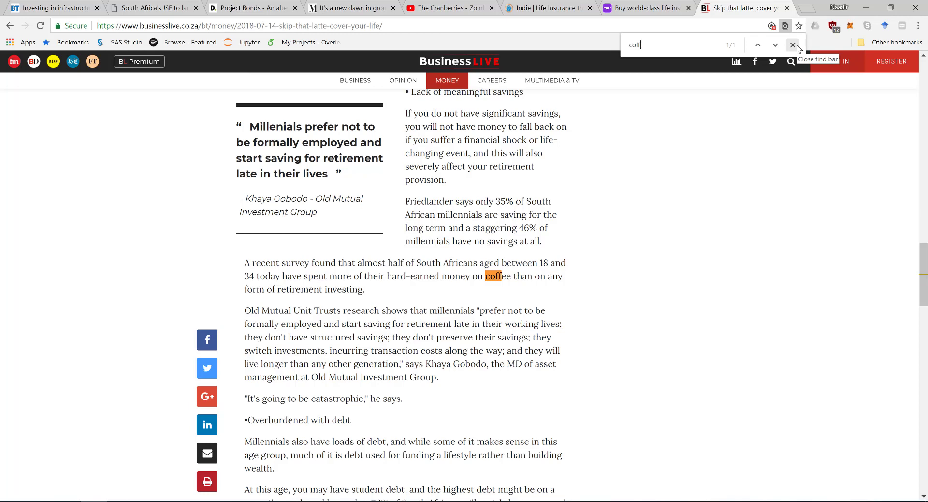
{"action": "left_click", "coordinate": [792, 44]}
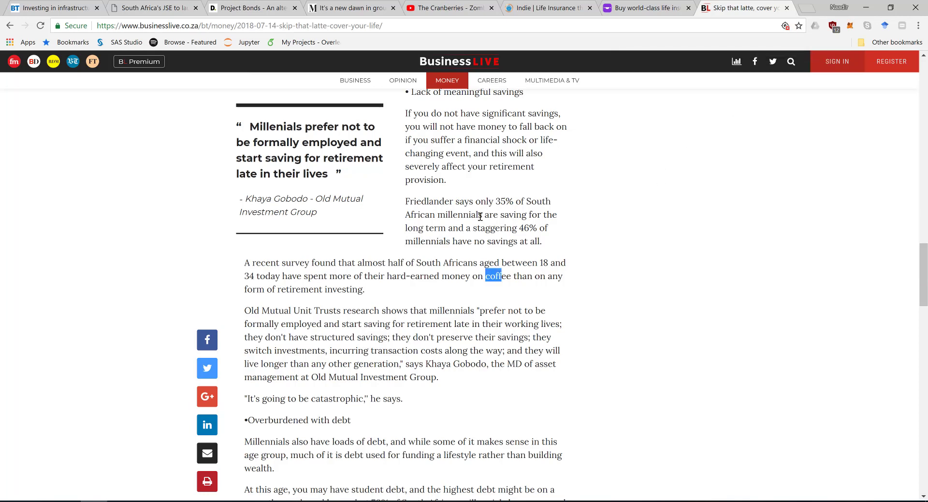
{"action": "scroll", "scroll_direction": "down", "scroll_amount": 3}
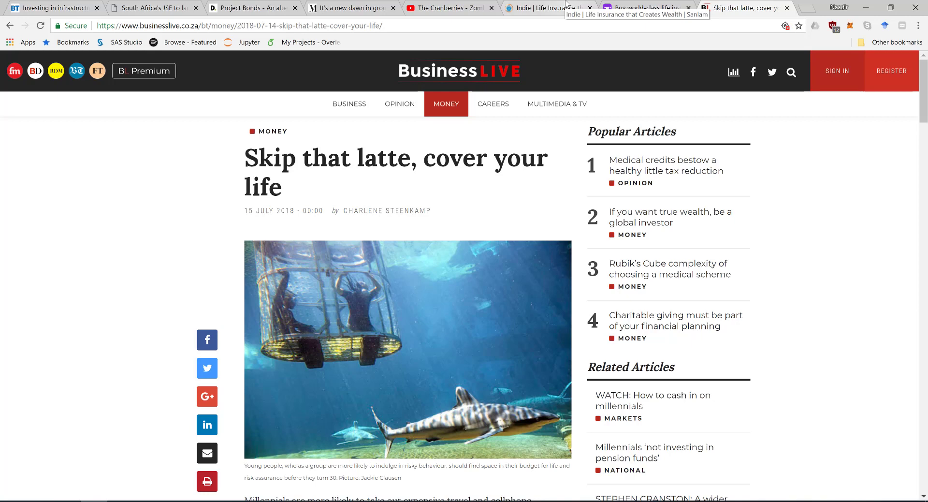
Read through the Sanlam Indie Life Insurance page down to its FAQs.
{"action": "left_click", "coordinate": [549, 8]}
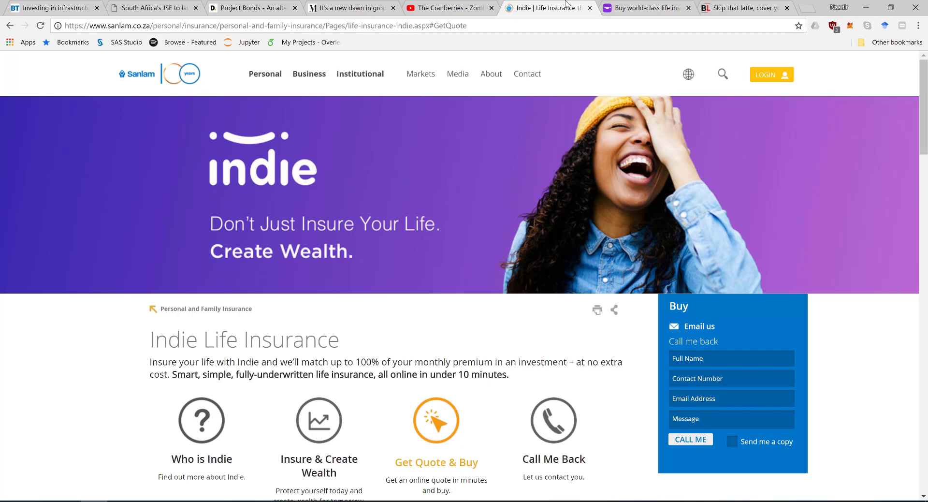
{"action": "mouse_move", "coordinate": [420, 58]}
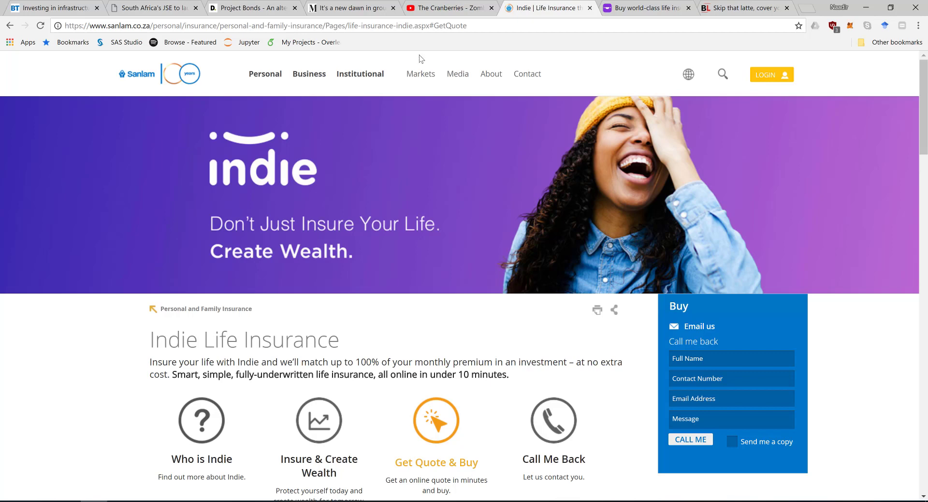
{"action": "mouse_move", "coordinate": [217, 134]}
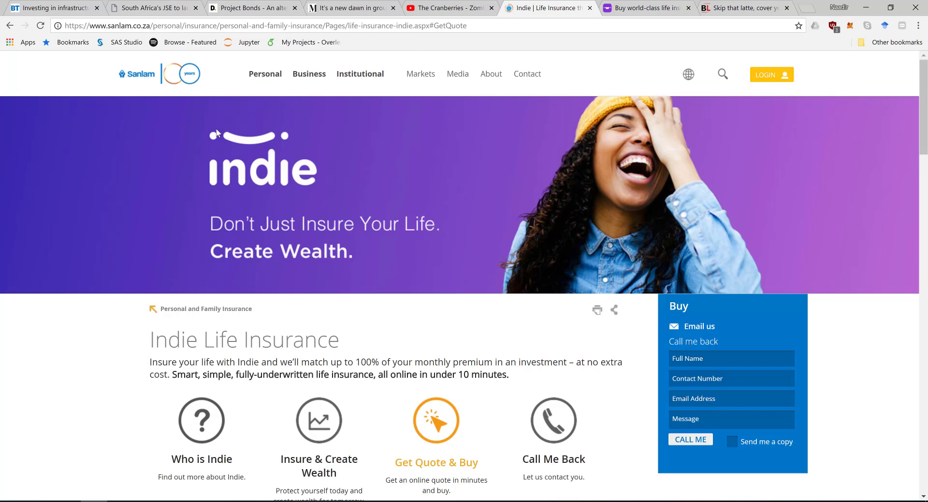
{"action": "mouse_move", "coordinate": [210, 180]}
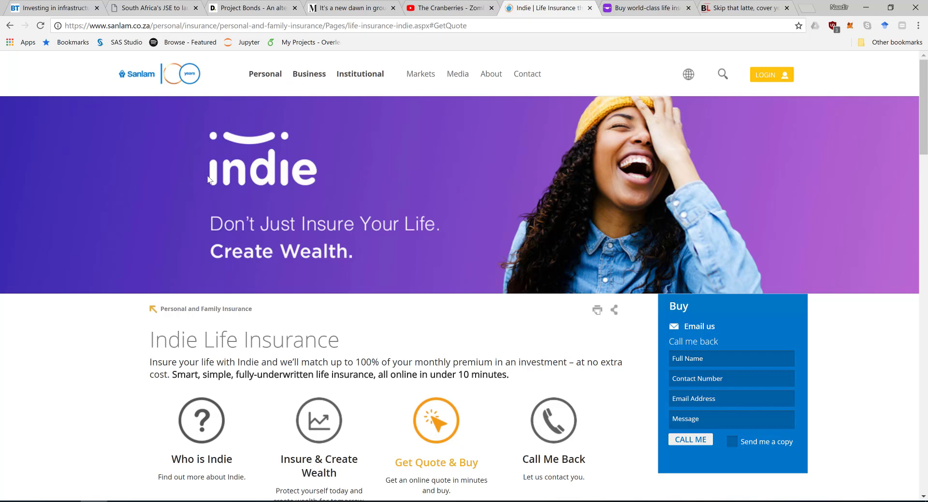
{"action": "scroll", "scroll_direction": "down", "scroll_amount": 3}
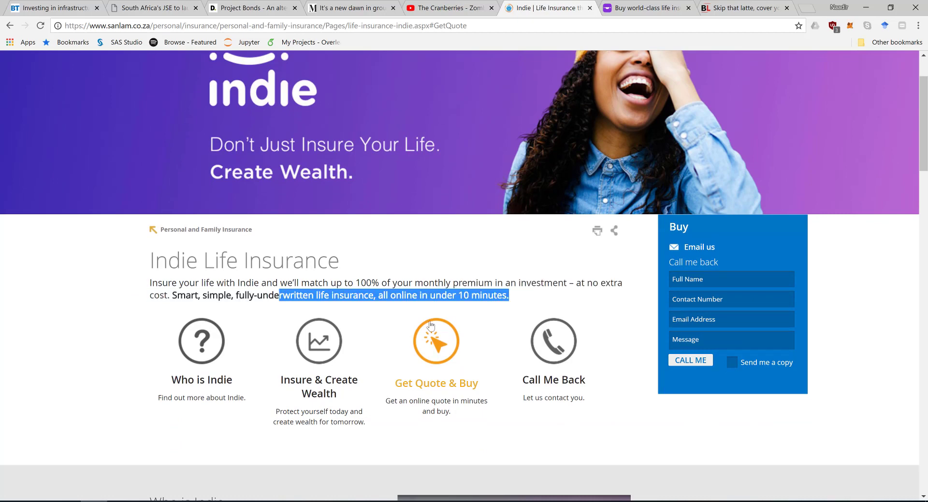
{"action": "scroll", "scroll_direction": "down", "scroll_amount": 3}
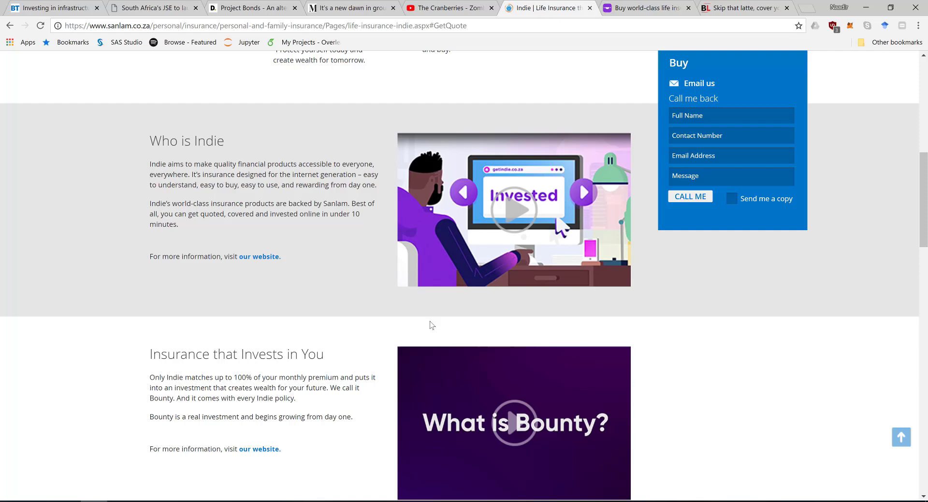
{"action": "scroll", "scroll_direction": "down", "scroll_amount": 3}
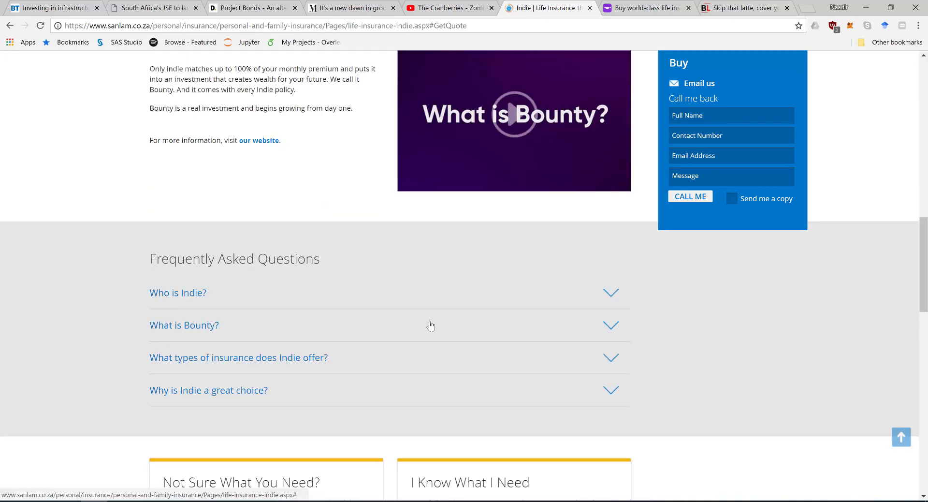
{"action": "scroll", "scroll_direction": "up", "scroll_amount": 3}
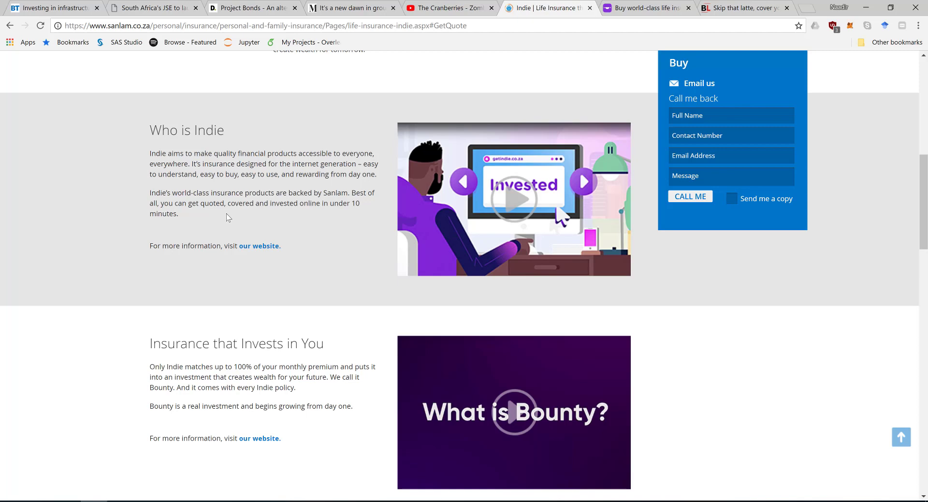
{"action": "scroll", "scroll_direction": "down", "scroll_amount": 3}
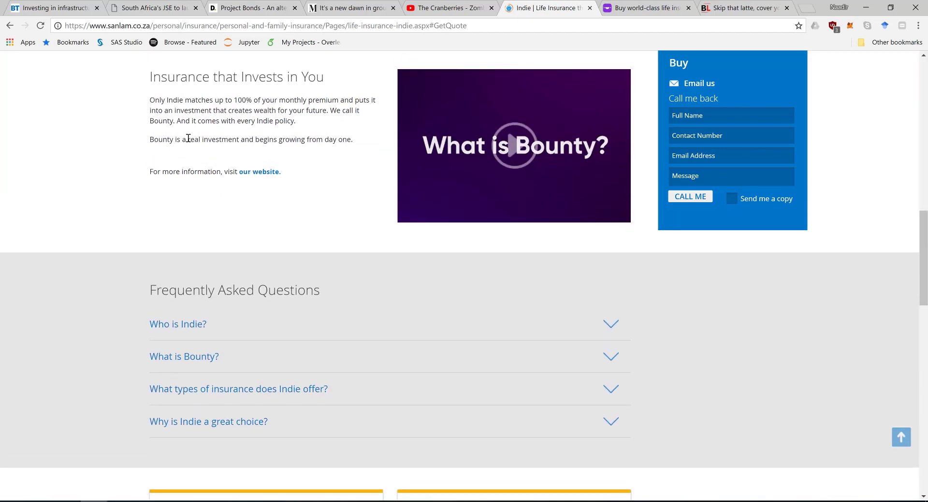
{"action": "scroll", "scroll_direction": "up", "scroll_amount": 3}
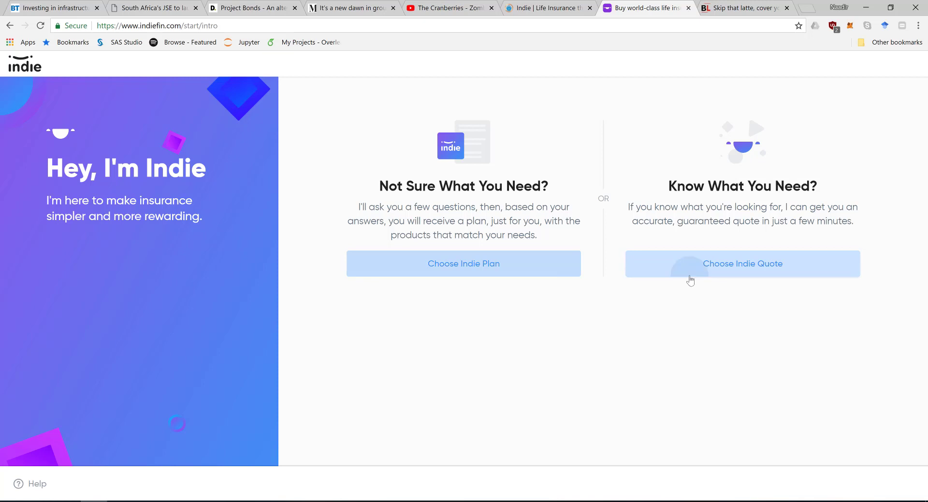
Start a direct quote and look over the six-product Select Your Products page.
{"action": "left_click", "coordinate": [743, 263]}
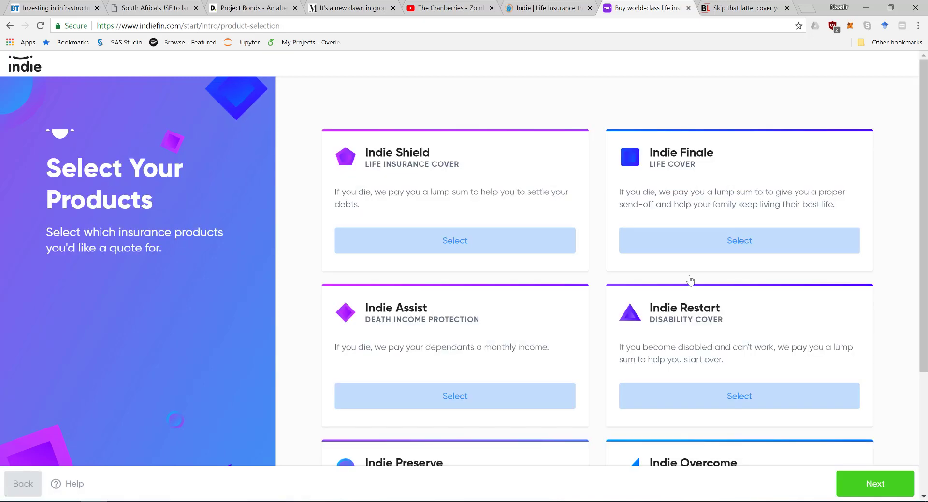
{"action": "mouse_move", "coordinate": [561, 175]}
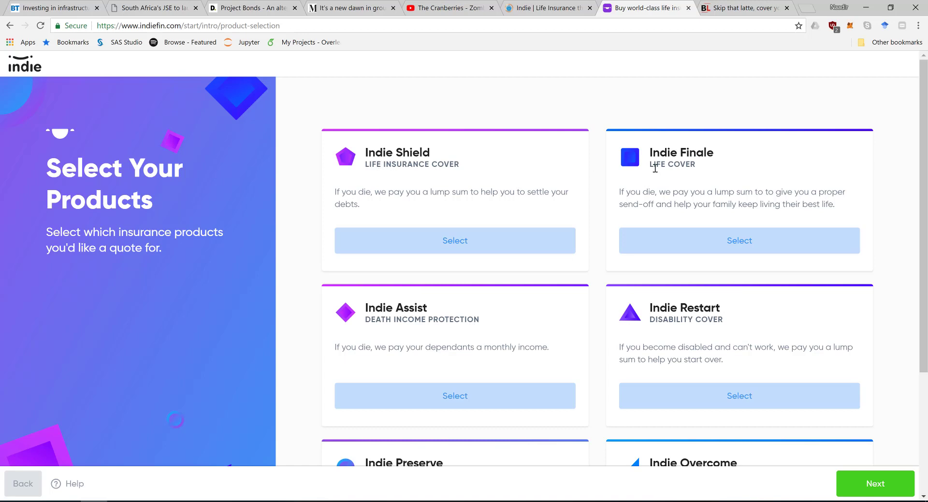
{"action": "mouse_move", "coordinate": [531, 290]}
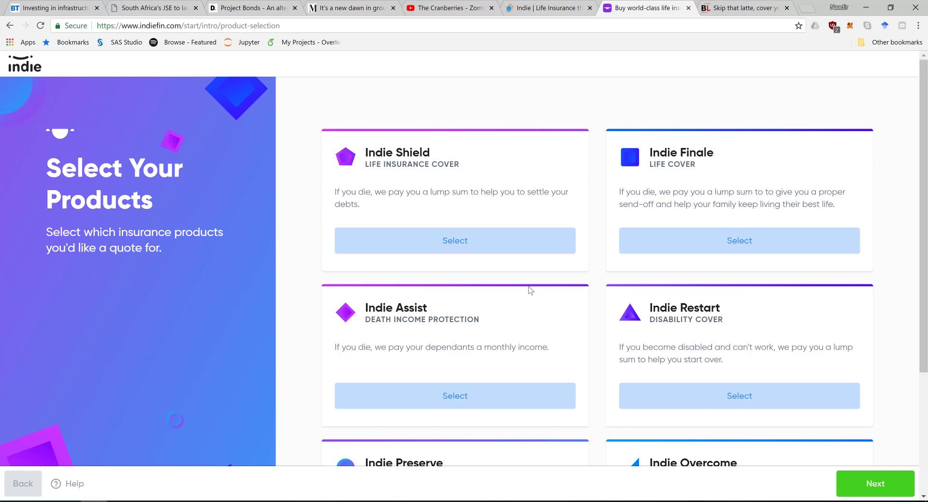
{"action": "scroll", "scroll_direction": "down", "scroll_amount": 3}
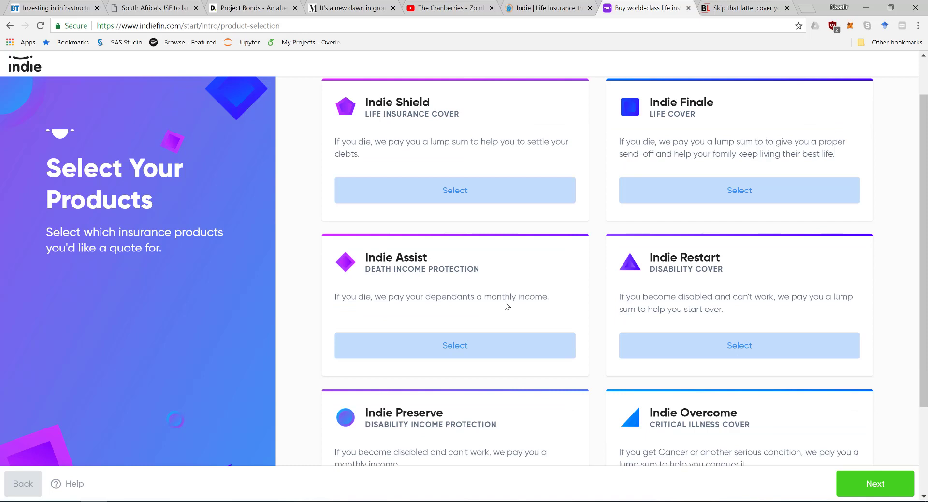
{"action": "scroll", "scroll_direction": "down", "scroll_amount": 3}
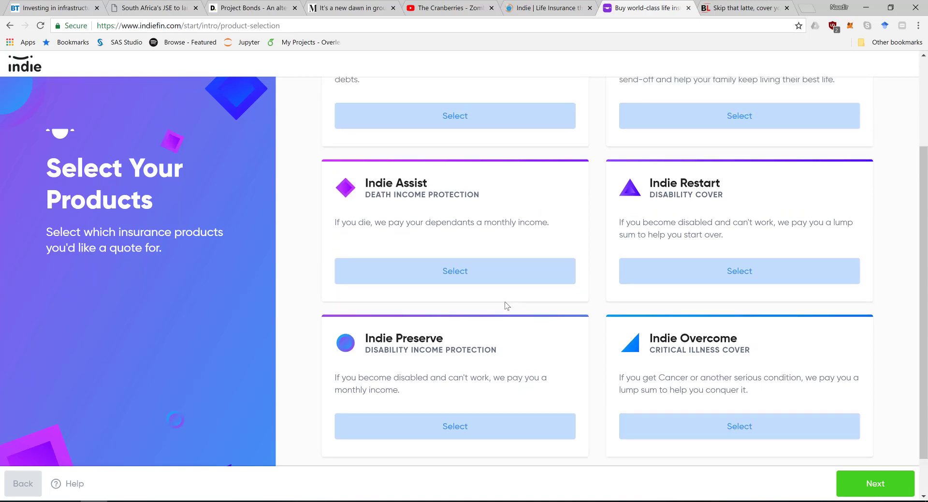
{"action": "scroll", "scroll_direction": "up", "scroll_amount": 3}
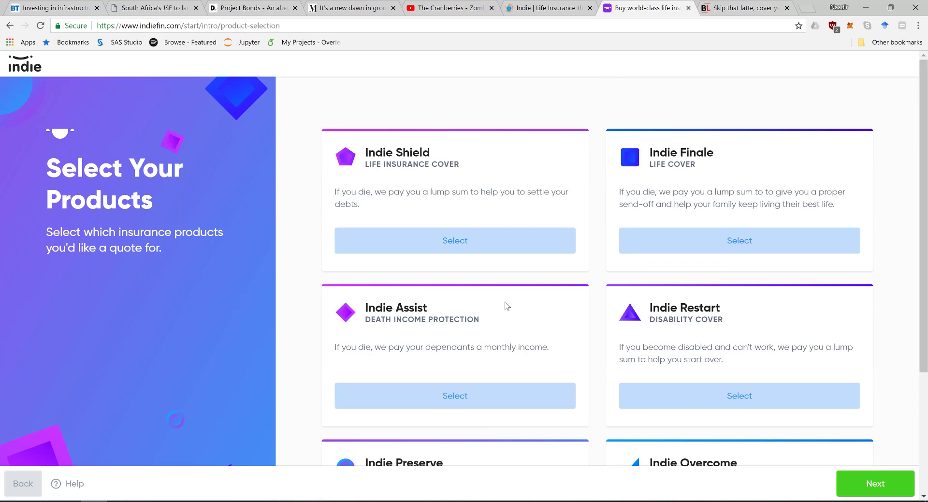
{"action": "mouse_move", "coordinate": [195, 210]}
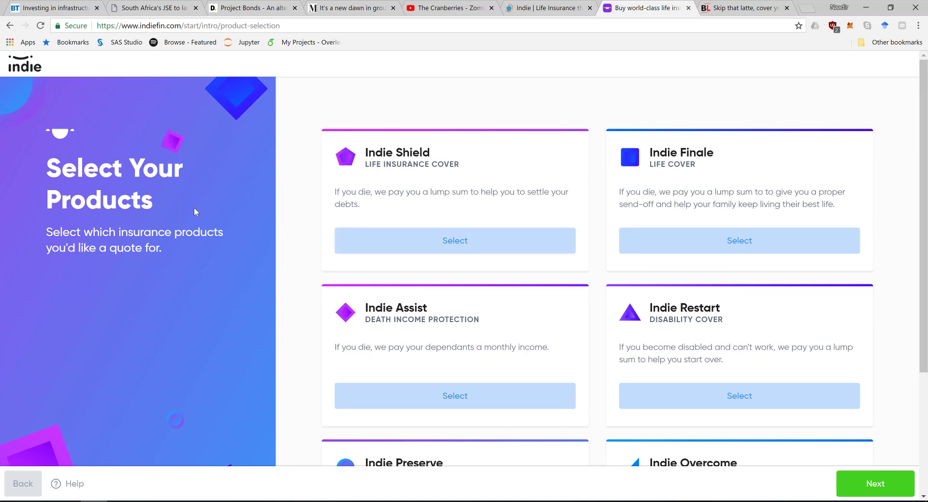
{"action": "mouse_move", "coordinate": [135, 65]}
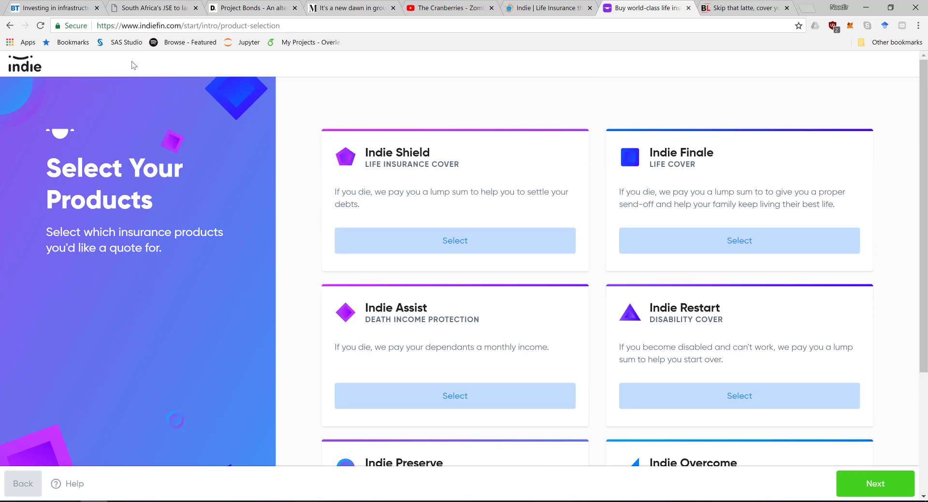
{"action": "mouse_move", "coordinate": [447, 281]}
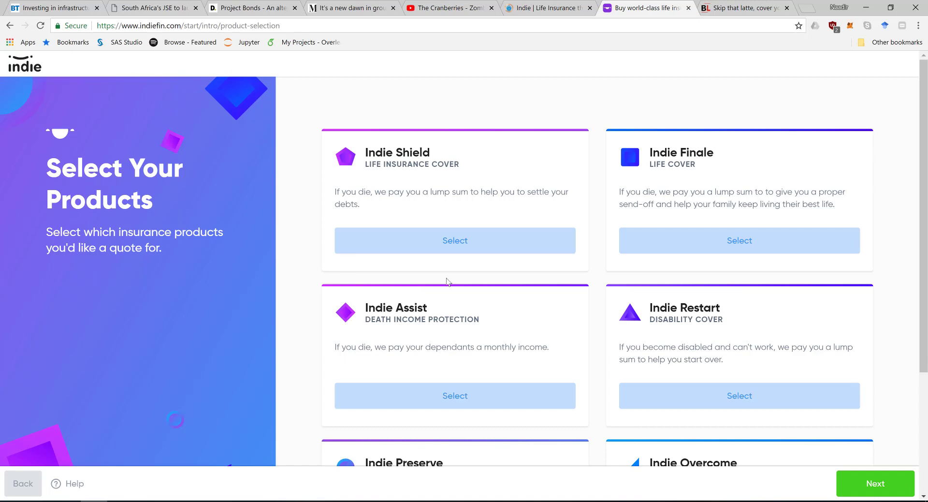
{"action": "scroll", "scroll_direction": "down", "scroll_amount": 3}
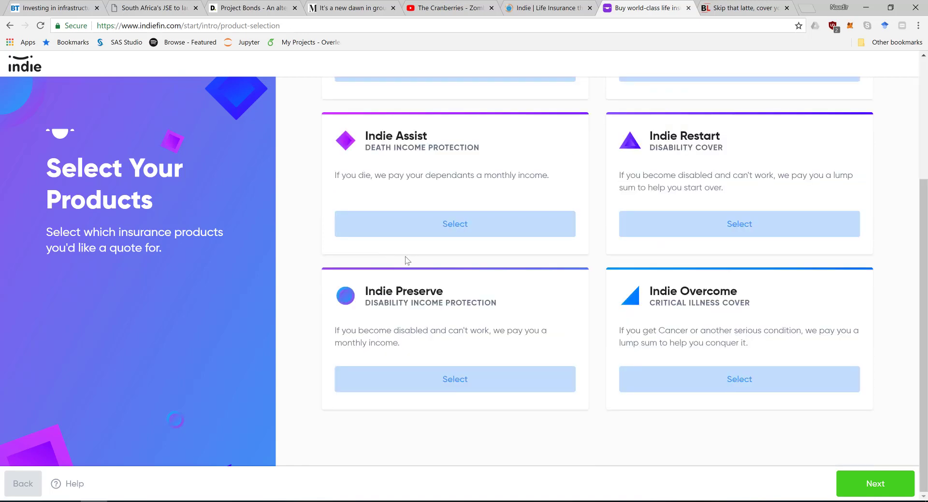
{"action": "mouse_move", "coordinate": [695, 322]}
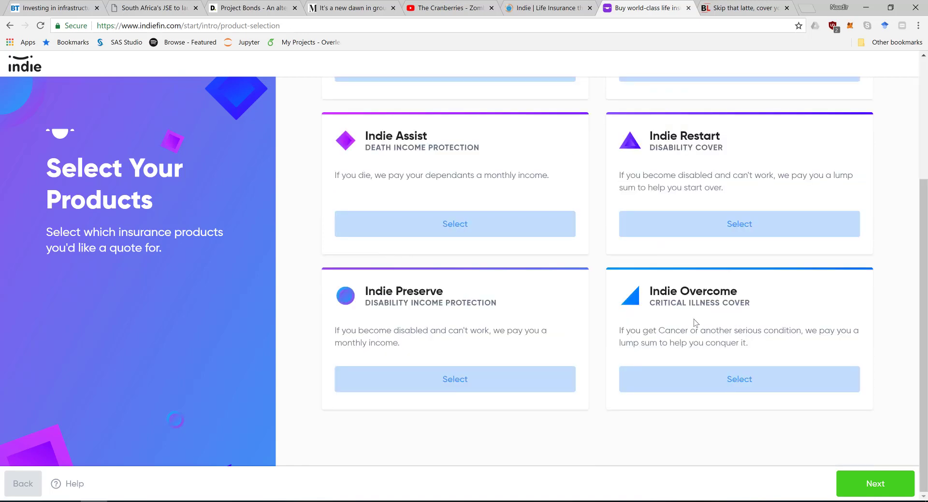
{"action": "mouse_move", "coordinate": [136, 121]}
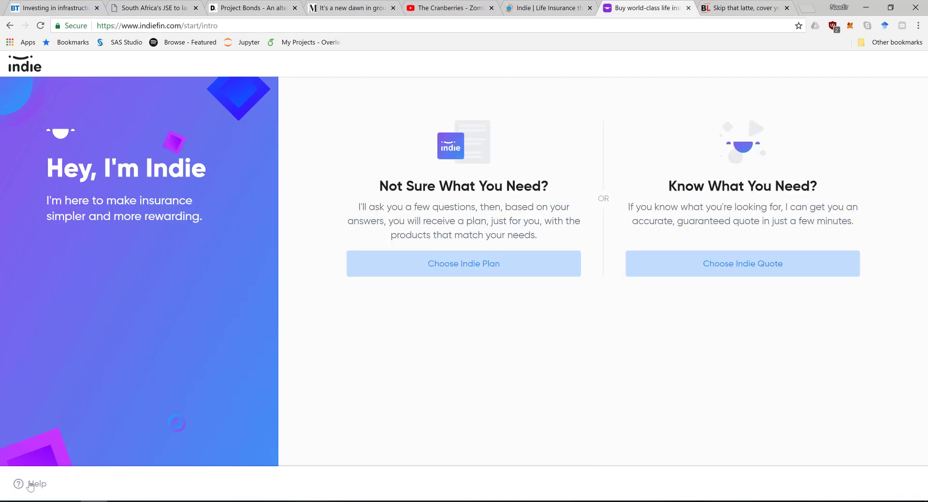
{"action": "mouse_move", "coordinate": [446, 266]}
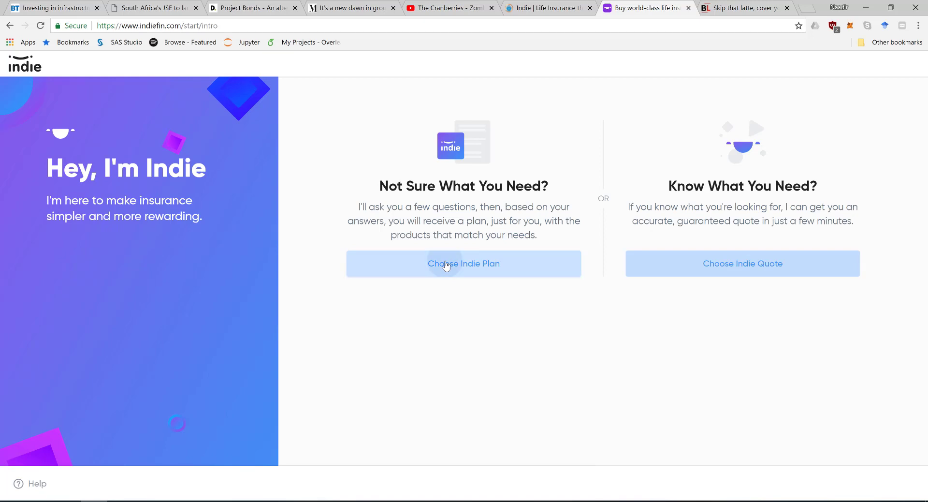
Choose 'Choose Indie Plan' to start the personalised plan questionnaire.
{"action": "left_click", "coordinate": [463, 263]}
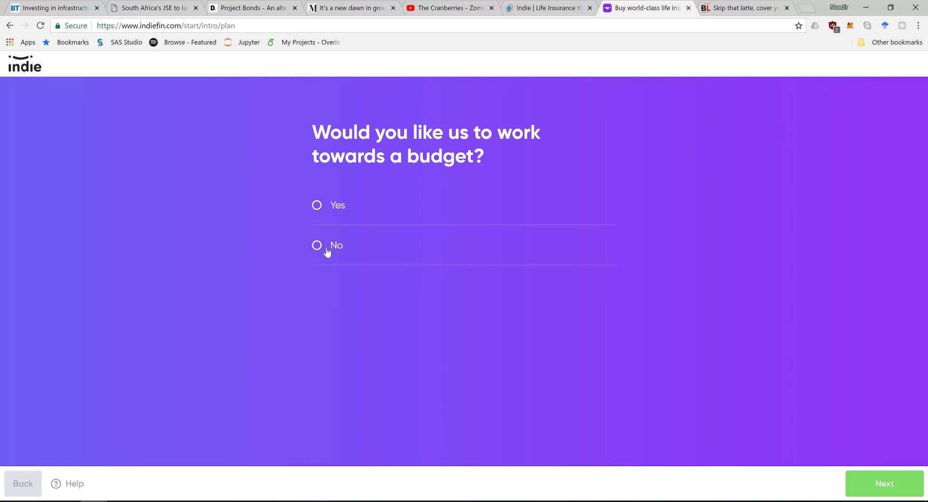
Answer Yes to working towards a budget and continue.
{"action": "left_click", "coordinate": [316, 205]}
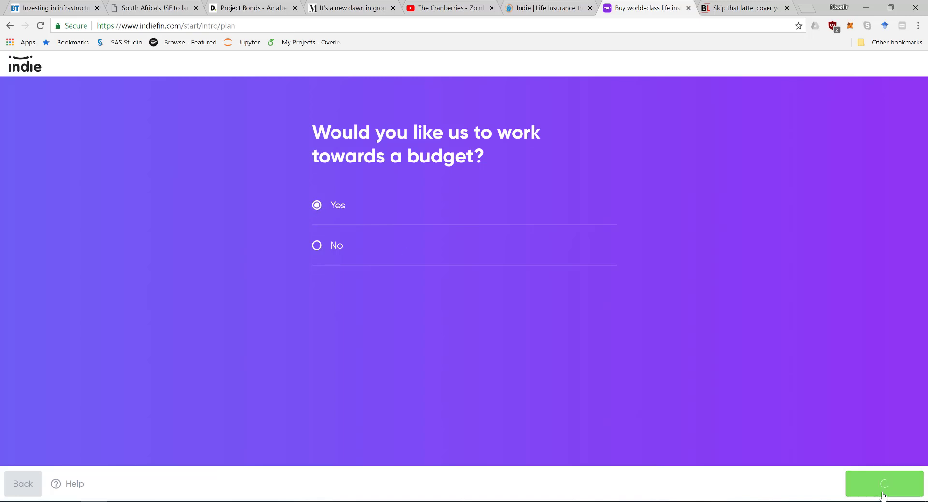
{"action": "left_click", "coordinate": [884, 483]}
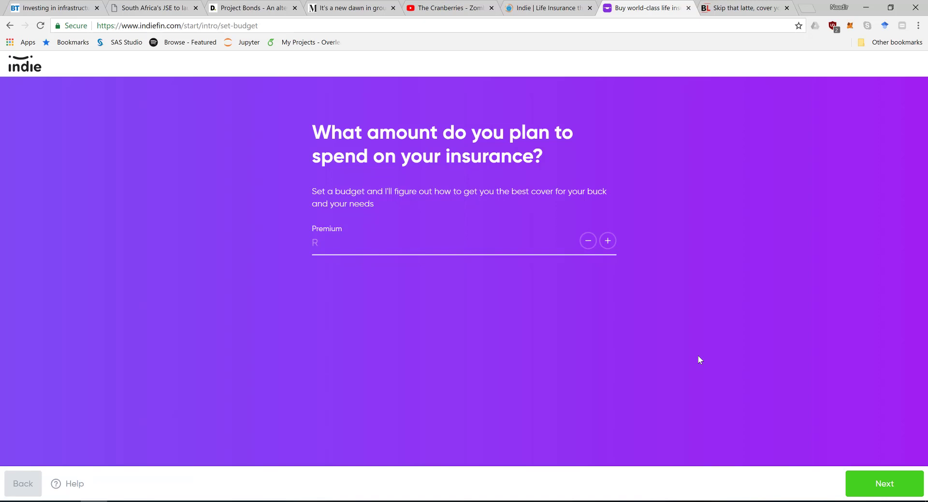
Enter a R400 monthly premium as the budget and submit it.
{"action": "type", "text": "400"}
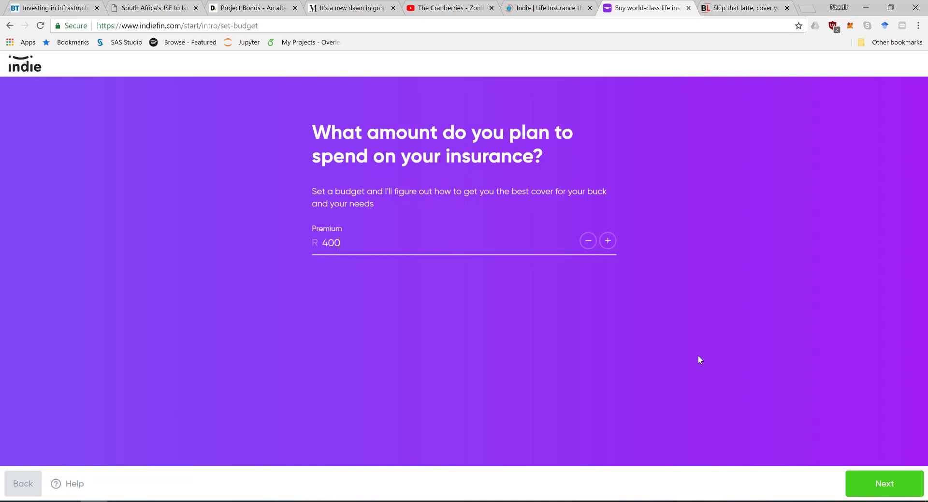
{"action": "mouse_move", "coordinate": [860, 490]}
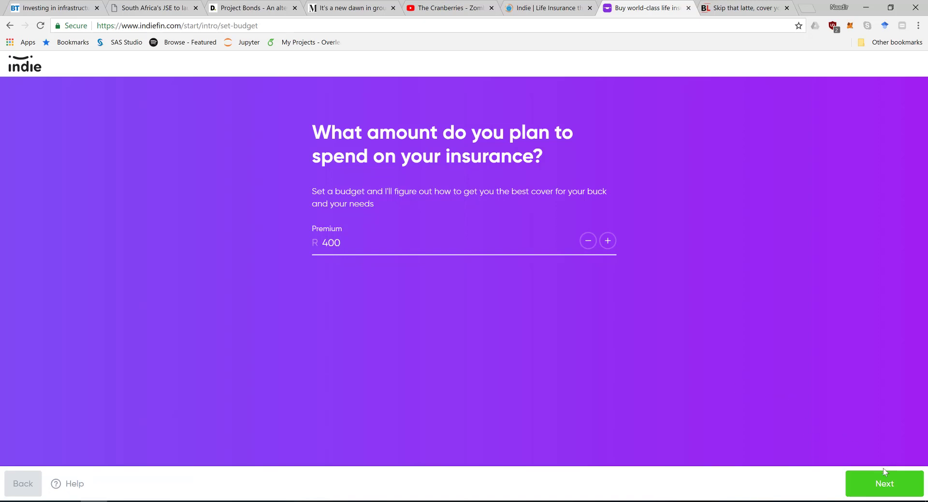
{"action": "left_click", "coordinate": [885, 483]}
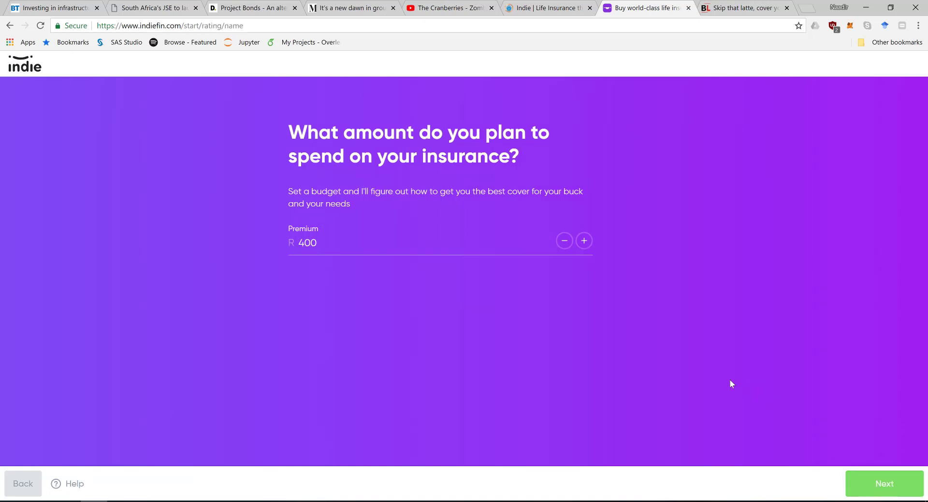
Enter first name 'Naadi' and the suggested email address, then submit.
{"action": "left_click", "coordinate": [885, 483]}
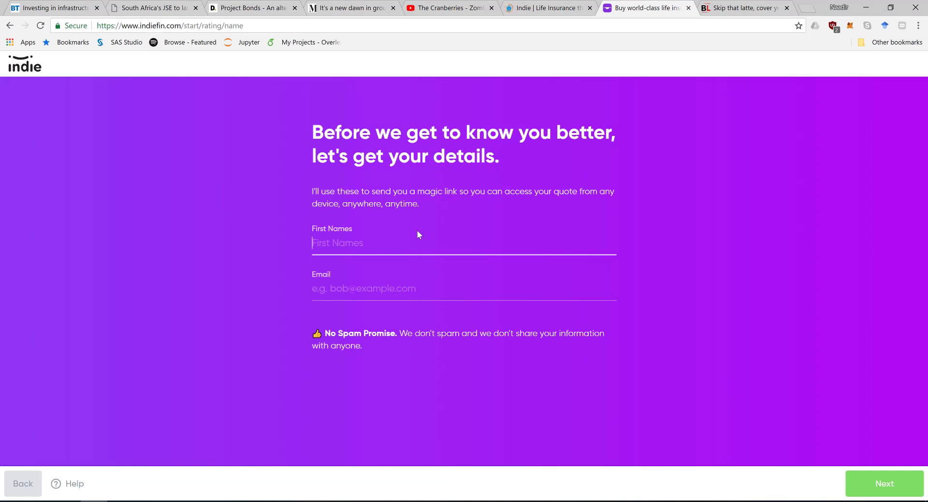
{"action": "type", "text": "Naadi"}
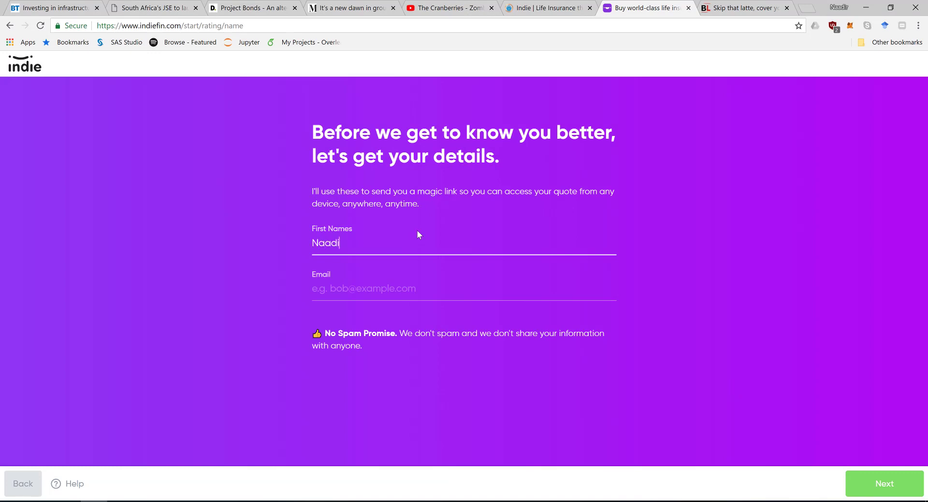
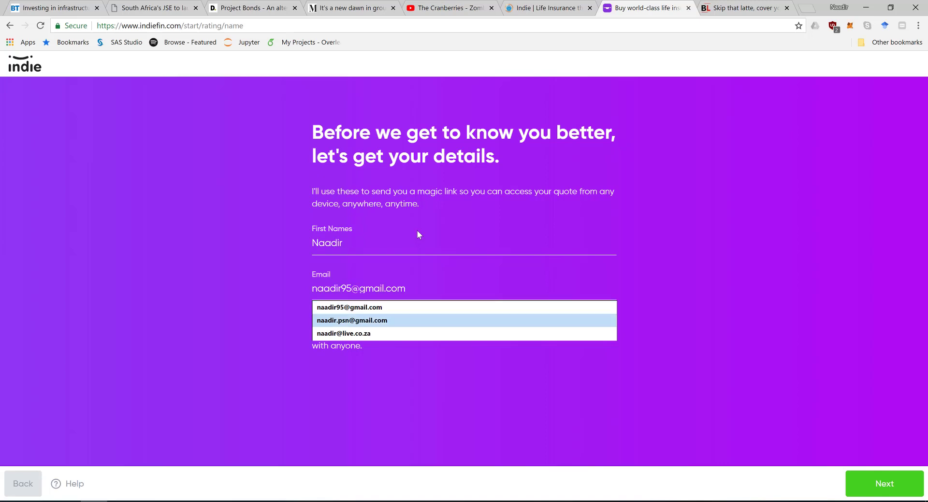
{"action": "left_click", "coordinate": [351, 320]}
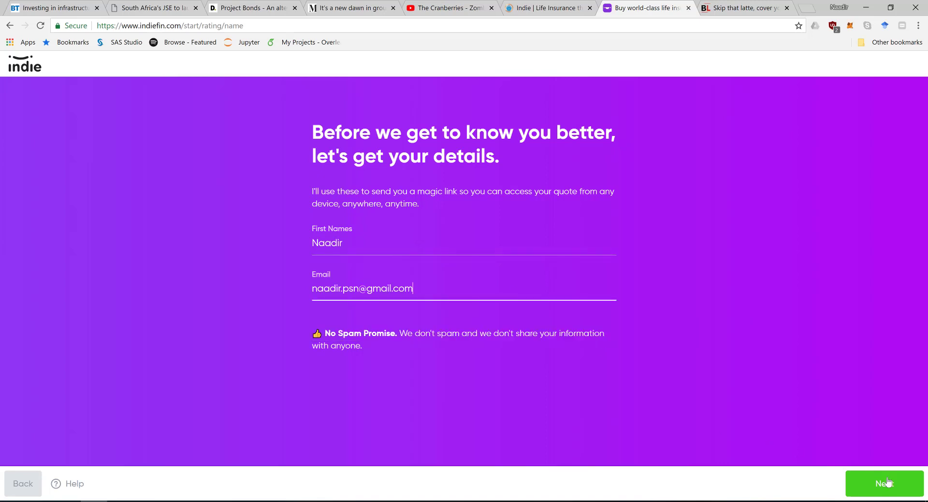
{"action": "left_click", "coordinate": [885, 484]}
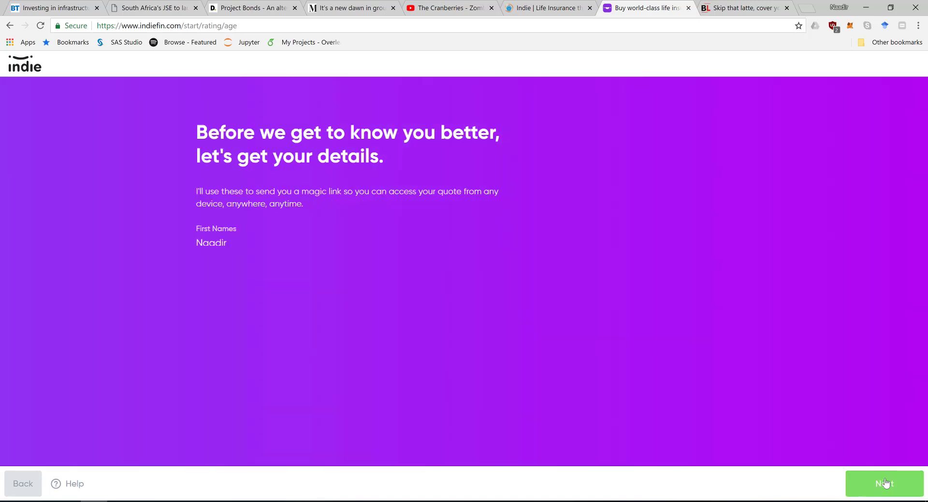
Give age 22 and the Non Gender Binary gender option.
{"action": "left_click", "coordinate": [884, 483]}
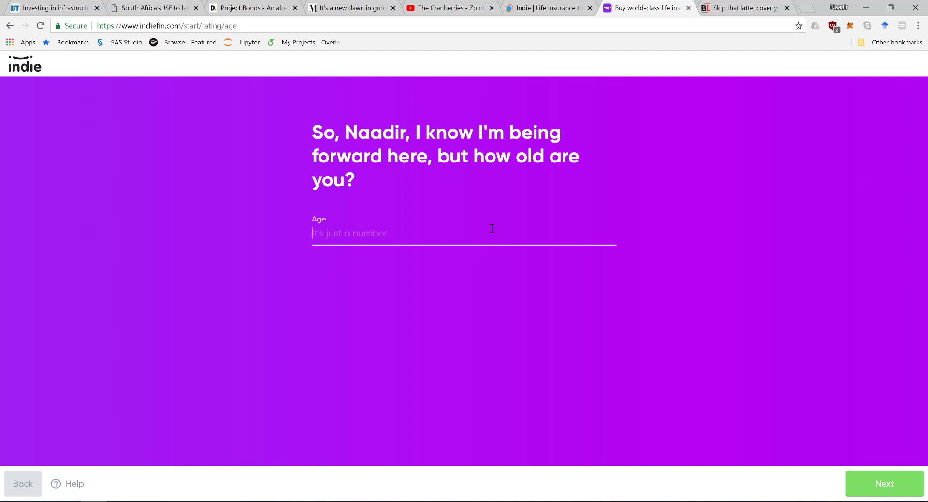
{"action": "type", "text": "22"}
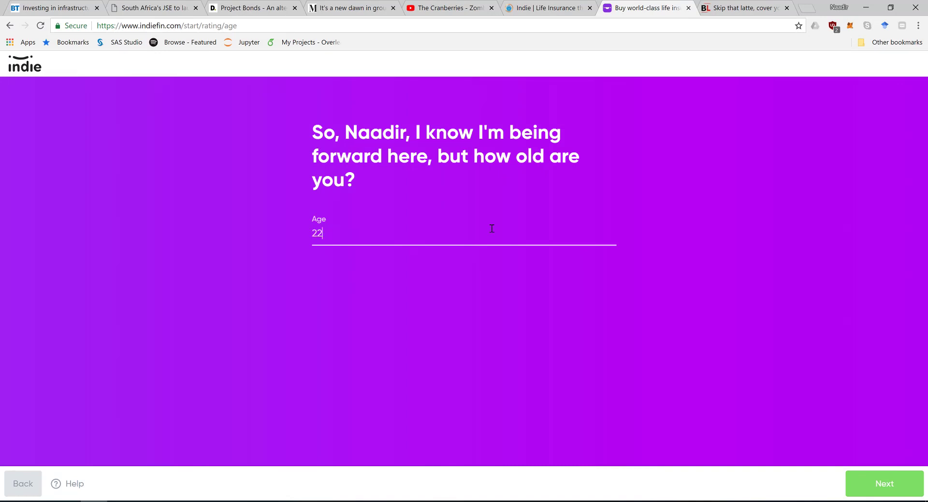
{"action": "left_click", "coordinate": [885, 483]}
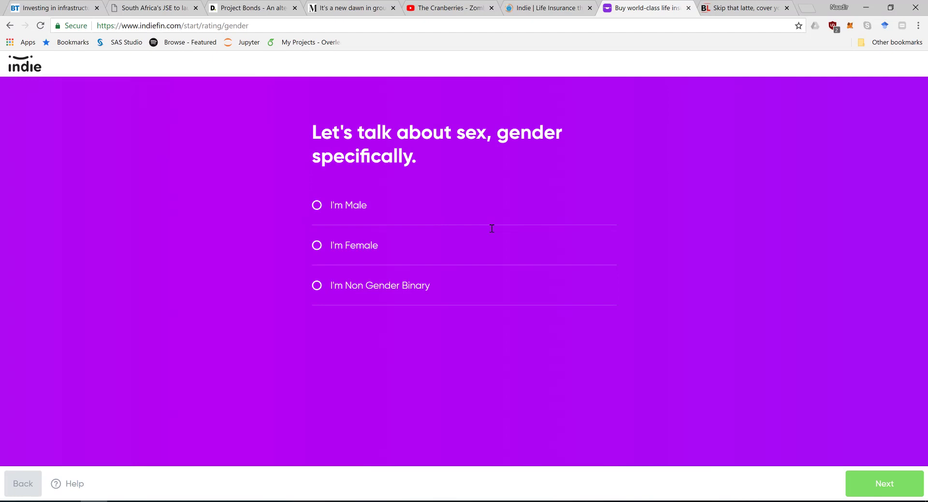
{"action": "left_click", "coordinate": [316, 285]}
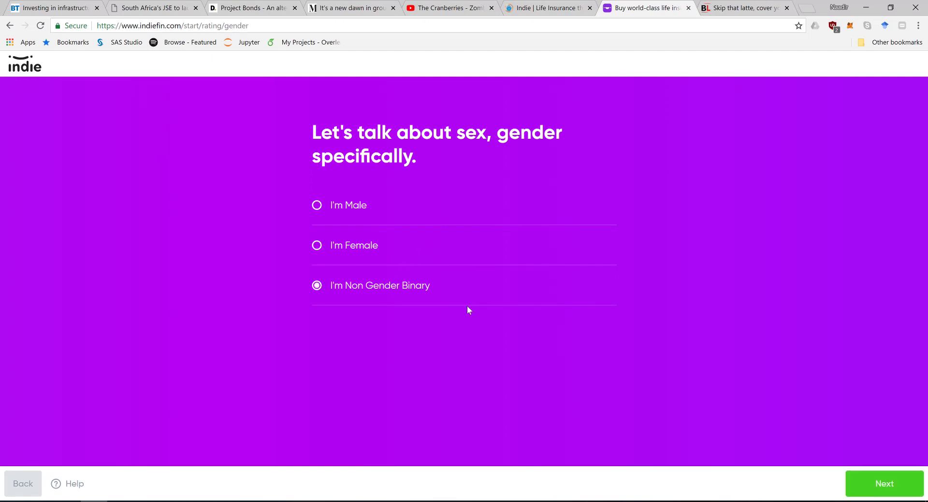
{"action": "left_click", "coordinate": [884, 483]}
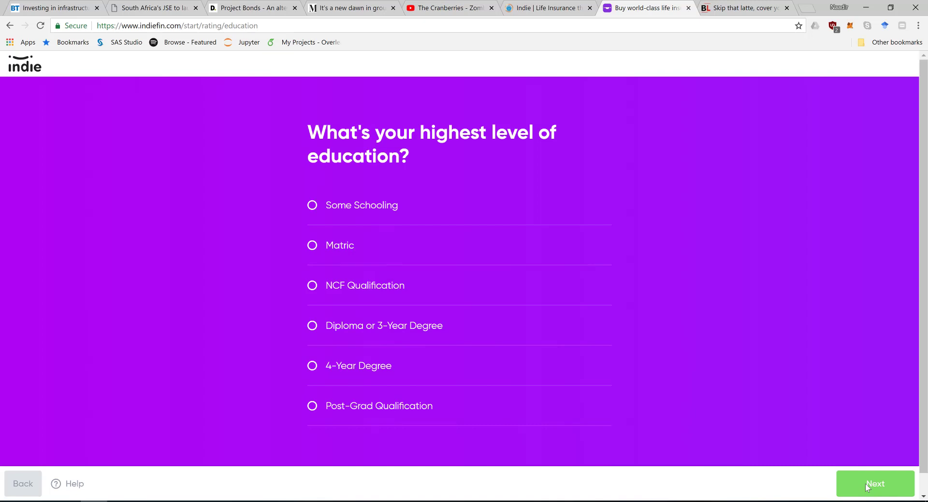
{"action": "mouse_move", "coordinate": [647, 332]}
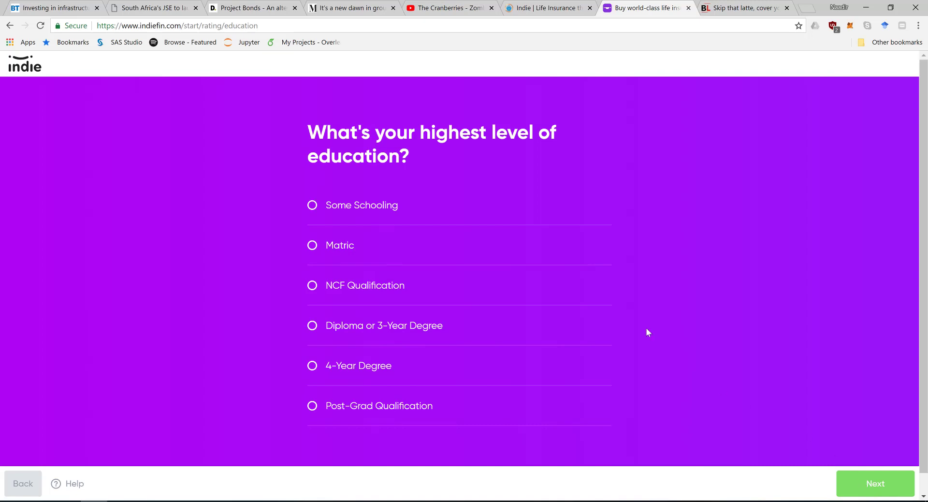
{"action": "mouse_move", "coordinate": [361, 351]}
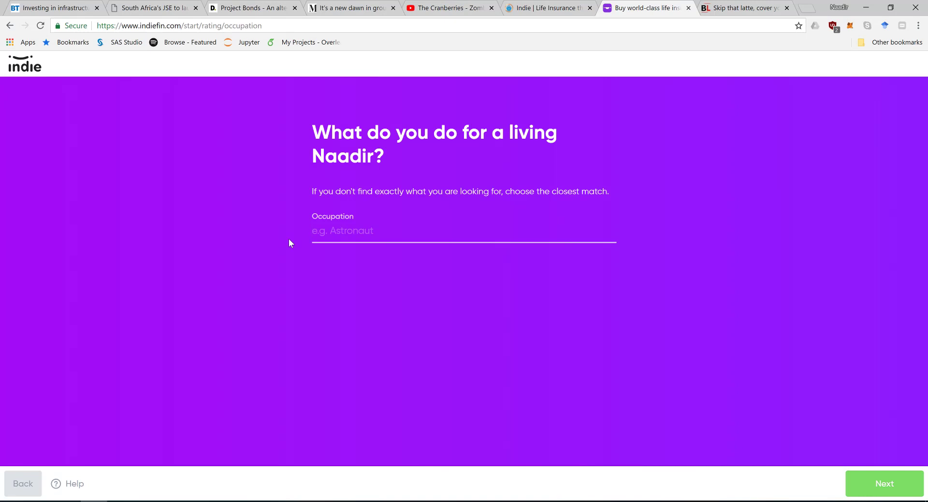
Set occupation to 'Shopkeeper - Adult Books/Goods' via the 'adult' search, then continue.
{"action": "type", "text": "adult"}
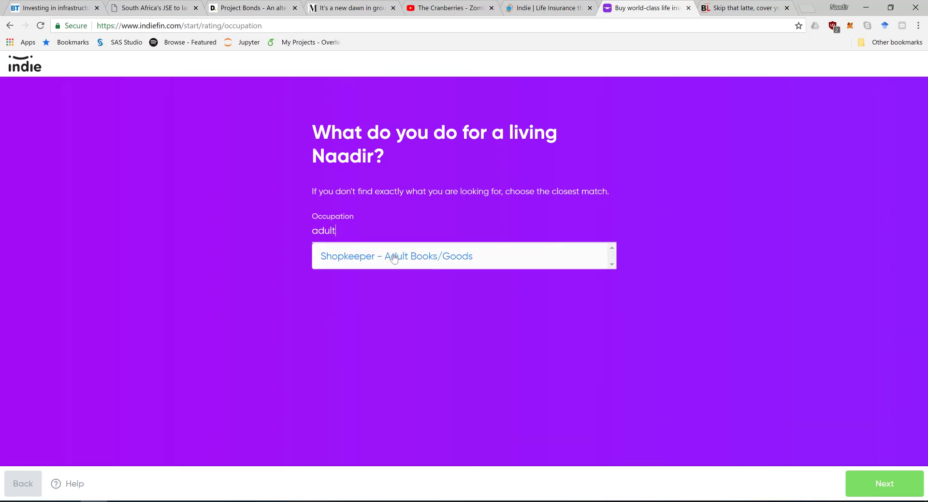
{"action": "left_click", "coordinate": [397, 256]}
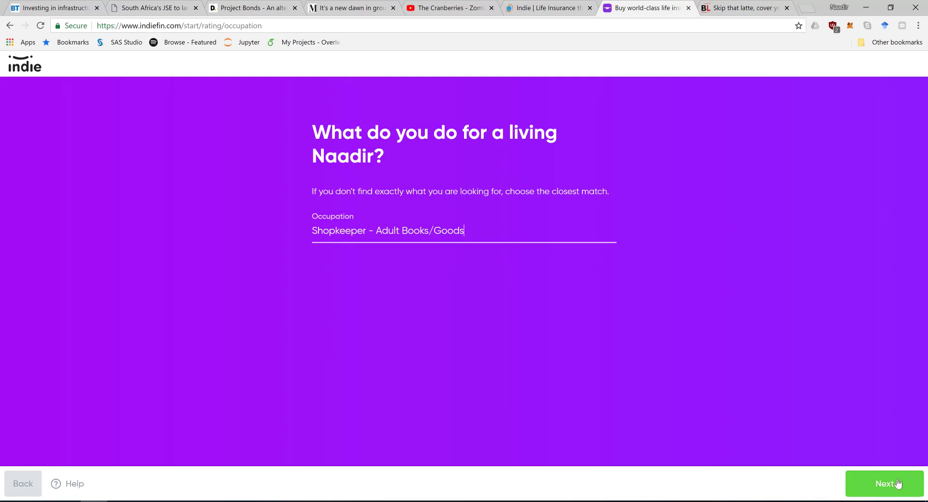
{"action": "left_click", "coordinate": [885, 483]}
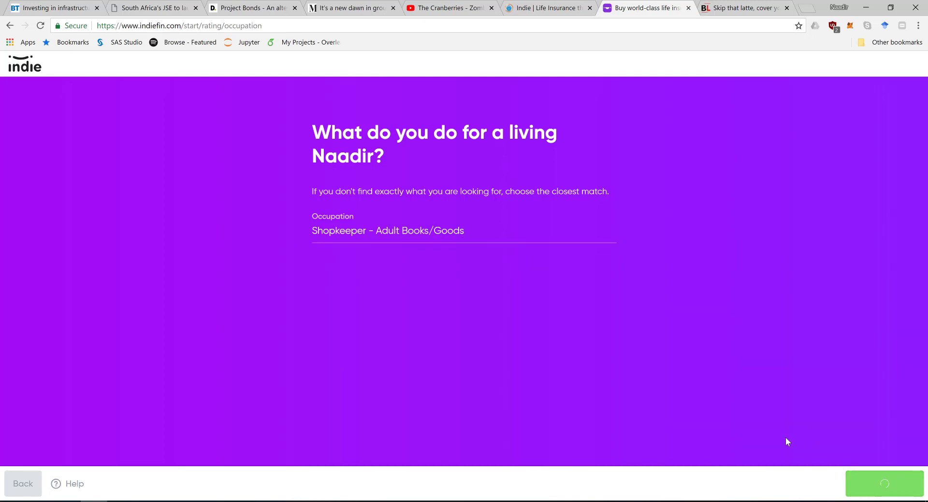
{"action": "left_click", "coordinate": [885, 483]}
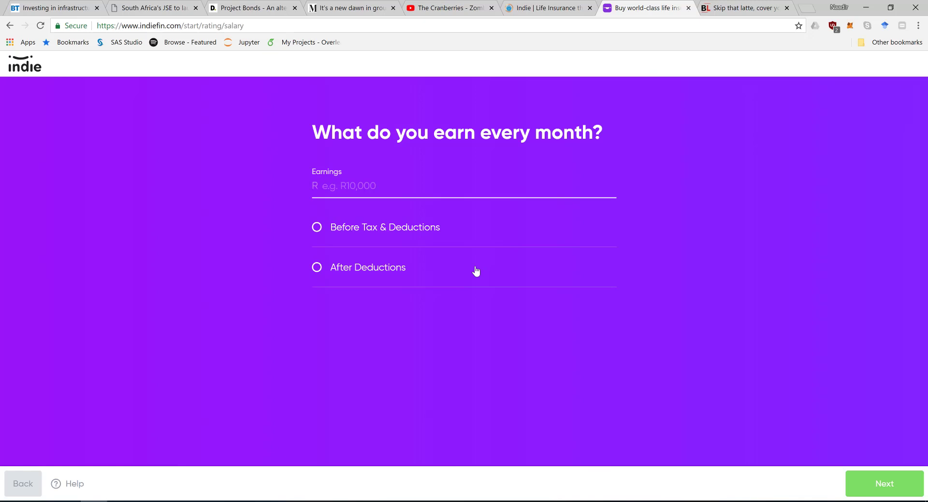
Enter R16,000 monthly earnings and confirm having no debt.
{"action": "type", "text": "16,000"}
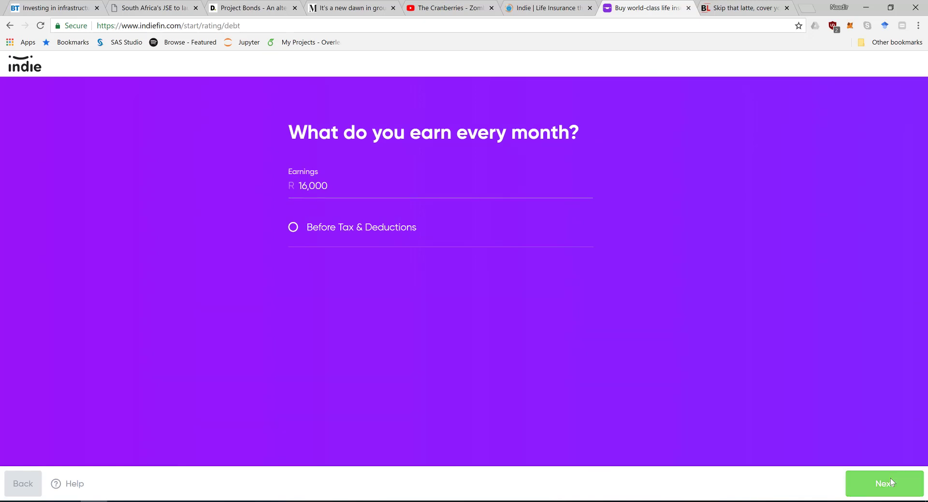
{"action": "left_click", "coordinate": [885, 484]}
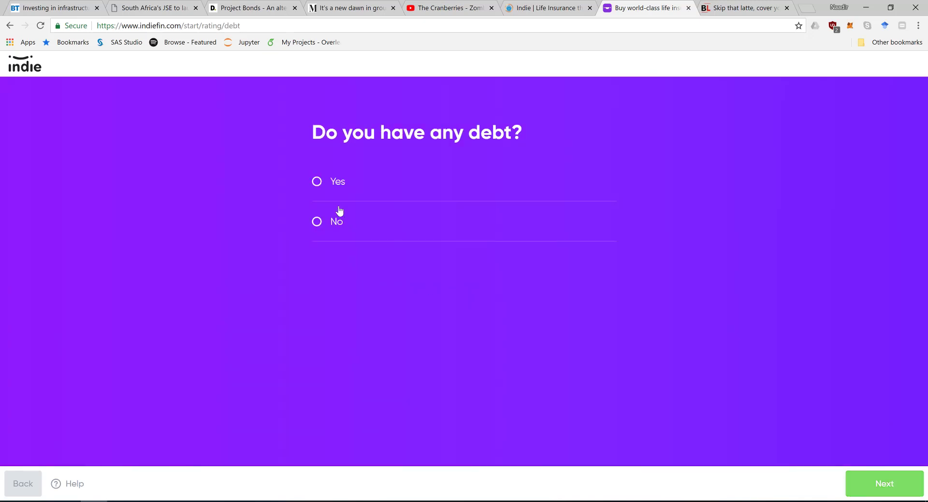
{"action": "mouse_move", "coordinate": [317, 221]}
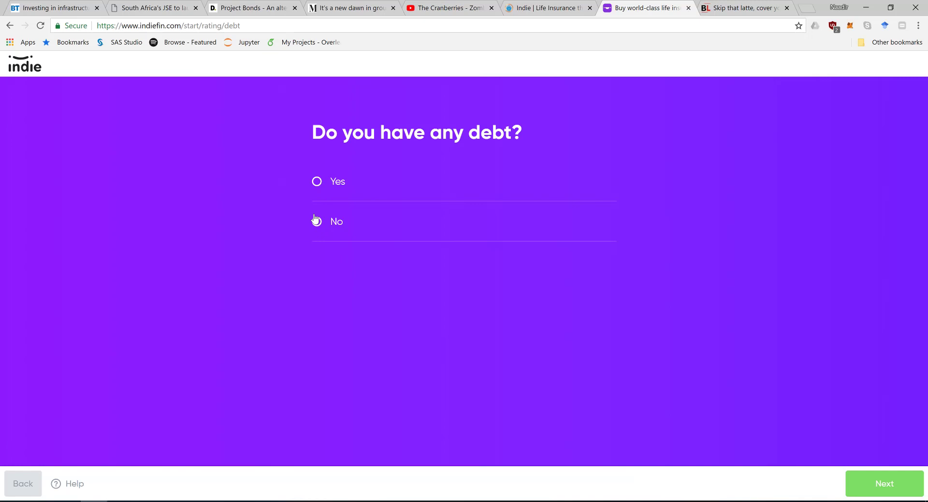
{"action": "left_click", "coordinate": [317, 222]}
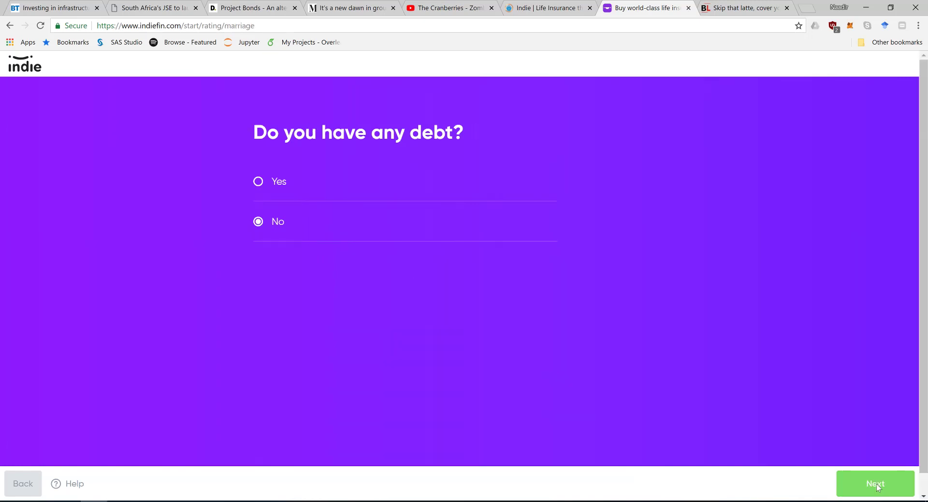
{"action": "left_click", "coordinate": [875, 482]}
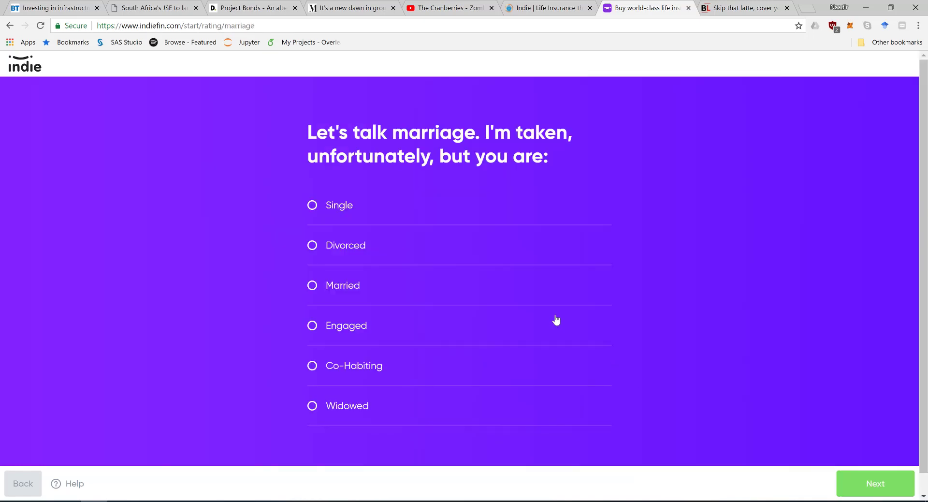
{"action": "mouse_move", "coordinate": [344, 365]}
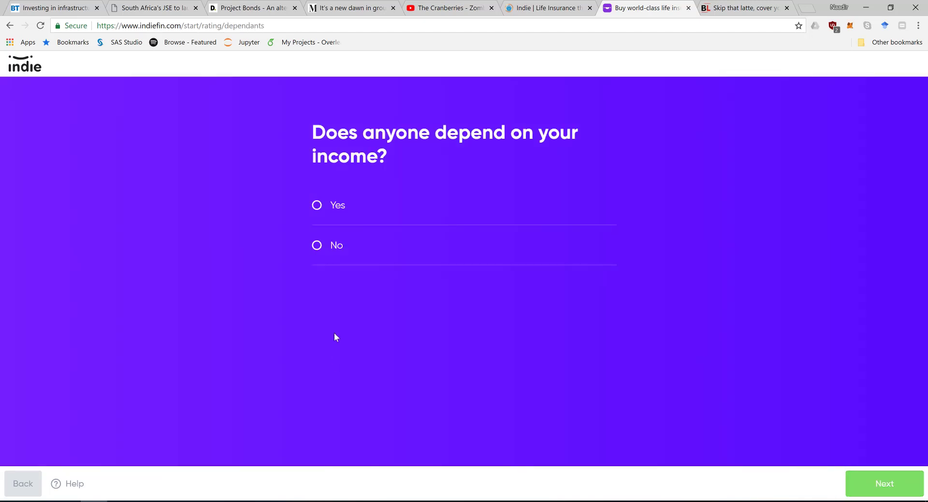
Answer the dependants question, keep no existing cover, and choose no risky activities.
{"action": "left_click", "coordinate": [316, 245]}
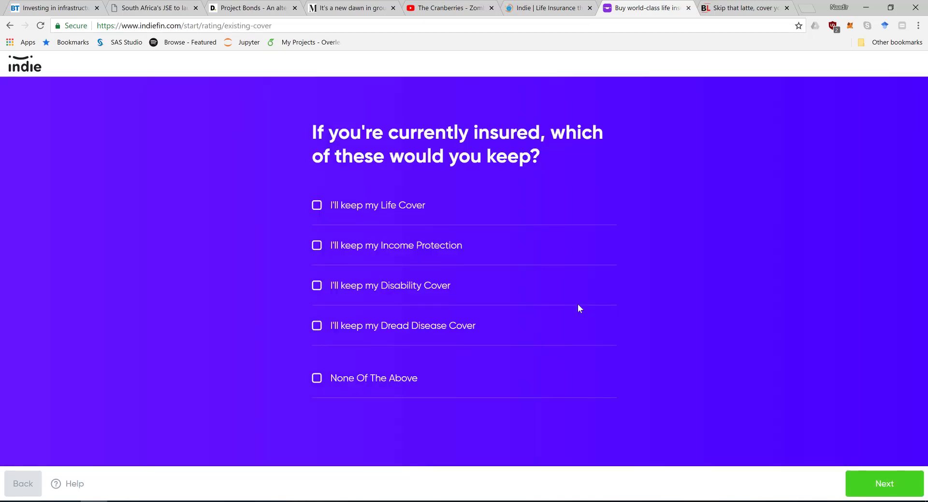
{"action": "mouse_move", "coordinate": [495, 240]}
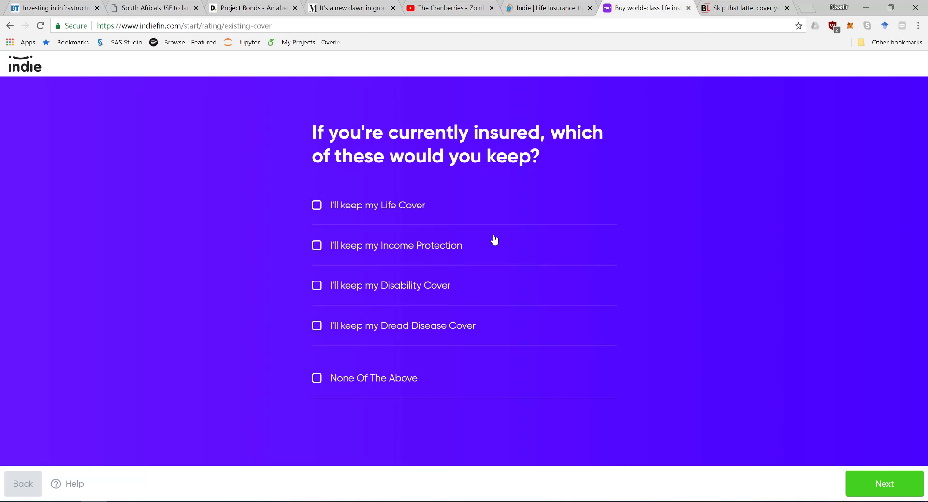
{"action": "mouse_move", "coordinate": [333, 386]}
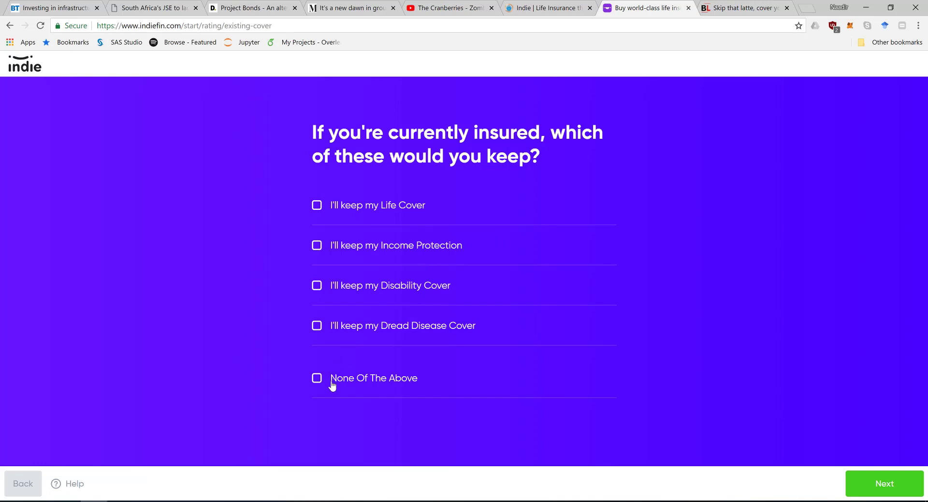
{"action": "left_click", "coordinate": [316, 378]}
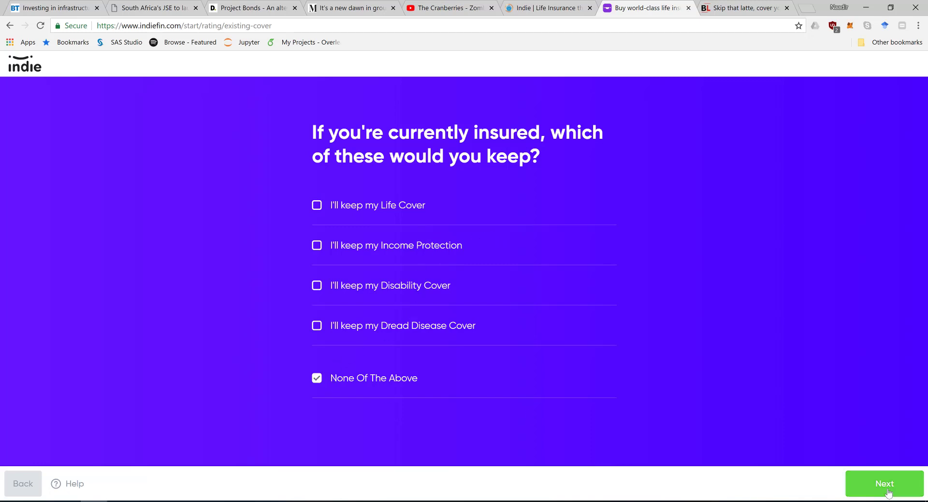
{"action": "left_click", "coordinate": [884, 483]}
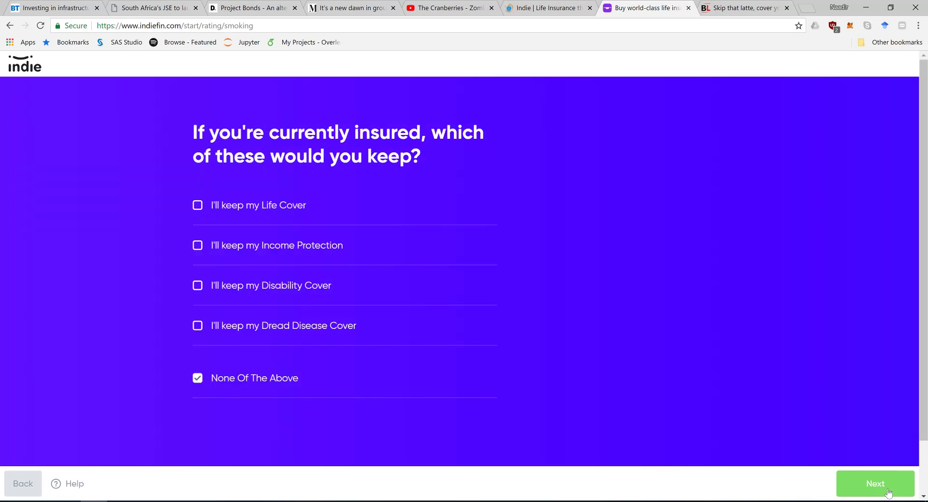
{"action": "left_click", "coordinate": [876, 484]}
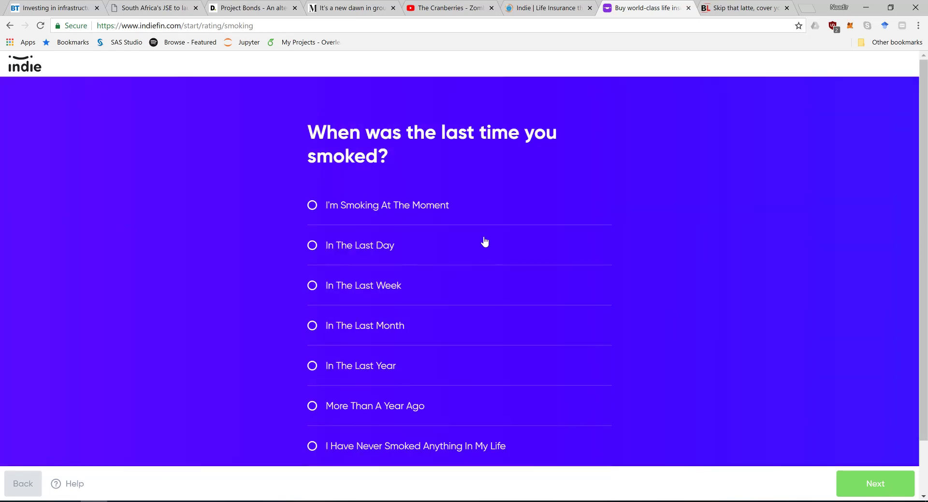
{"action": "scroll", "scroll_direction": "down", "scroll_amount": 3}
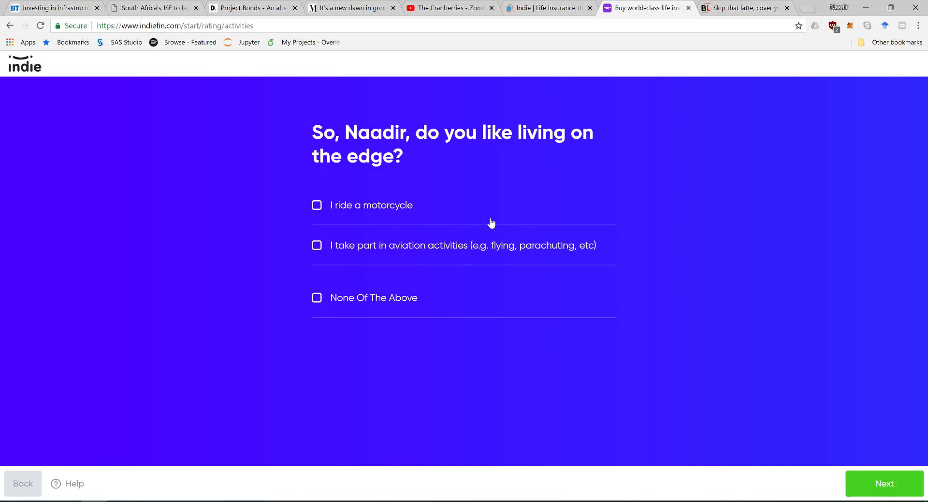
{"action": "mouse_move", "coordinate": [336, 294]}
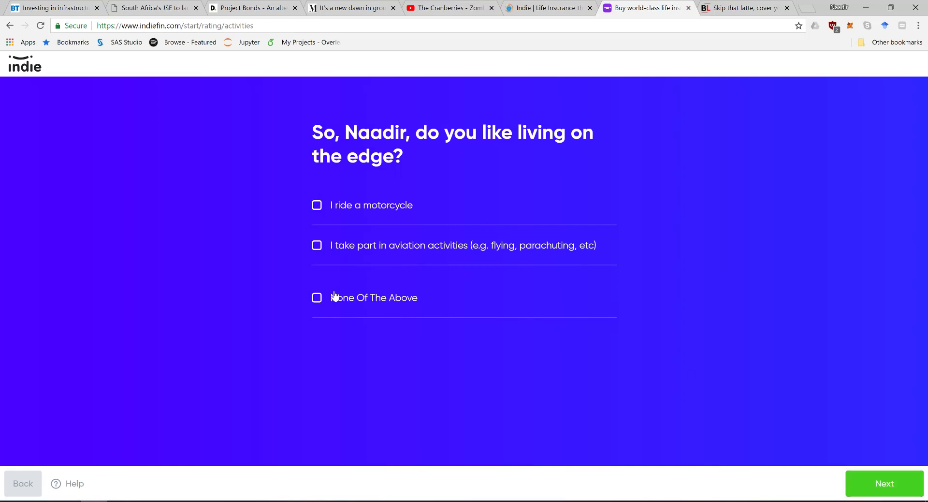
{"action": "left_click", "coordinate": [316, 298]}
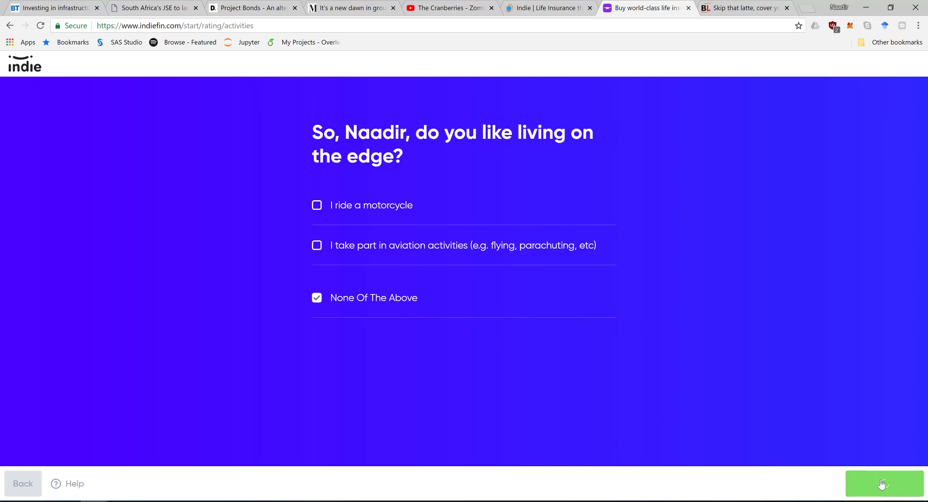
{"action": "left_click", "coordinate": [884, 484]}
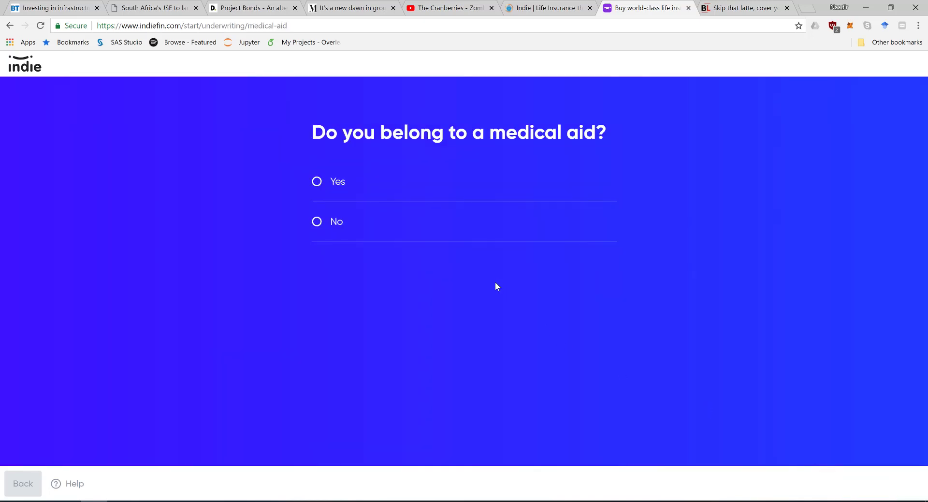
{"action": "mouse_move", "coordinate": [209, 313]}
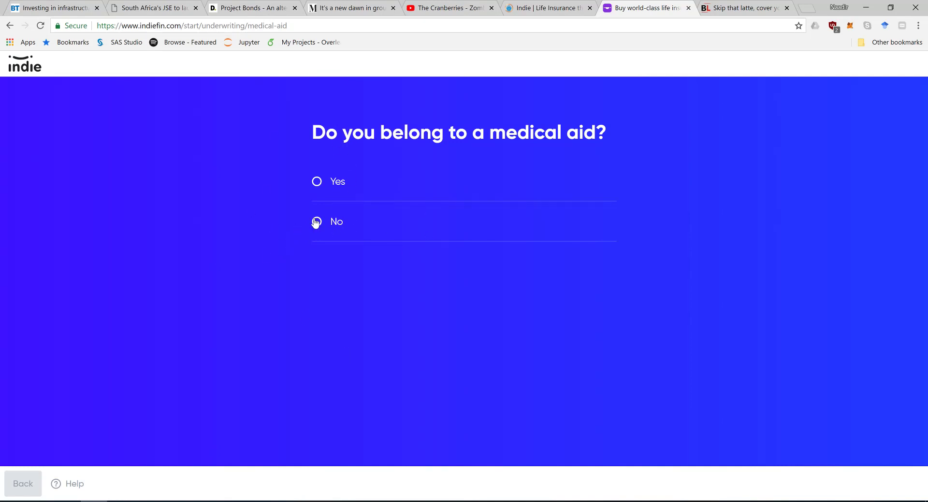
Answer No to medical aid, enter height 178 cm, and pick the 58–70 kg range.
{"action": "left_click", "coordinate": [317, 221]}
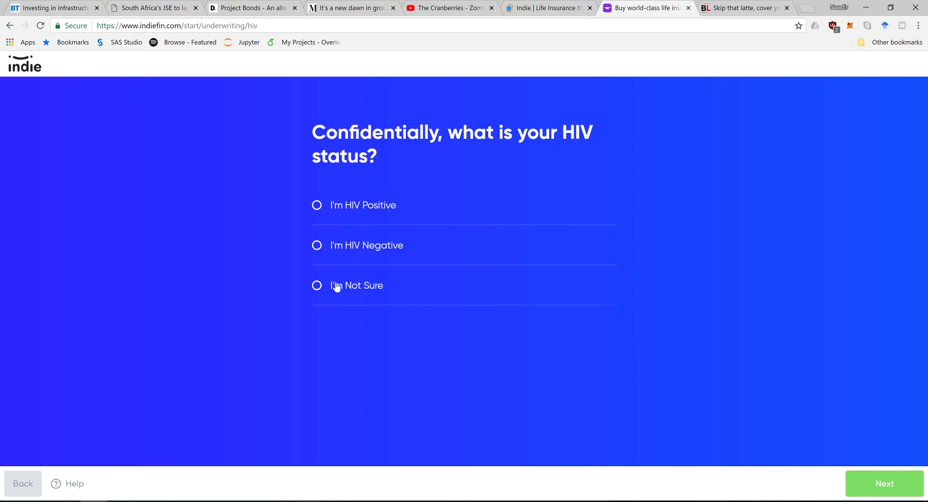
{"action": "mouse_move", "coordinate": [335, 250]}
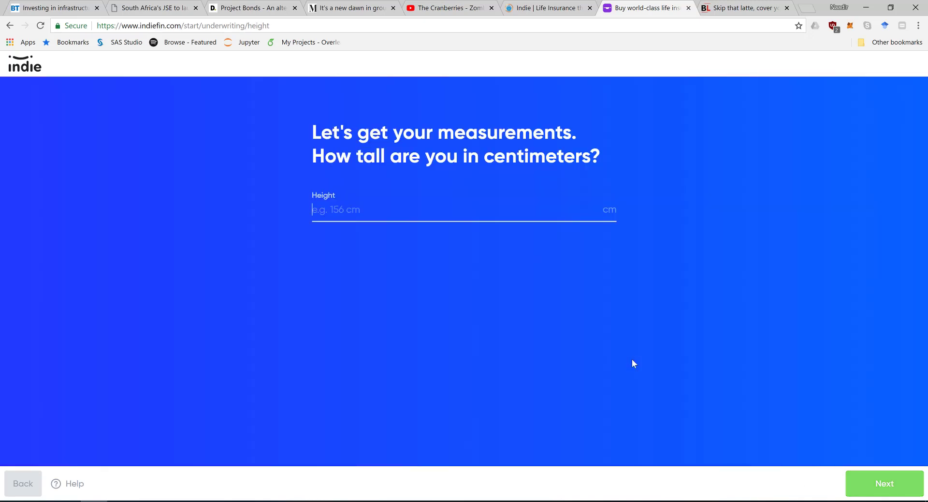
{"action": "type", "text": "18"}
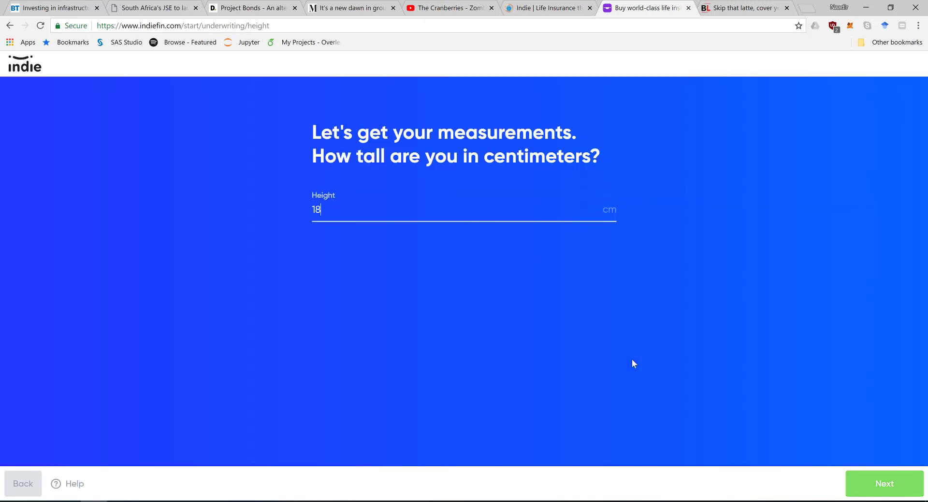
{"action": "key", "text": "Backspace"}
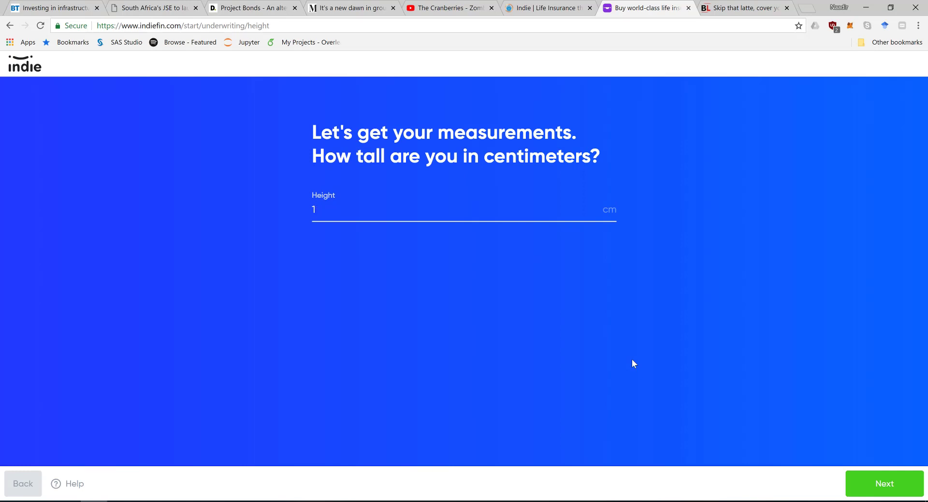
{"action": "type", "text": "78"}
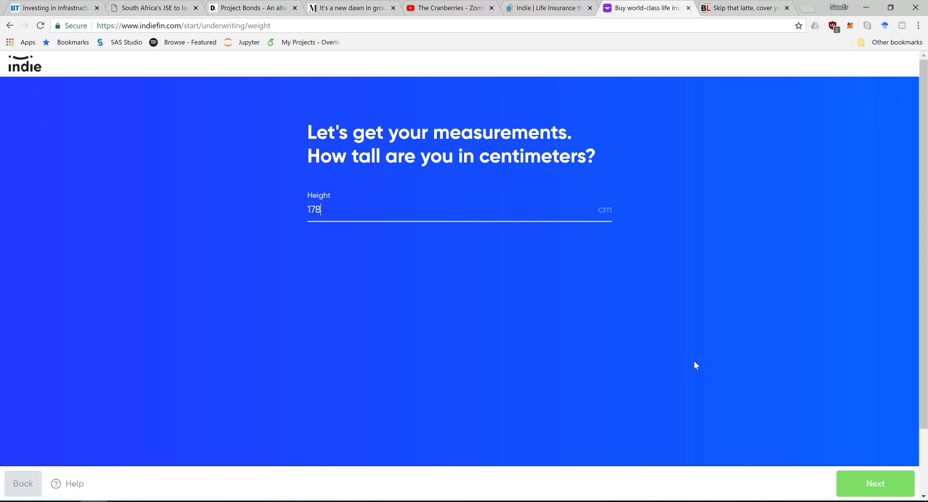
{"action": "left_click", "coordinate": [875, 484]}
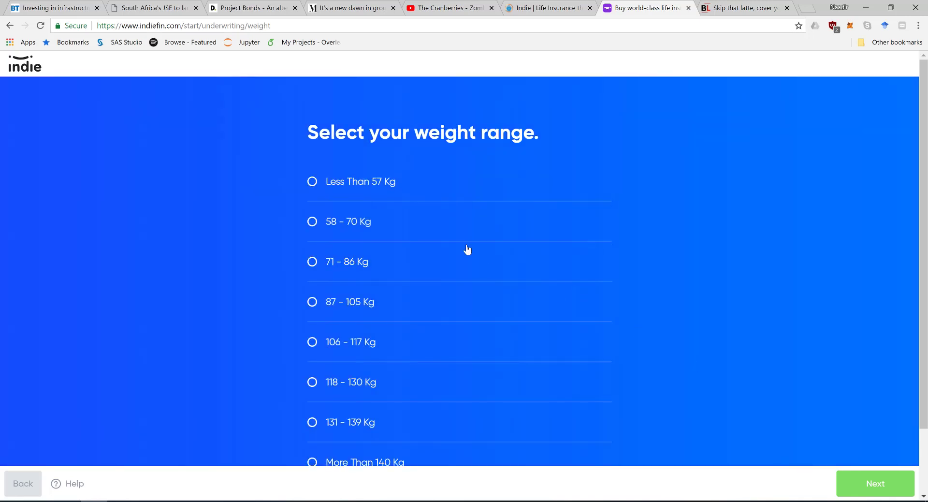
{"action": "mouse_move", "coordinate": [374, 234]}
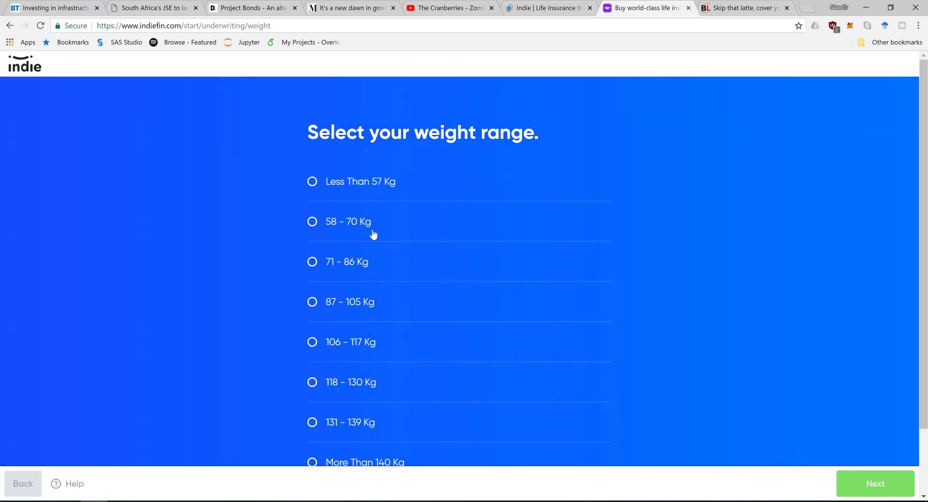
{"action": "scroll", "scroll_direction": "down", "scroll_amount": 3}
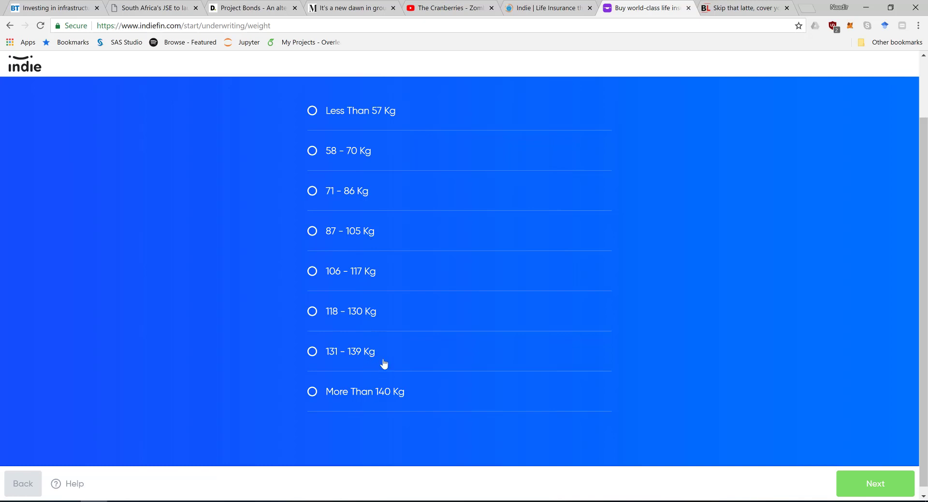
{"action": "mouse_move", "coordinate": [333, 172]}
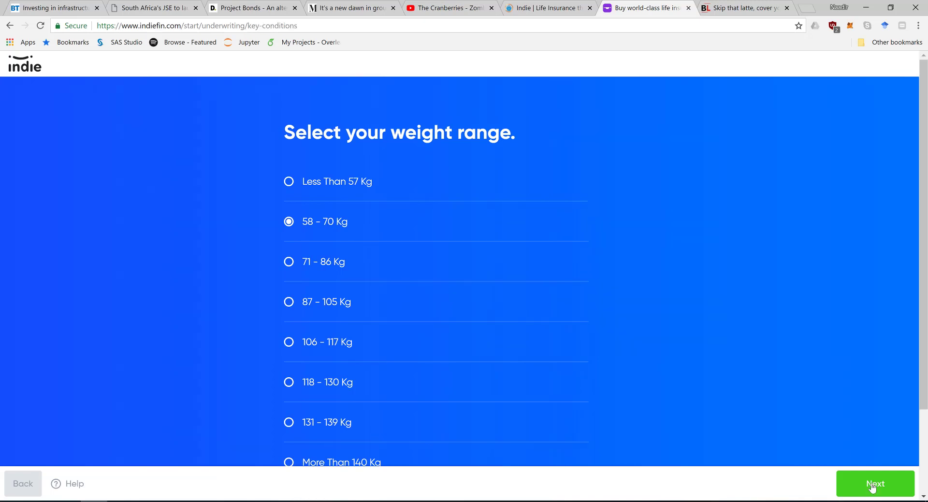
{"action": "left_click", "coordinate": [875, 483]}
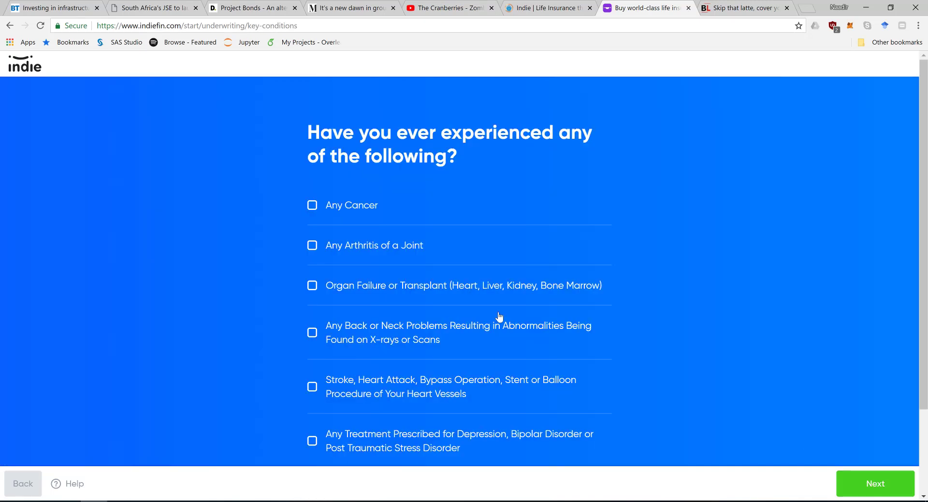
Declare none of the listed medical conditions.
{"action": "scroll", "scroll_direction": "down", "scroll_amount": 3}
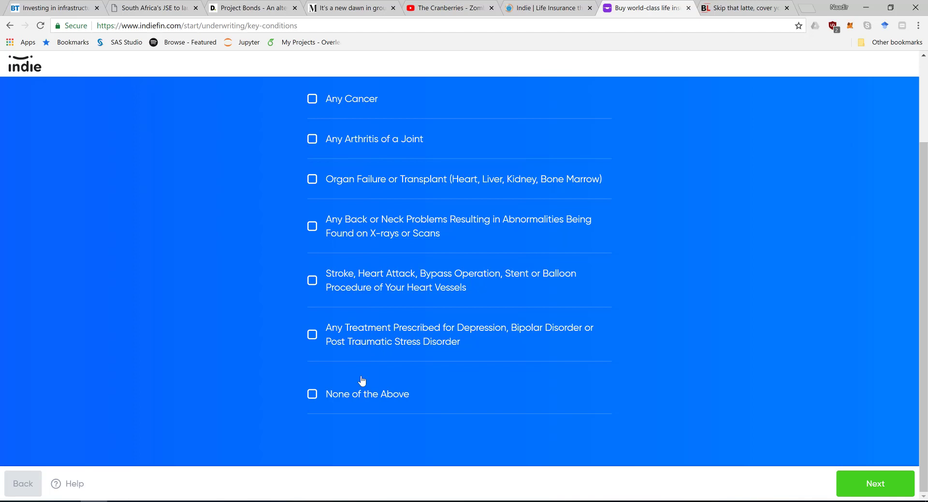
{"action": "left_click", "coordinate": [312, 394]}
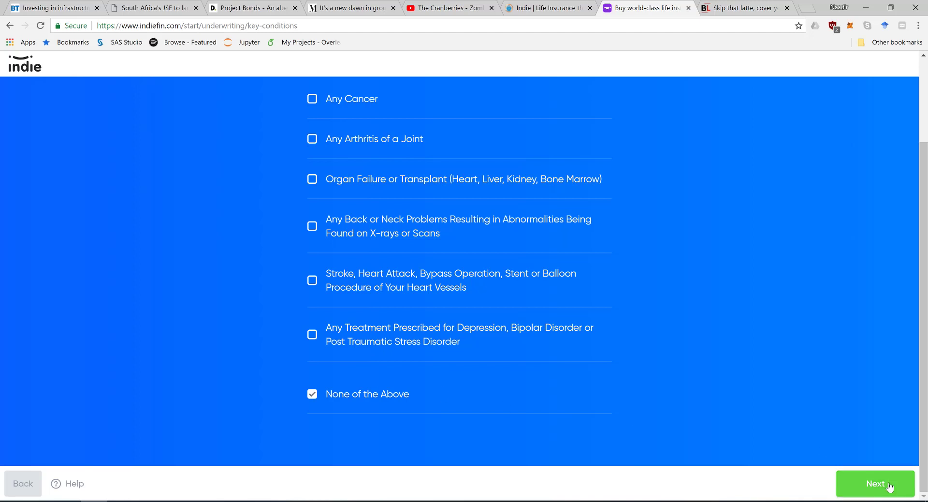
{"action": "left_click", "coordinate": [875, 483]}
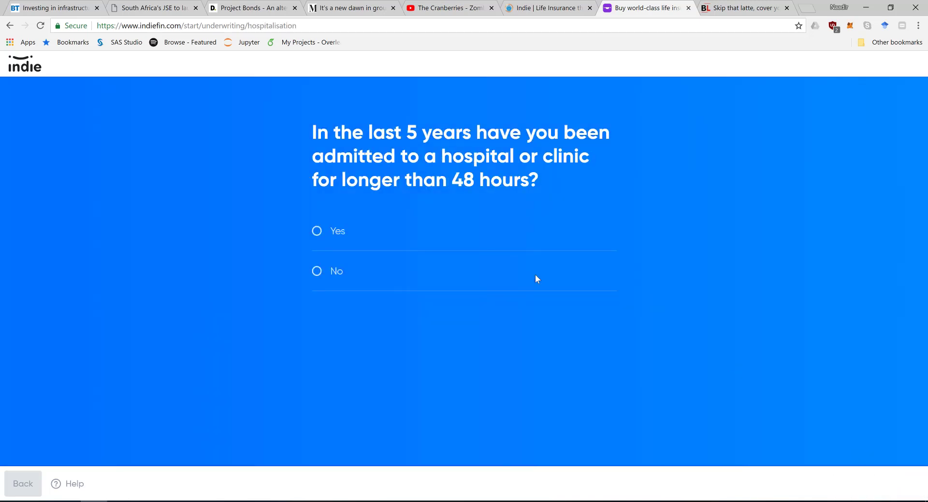
Answer No to hospital admission, medication, specialist and doctor-visit questions.
{"action": "left_click", "coordinate": [316, 269]}
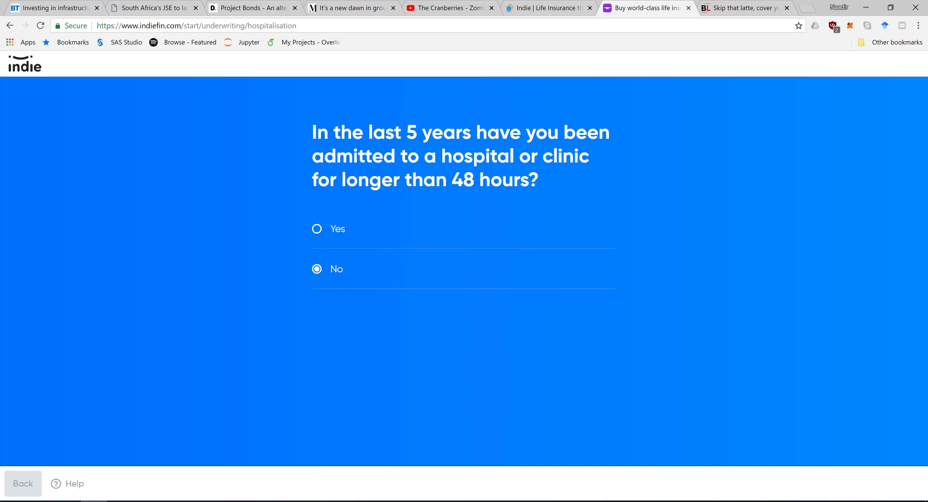
{"action": "left_click", "coordinate": [317, 268]}
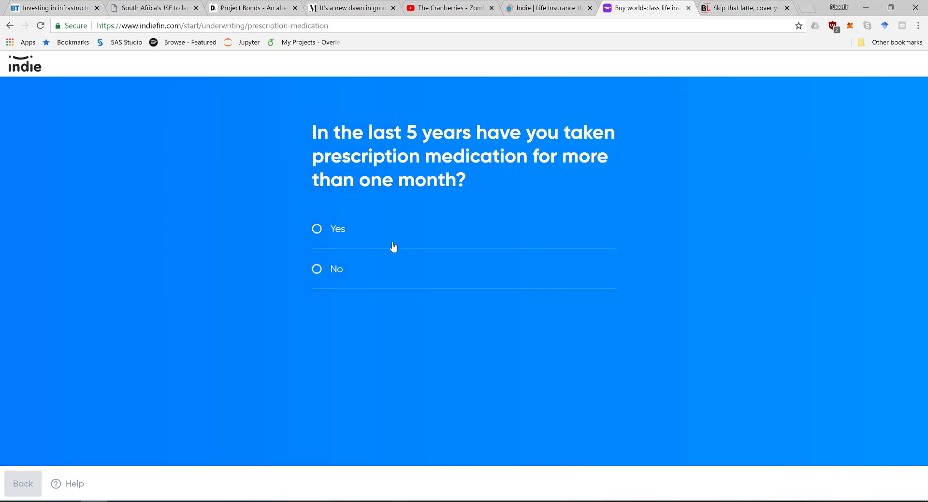
{"action": "left_click", "coordinate": [316, 269]}
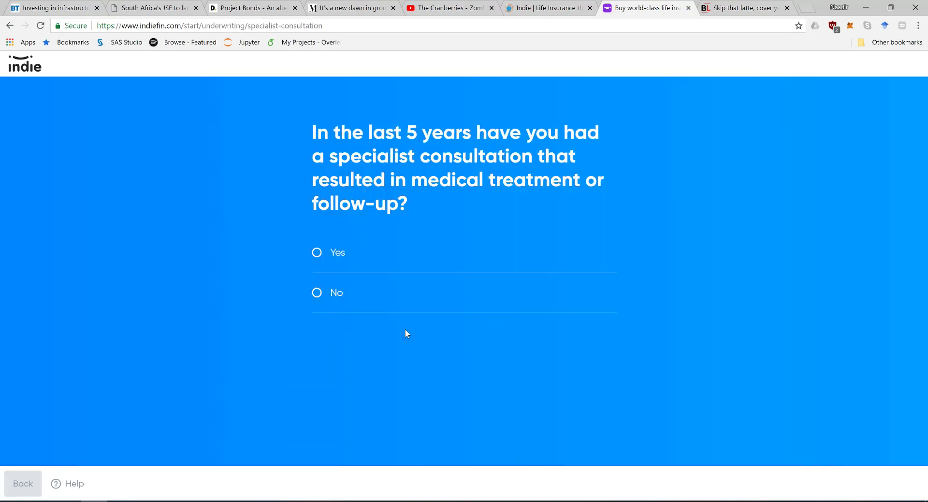
{"action": "left_click", "coordinate": [316, 293]}
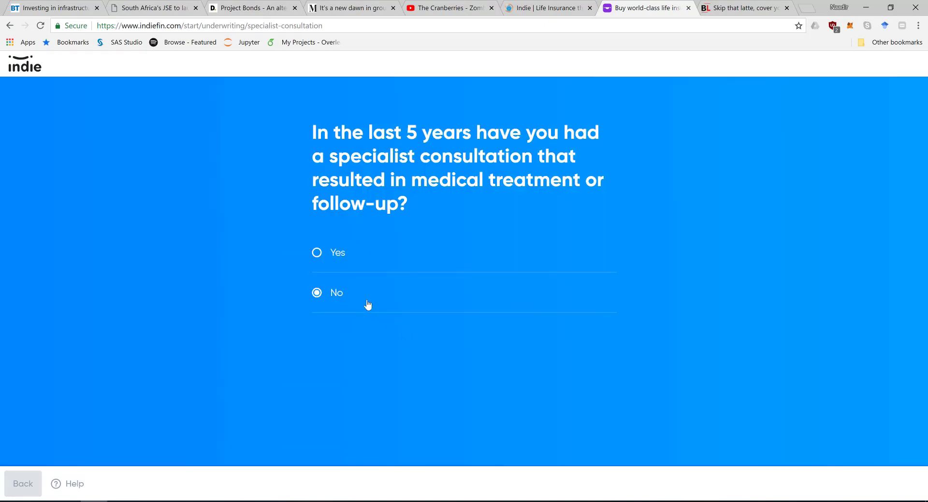
{"action": "left_click", "coordinate": [316, 292]}
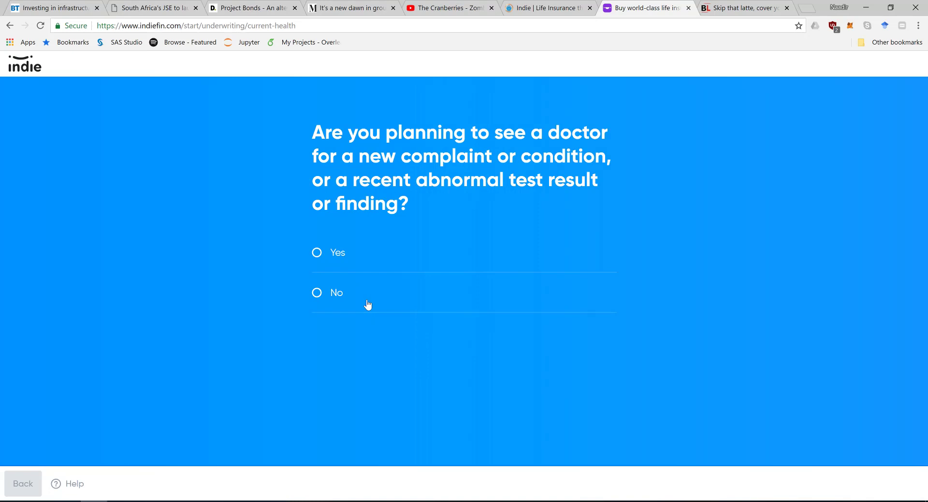
{"action": "left_click", "coordinate": [317, 292]}
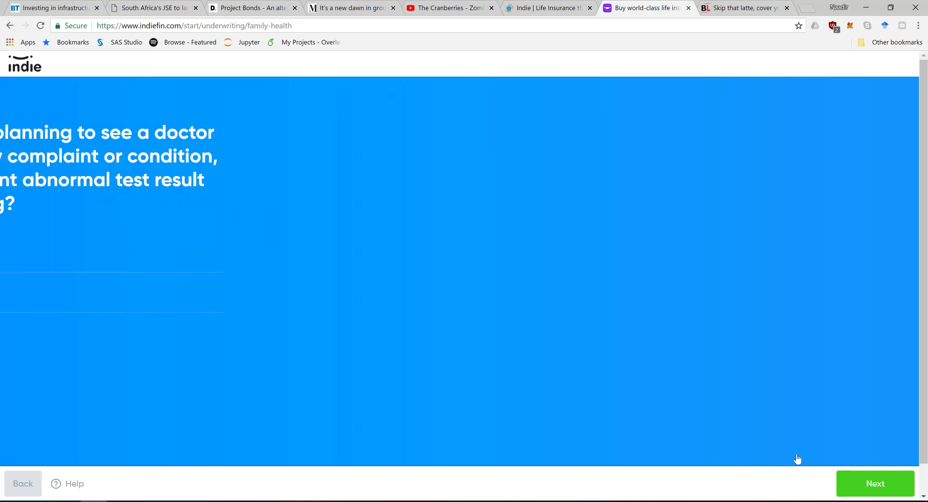
Answer 'None of the Above' for family illnesses before 60 and load the R400 Indie Plan quote.
{"action": "left_click", "coordinate": [875, 483]}
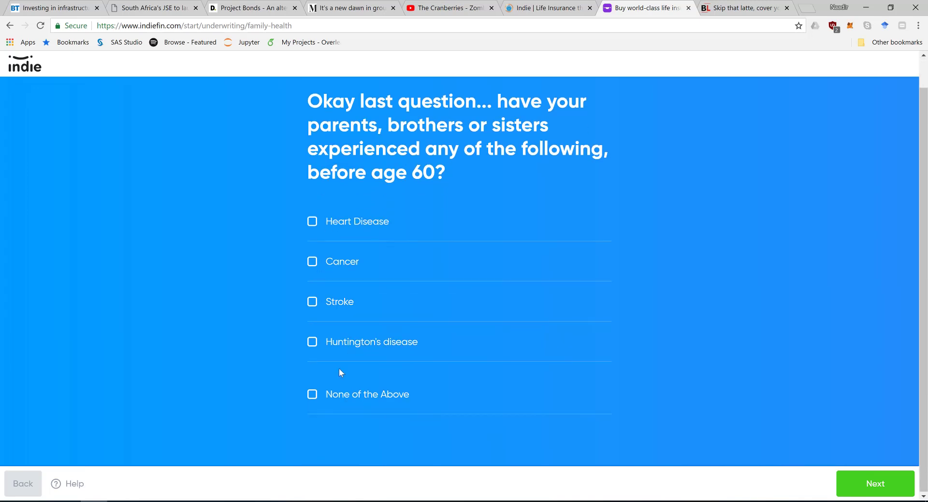
{"action": "left_click", "coordinate": [312, 394]}
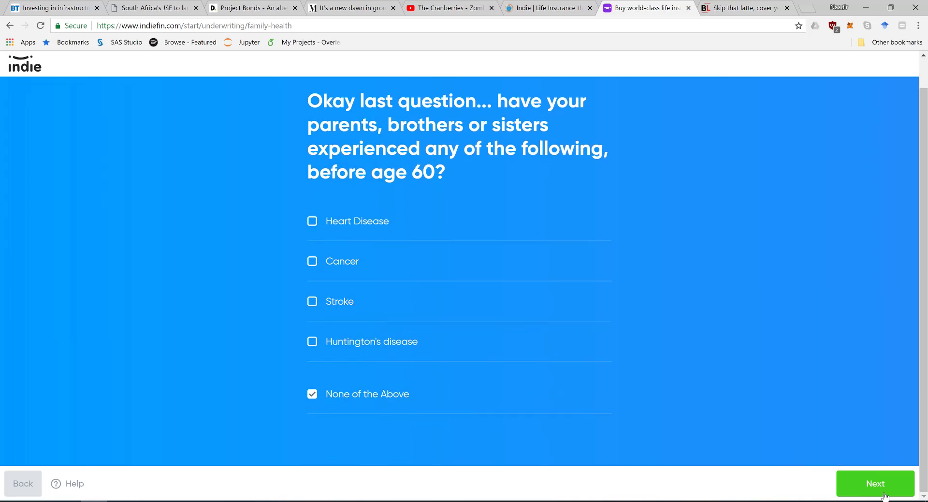
{"action": "left_click", "coordinate": [876, 483]}
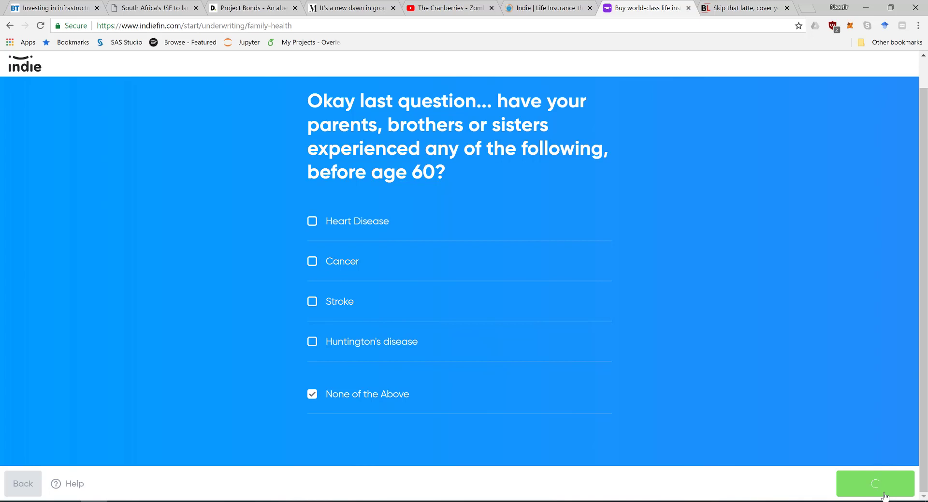
{"action": "left_click", "coordinate": [875, 483]}
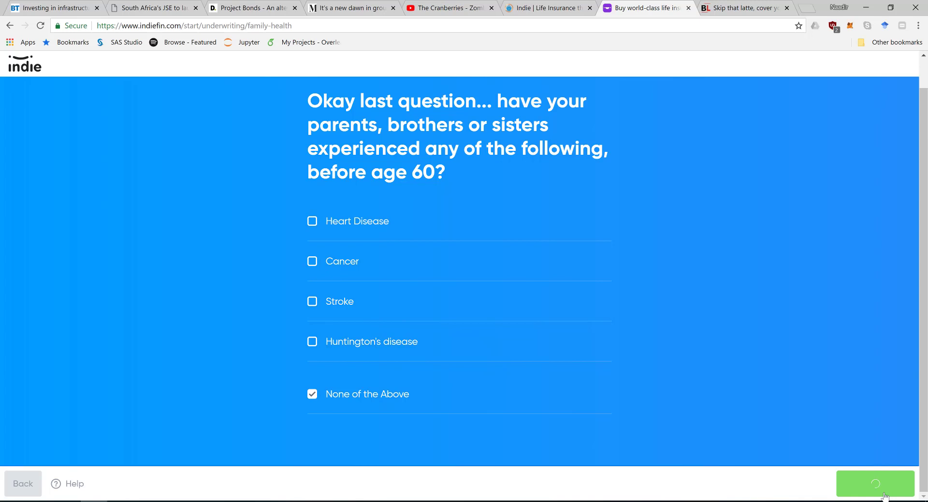
{"action": "left_click", "coordinate": [876, 483]}
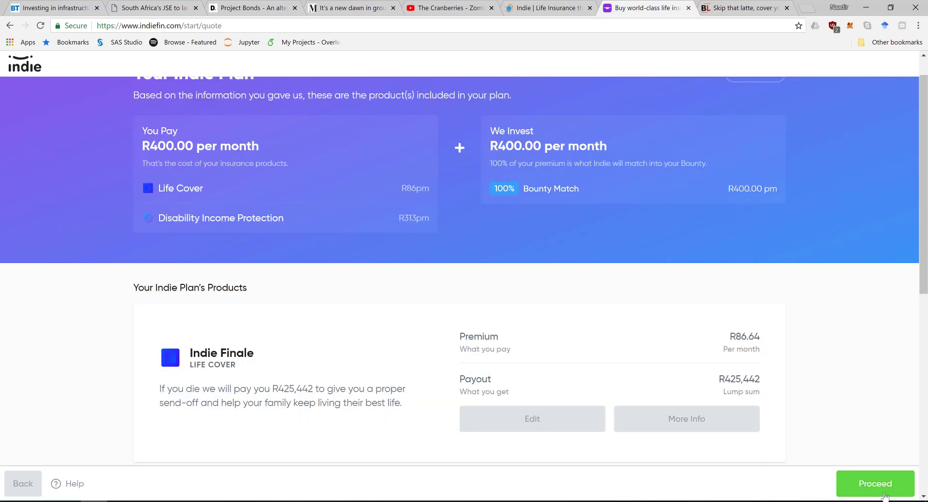
{"action": "mouse_move", "coordinate": [660, 422]}
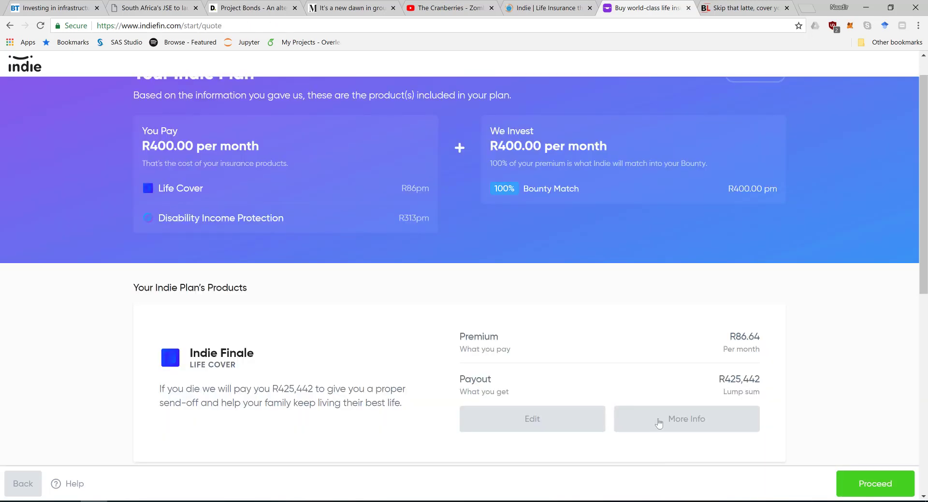
{"action": "mouse_move", "coordinate": [233, 482]}
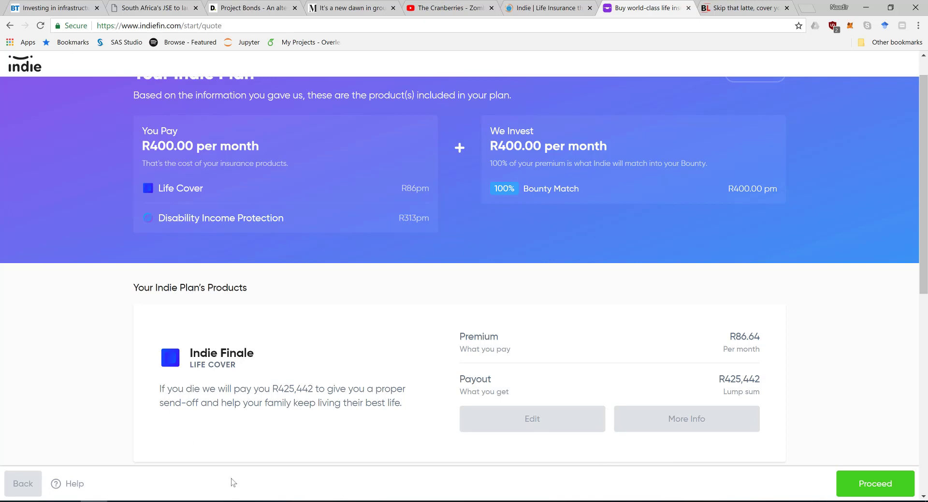
{"action": "scroll", "scroll_direction": "down", "scroll_amount": 3}
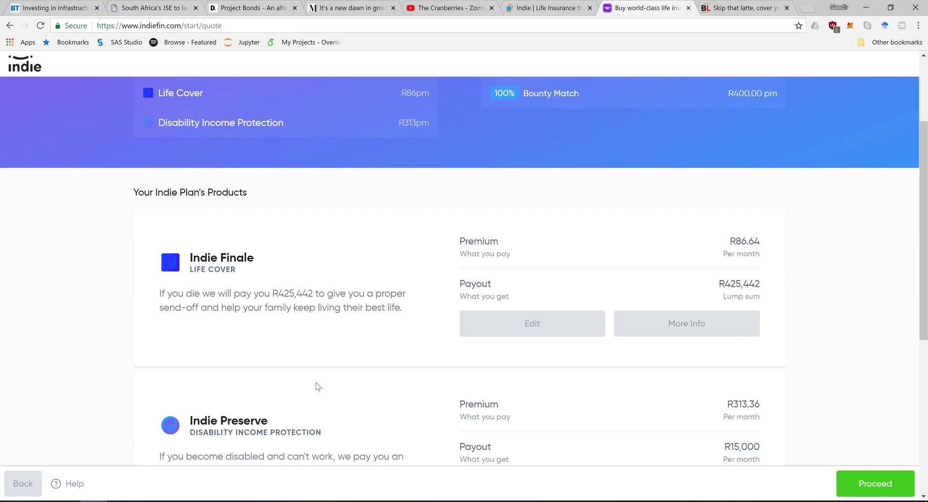
{"action": "mouse_move", "coordinate": [727, 299]}
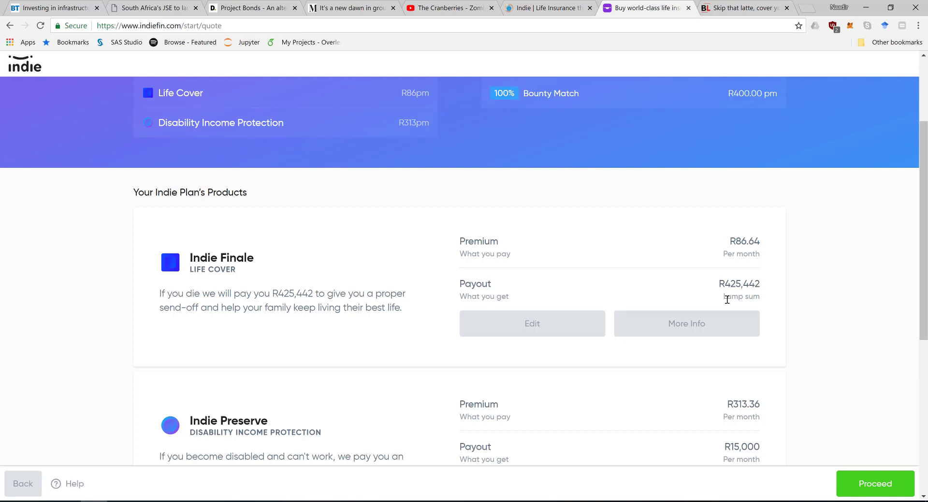
{"action": "scroll", "scroll_direction": "down", "scroll_amount": 3}
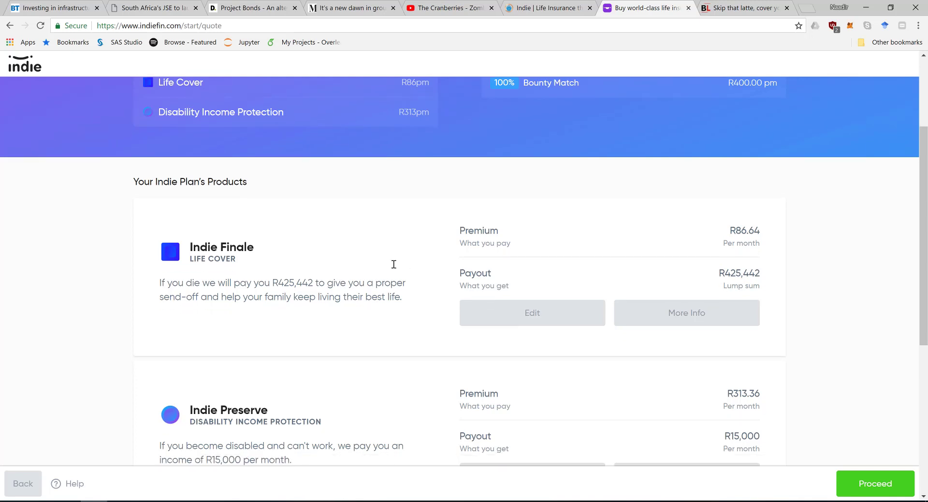
{"action": "scroll", "scroll_direction": "down", "scroll_amount": 3}
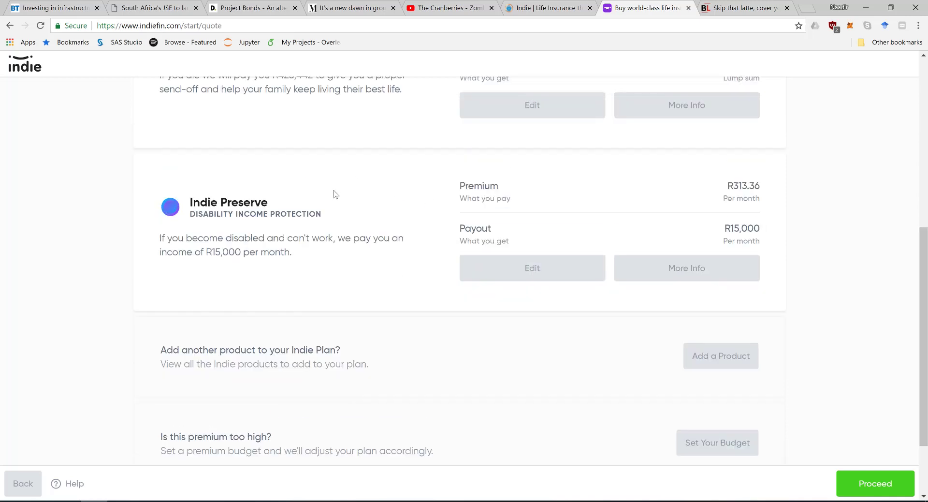
{"action": "scroll", "scroll_direction": "up", "scroll_amount": 3}
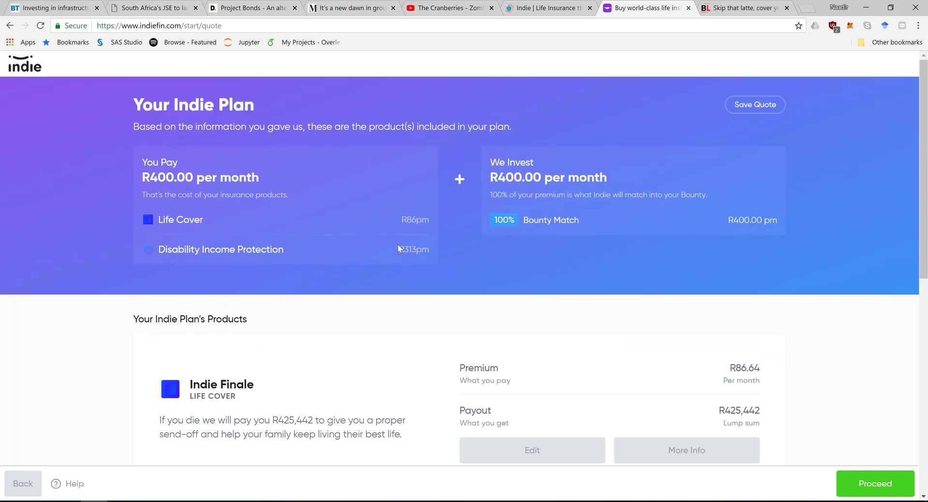
{"action": "scroll", "scroll_direction": "down", "scroll_amount": 3}
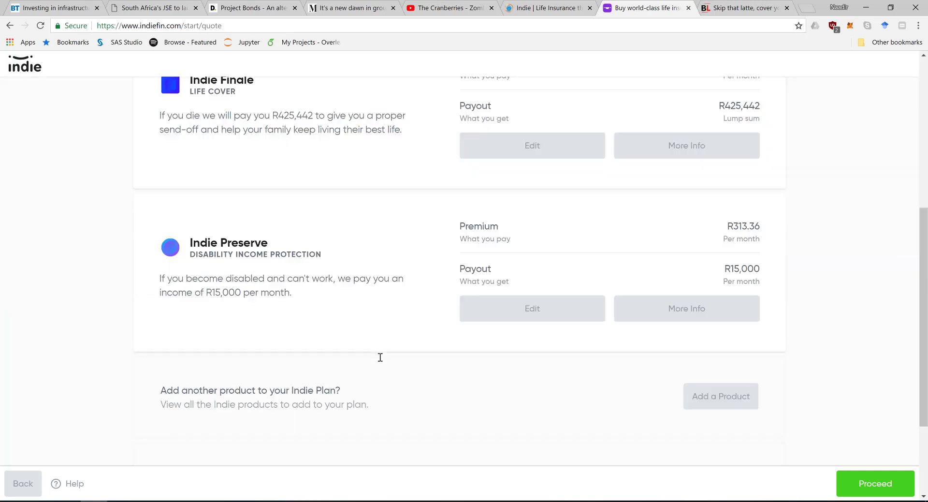
{"action": "scroll", "scroll_direction": "down", "scroll_amount": 3}
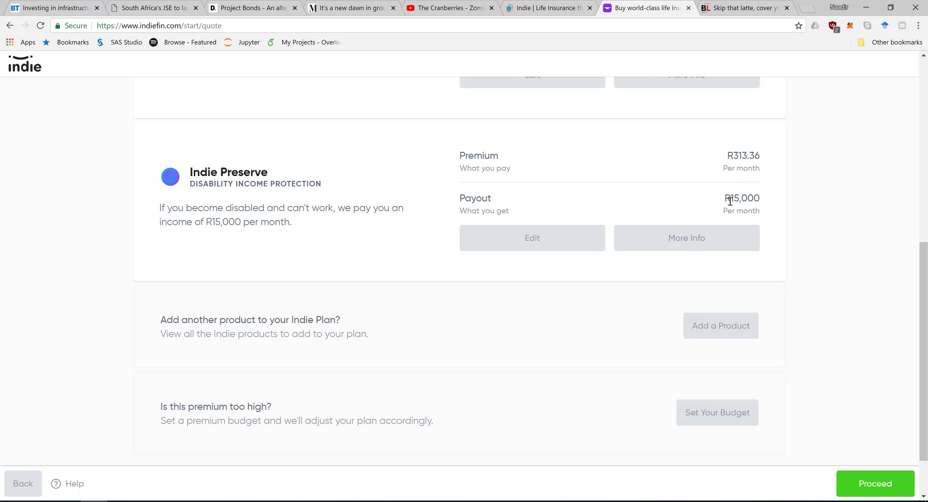
{"action": "scroll", "scroll_direction": "up", "scroll_amount": 3}
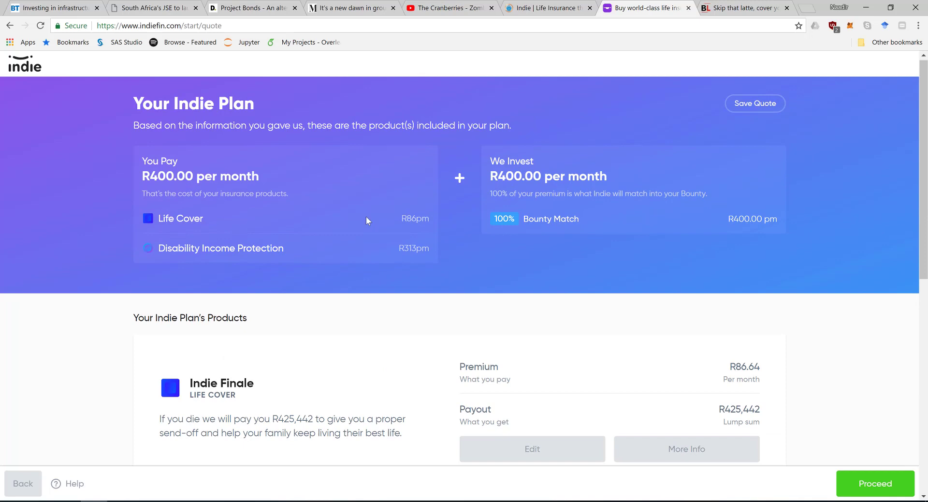
{"action": "scroll", "scroll_direction": "down", "scroll_amount": 3}
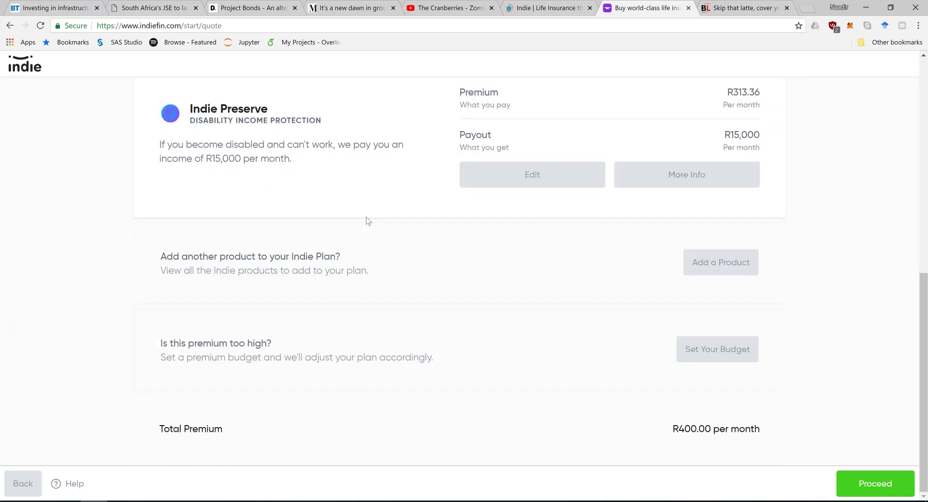
{"action": "mouse_move", "coordinate": [652, 366]}
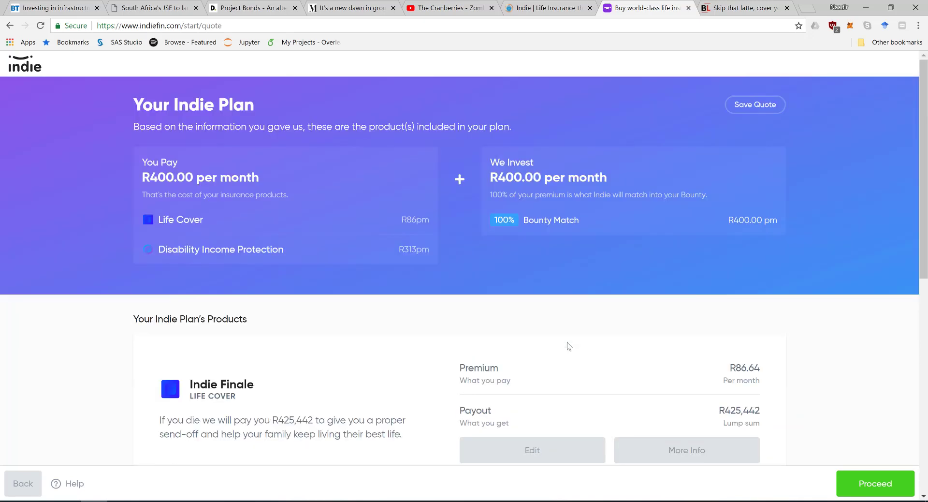
{"action": "mouse_move", "coordinate": [858, 483]}
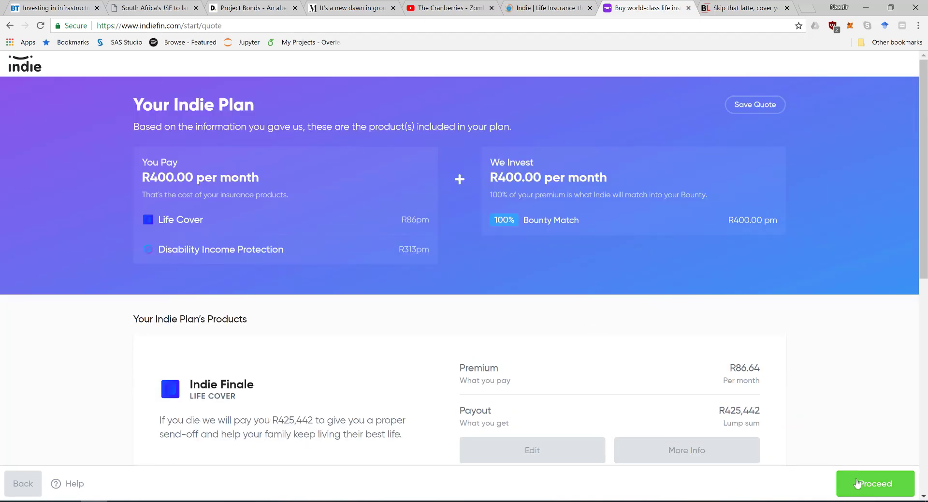
Accept the R400 quote and move past the finalisation intro screen.
{"action": "left_click", "coordinate": [875, 483]}
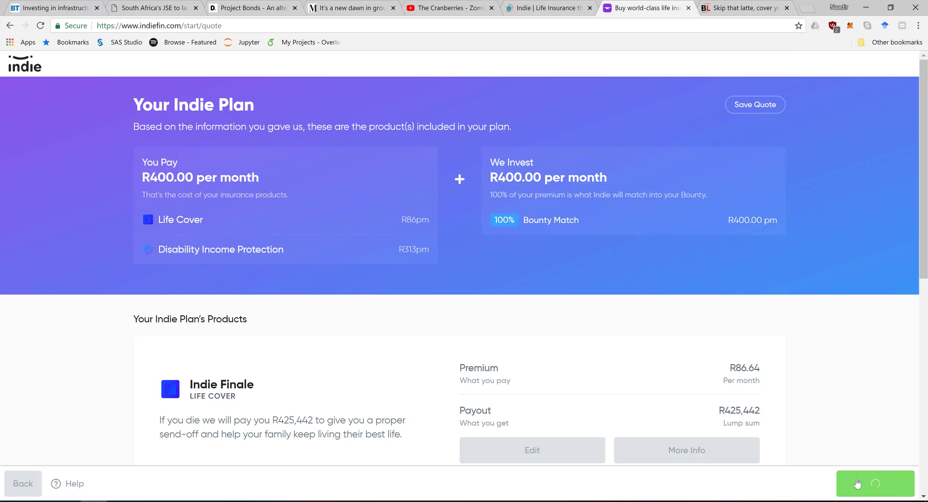
{"action": "left_click", "coordinate": [875, 484]}
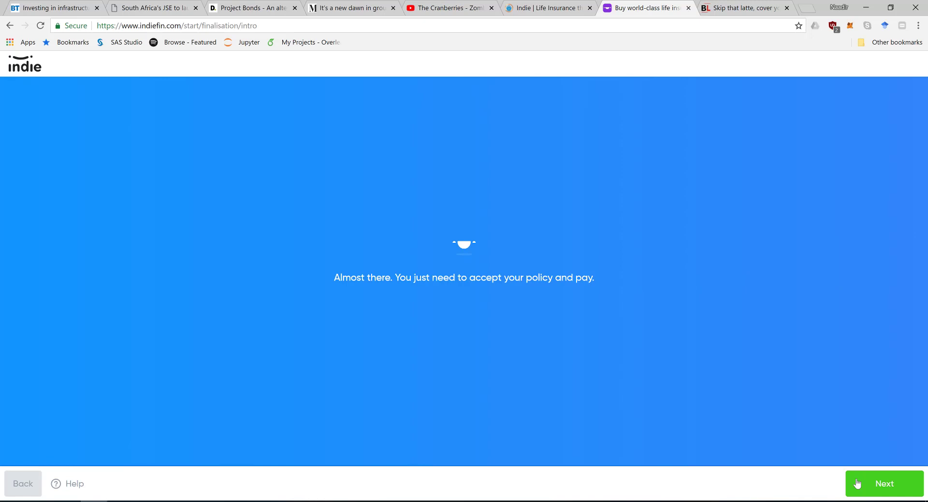
{"action": "mouse_move", "coordinate": [646, 352]}
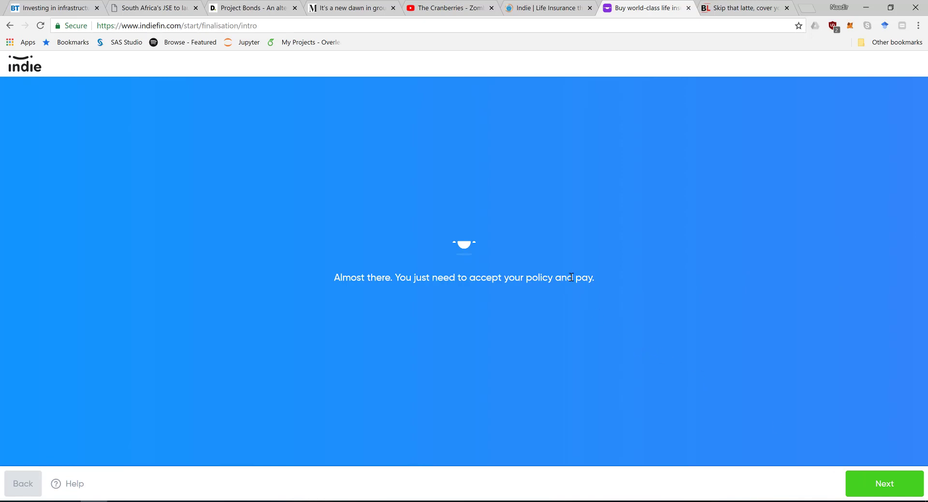
{"action": "mouse_move", "coordinate": [599, 363]}
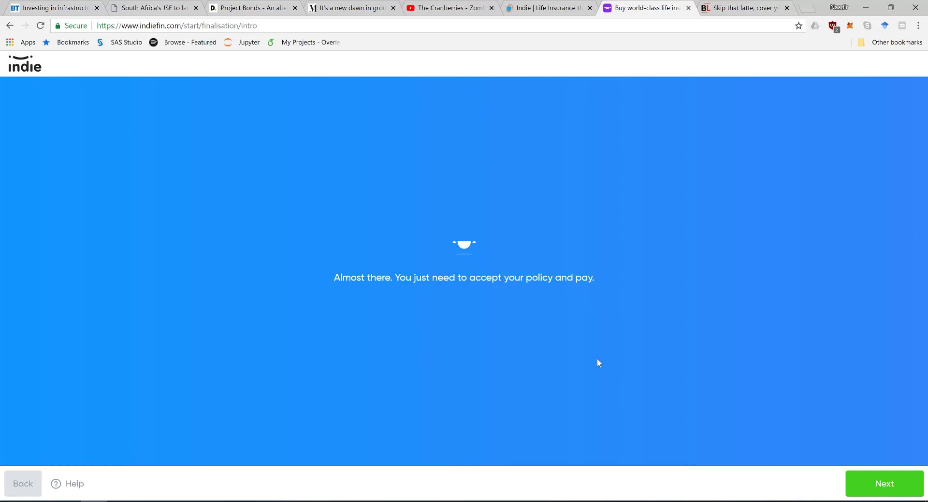
{"action": "left_click", "coordinate": [885, 483]}
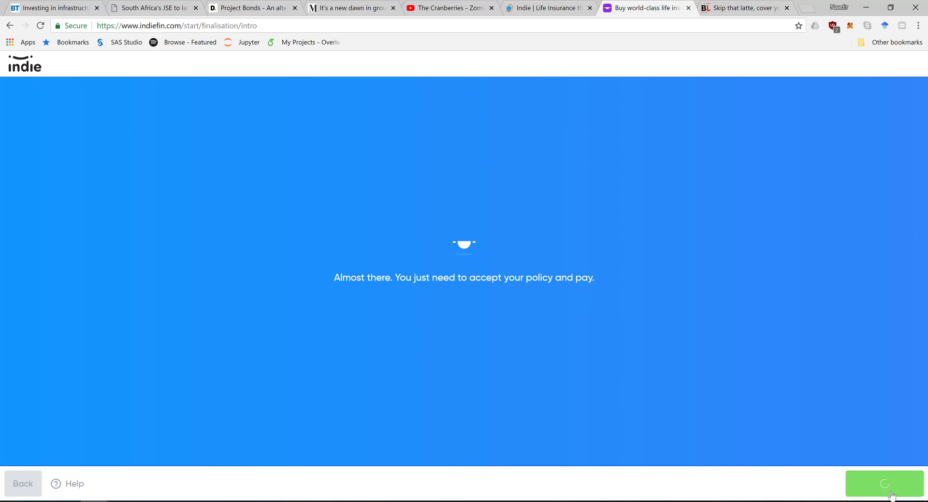
Agree to the policy's key features and contract terms, reaching the policyholder name question.
{"action": "left_click", "coordinate": [884, 483]}
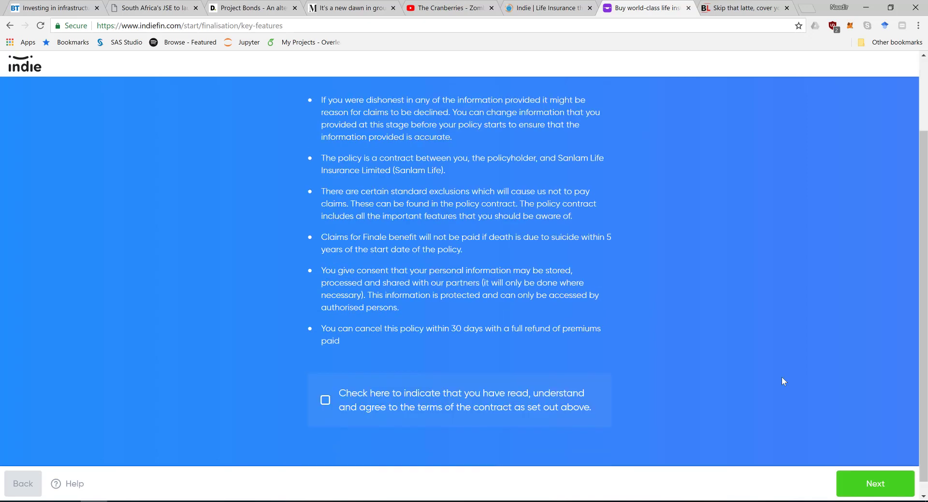
{"action": "scroll", "scroll_direction": "down", "scroll_amount": 3}
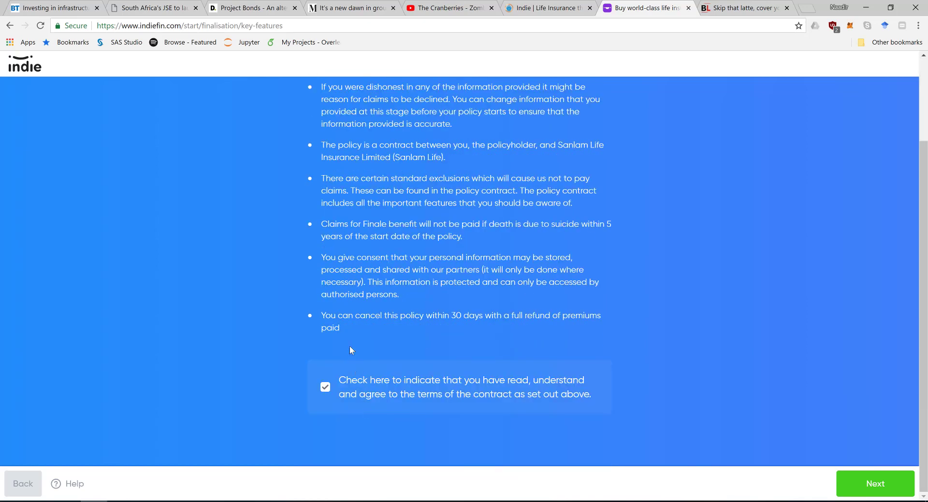
{"action": "mouse_move", "coordinate": [330, 324]}
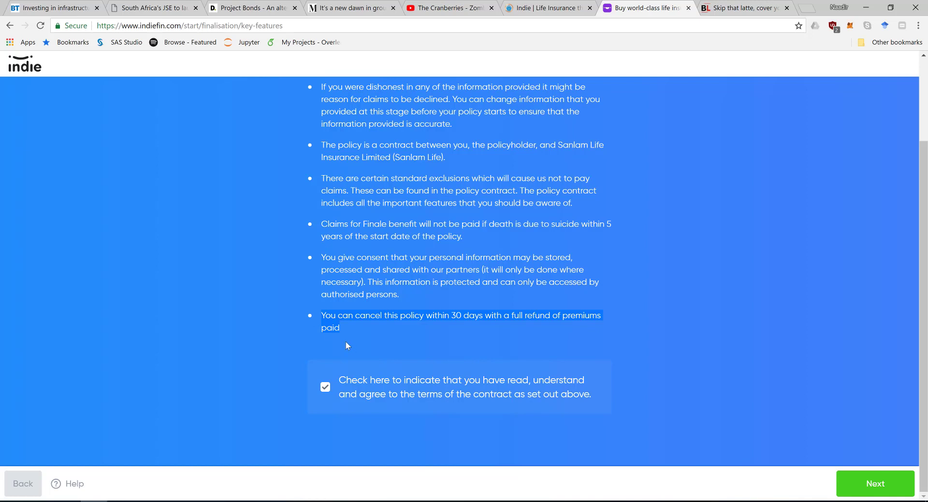
{"action": "left_click", "coordinate": [875, 483]}
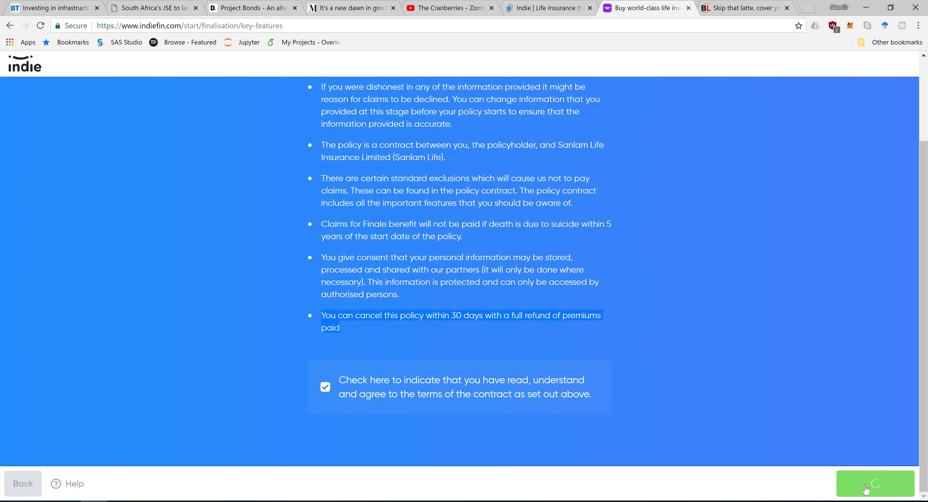
{"action": "left_click", "coordinate": [875, 483]}
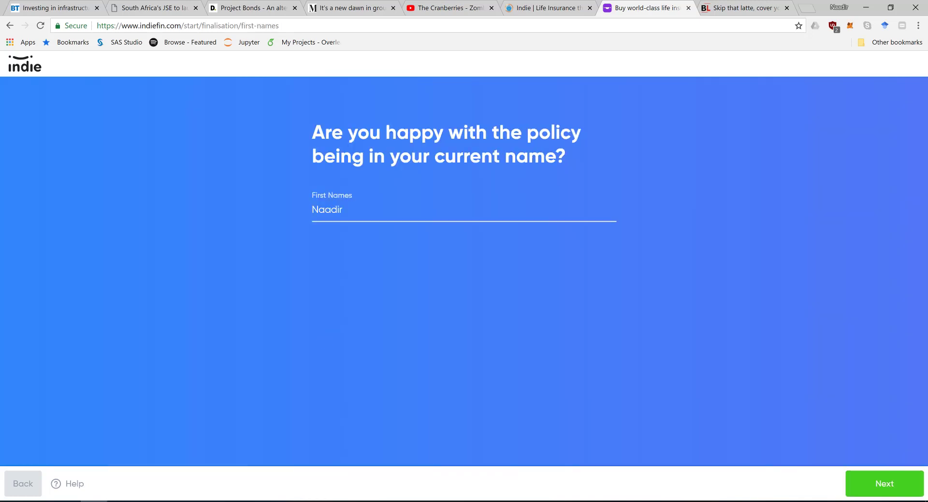
Keep the policy in the current name and enter a surname.
{"action": "left_click", "coordinate": [885, 483]}
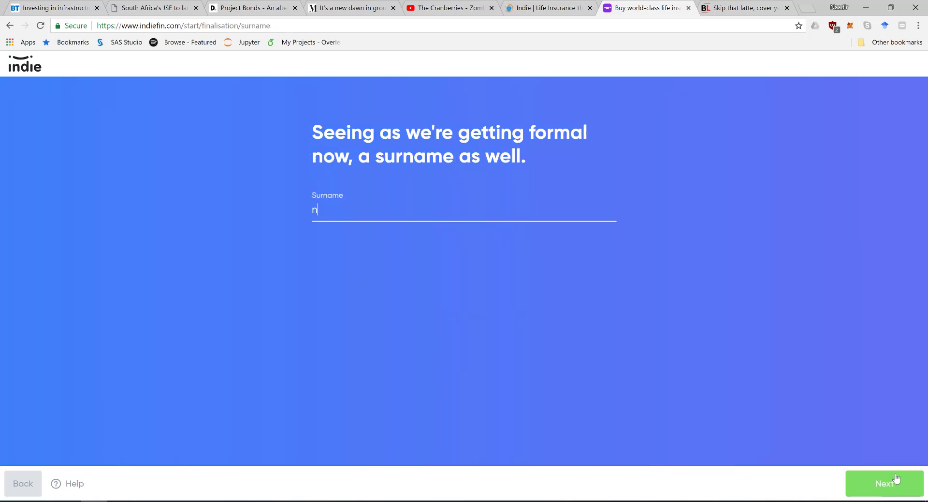
{"action": "type", "text": "one of y"}
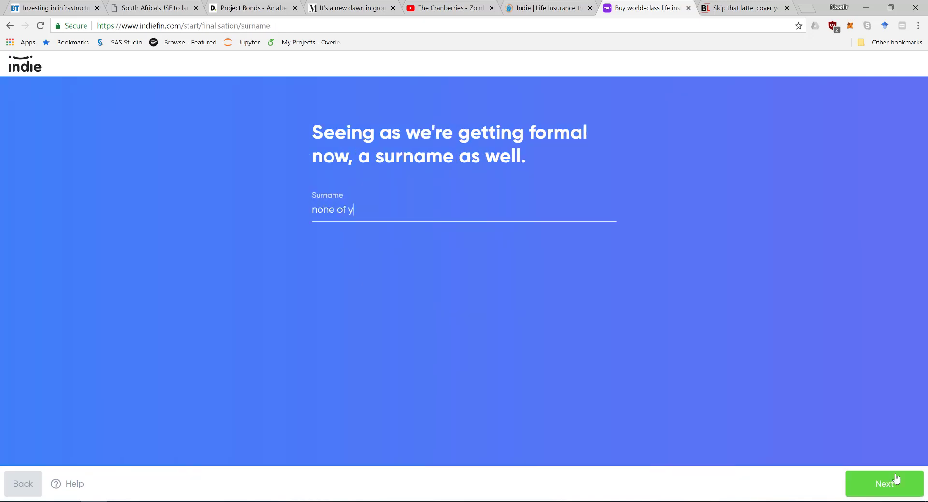
{"action": "type", "text": "our busine"}
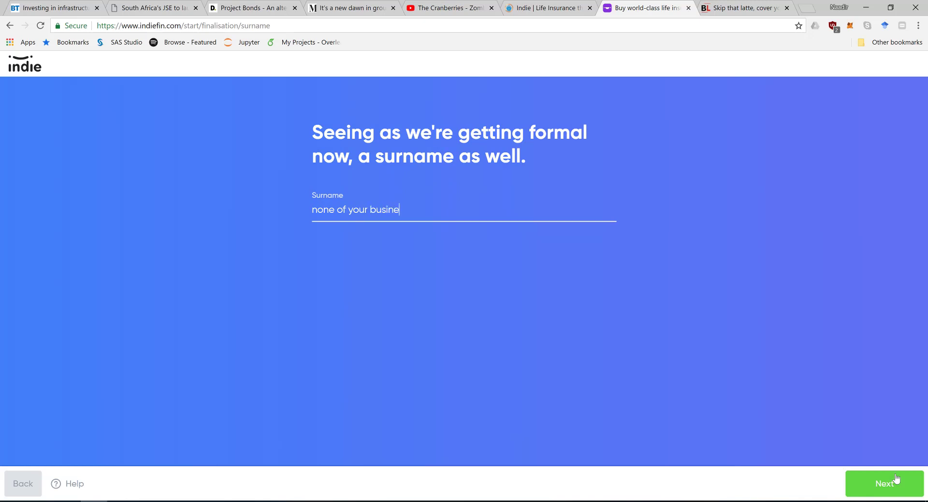
{"action": "left_click", "coordinate": [884, 483]}
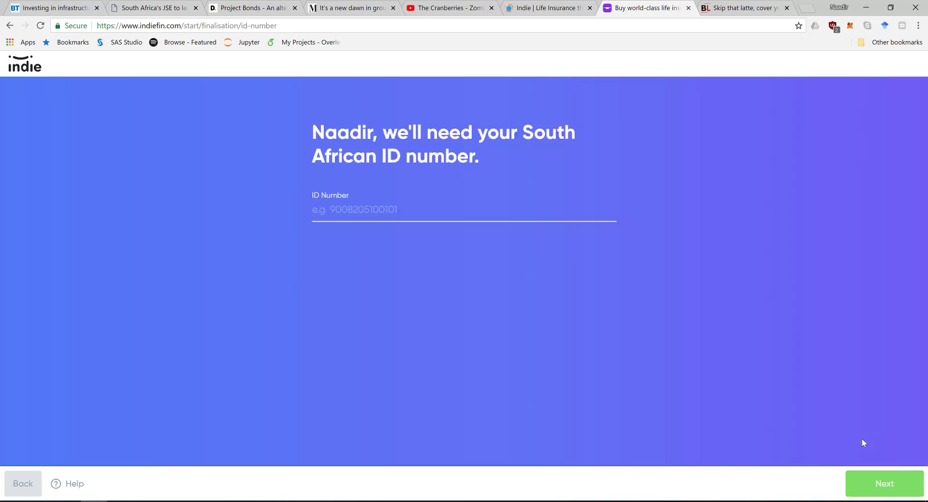
Submit the ID number, confirm it is correct, and reach the R399.64 monthly summary.
{"action": "left_click", "coordinate": [463, 209]}
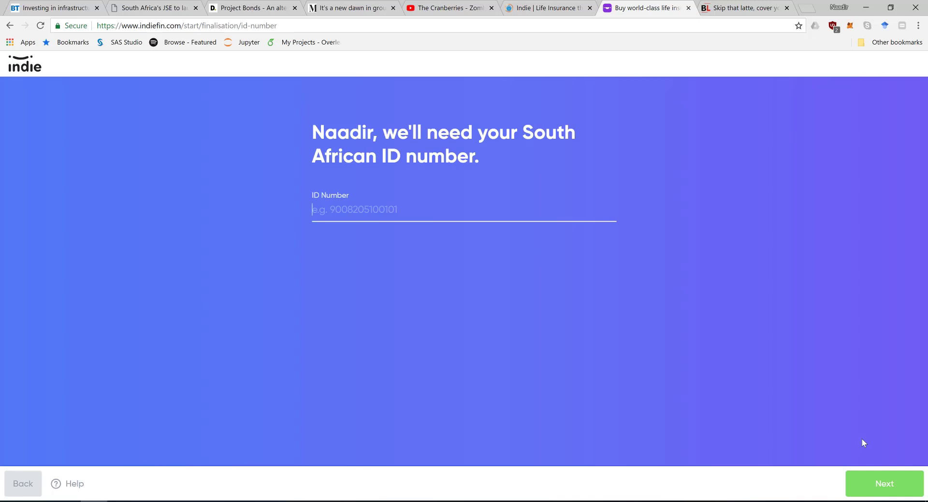
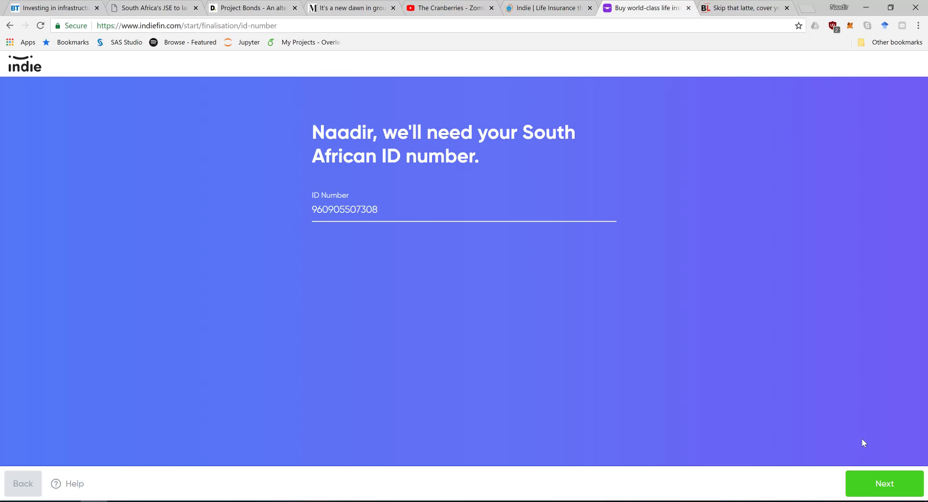
{"action": "left_click", "coordinate": [885, 483]}
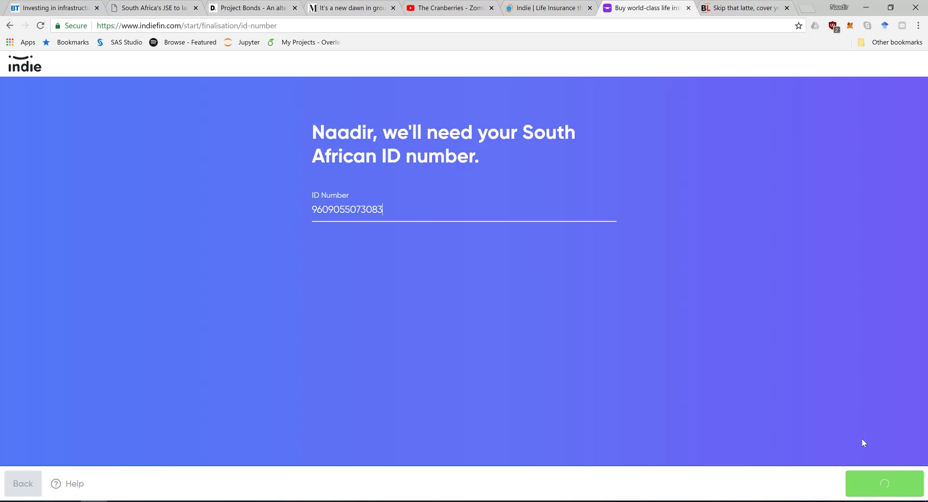
{"action": "left_click", "coordinate": [884, 483]}
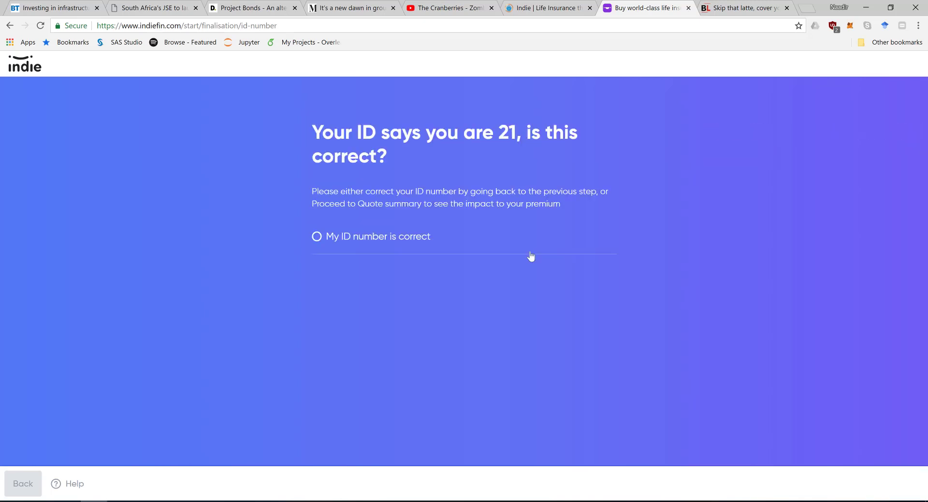
{"action": "left_click", "coordinate": [317, 237]}
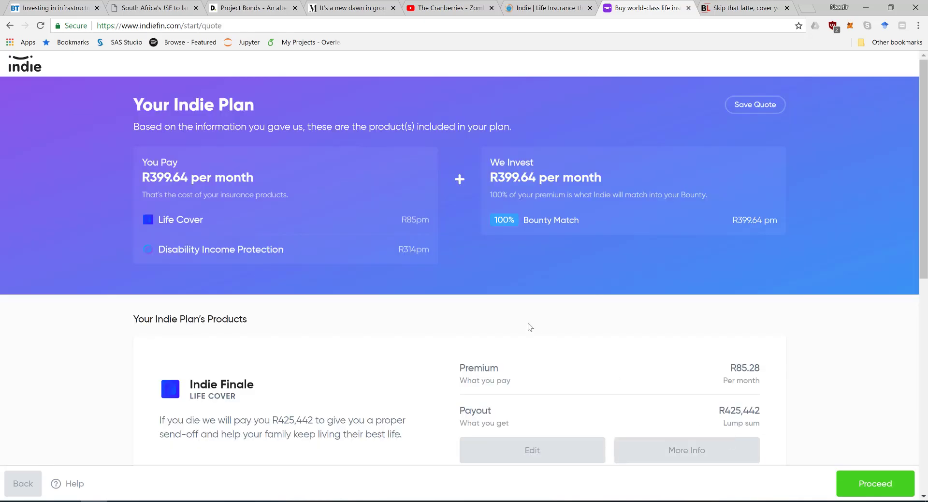
Choose debit order payment on the 1st of each month and continue to banking details.
{"action": "left_click", "coordinate": [874, 483]}
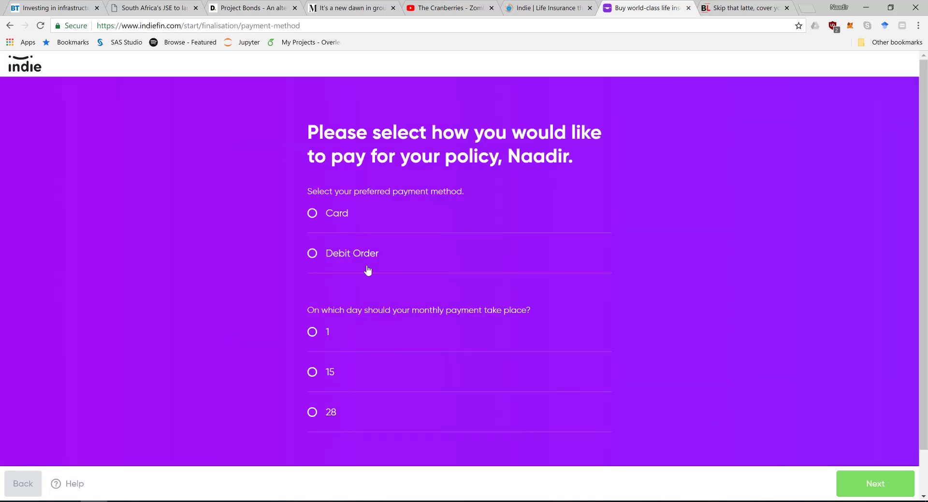
{"action": "scroll", "scroll_direction": "down", "scroll_amount": 3}
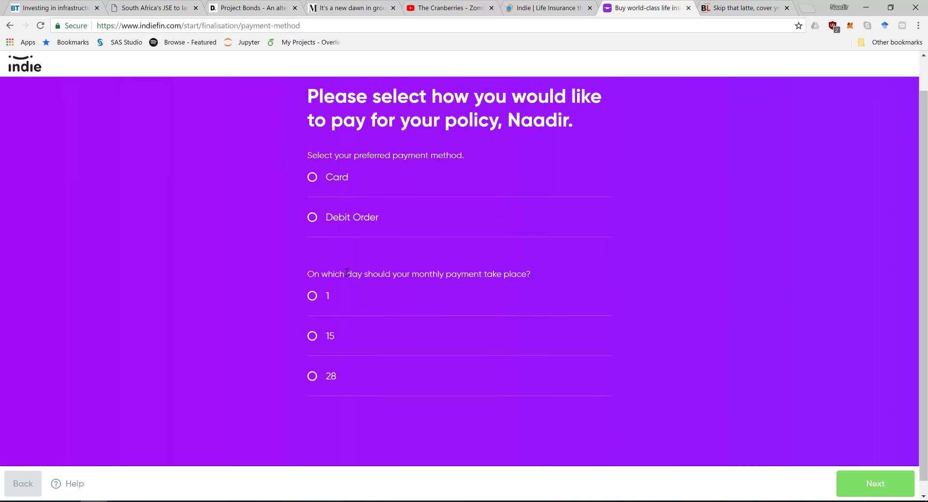
{"action": "left_click", "coordinate": [312, 217]}
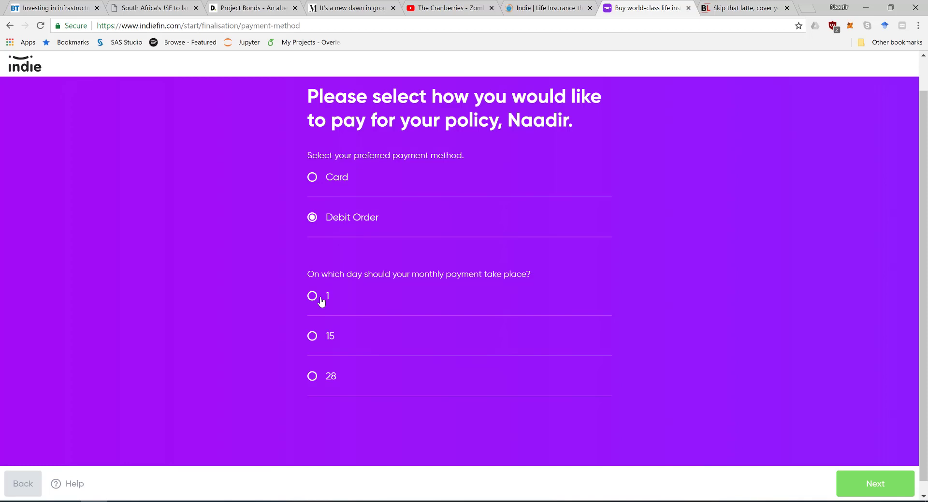
{"action": "left_click", "coordinate": [312, 295]}
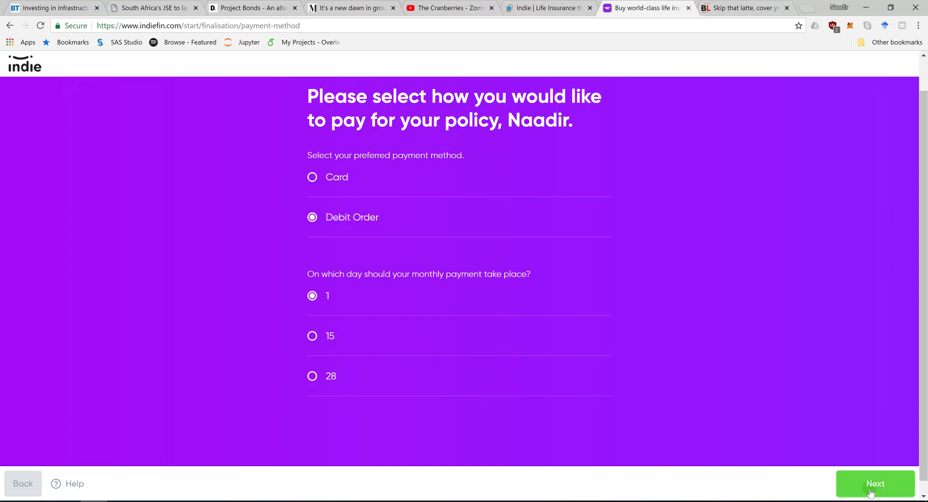
{"action": "left_click", "coordinate": [875, 483]}
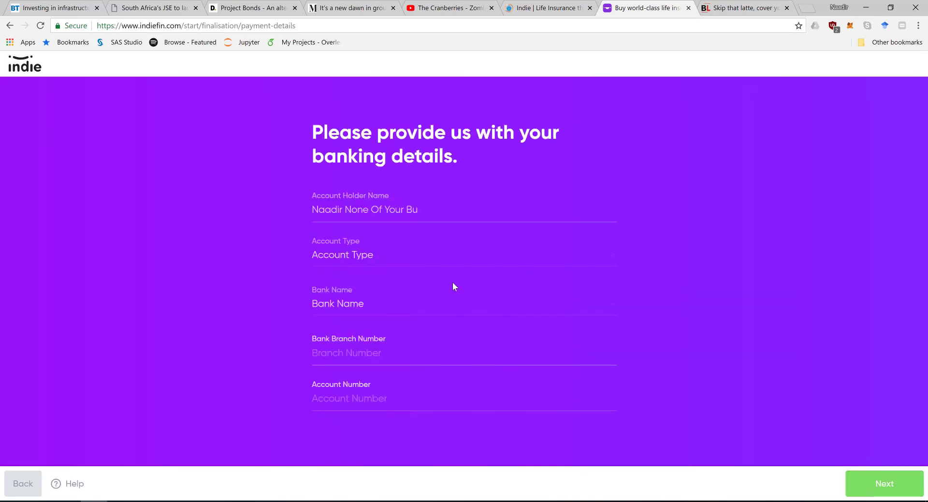
{"action": "mouse_move", "coordinate": [425, 270]}
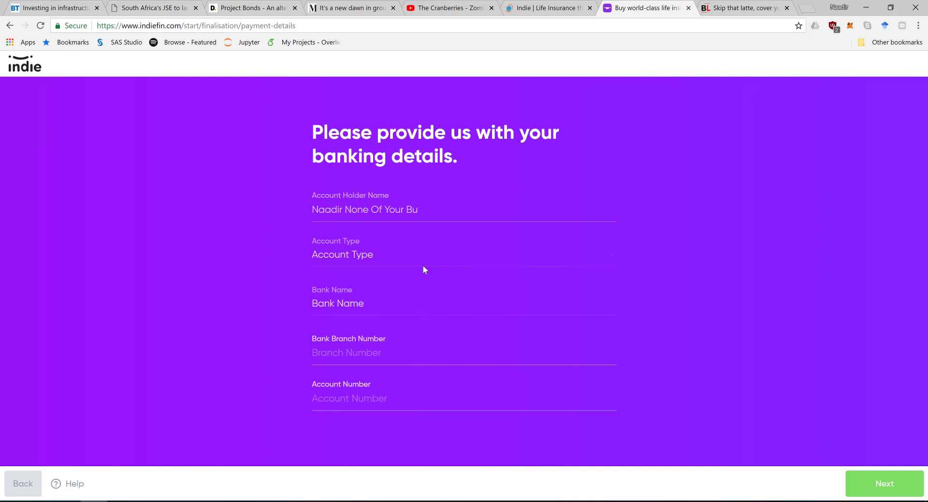
Select a Current account at First National Bank and enter the account number.
{"action": "left_click", "coordinate": [463, 255]}
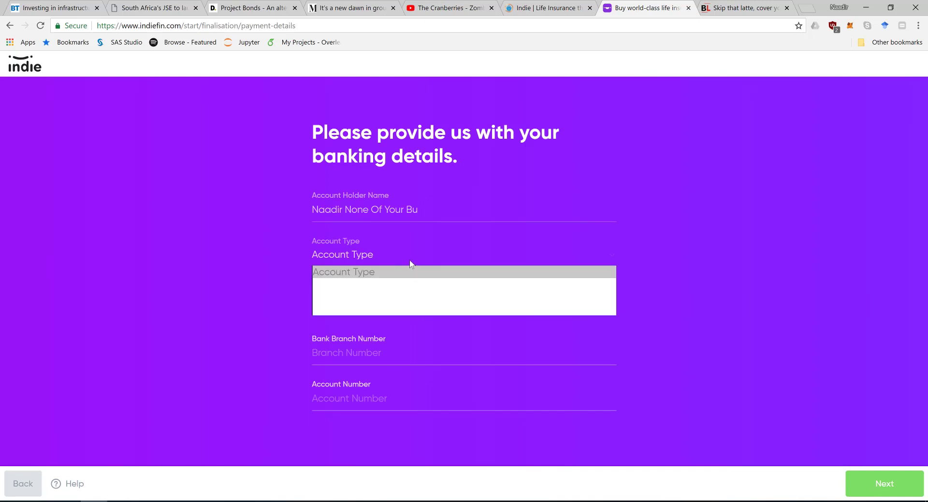
{"action": "mouse_move", "coordinate": [414, 302]}
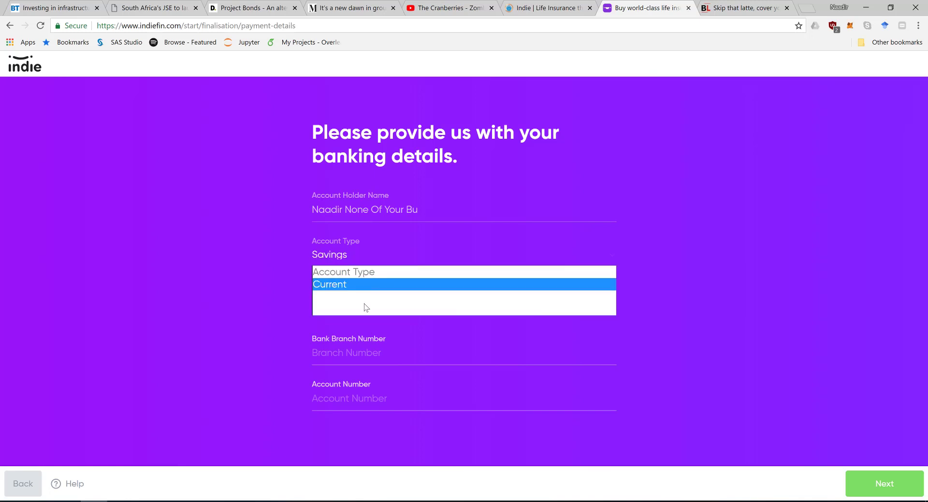
{"action": "left_click", "coordinate": [348, 283]}
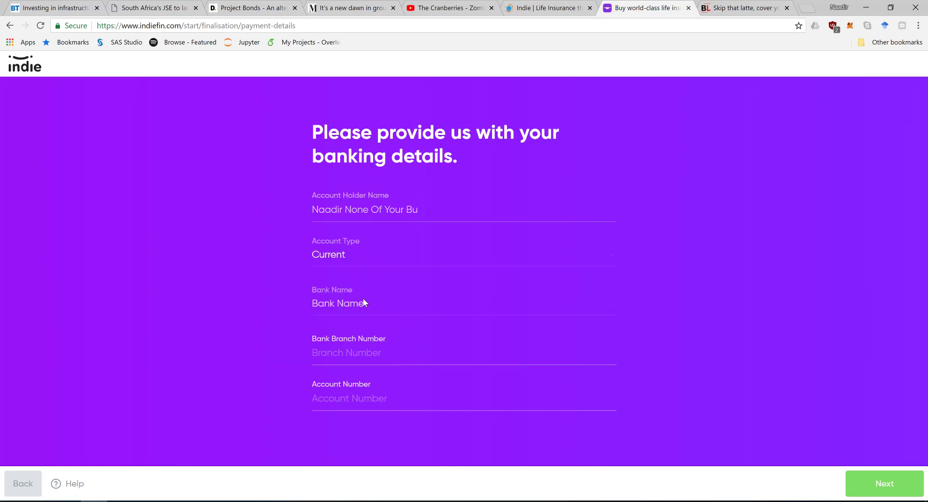
{"action": "left_click", "coordinate": [463, 303]}
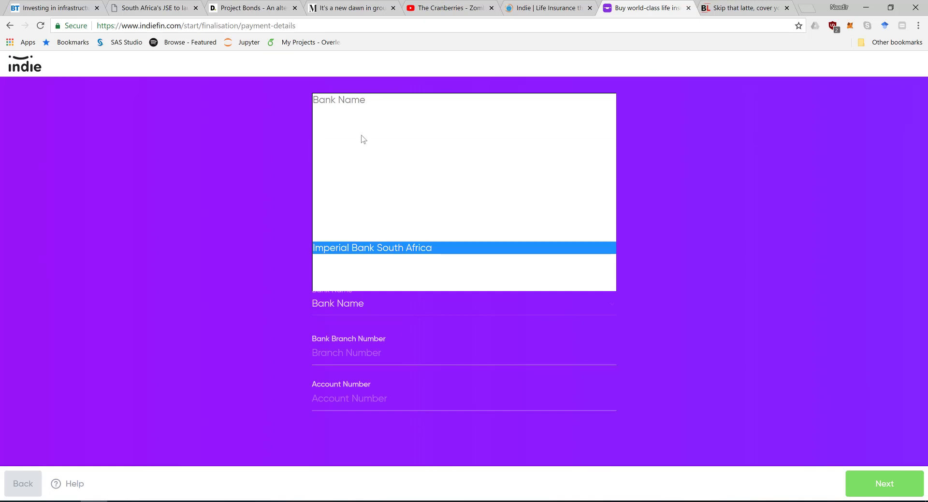
{"action": "mouse_move", "coordinate": [359, 137]}
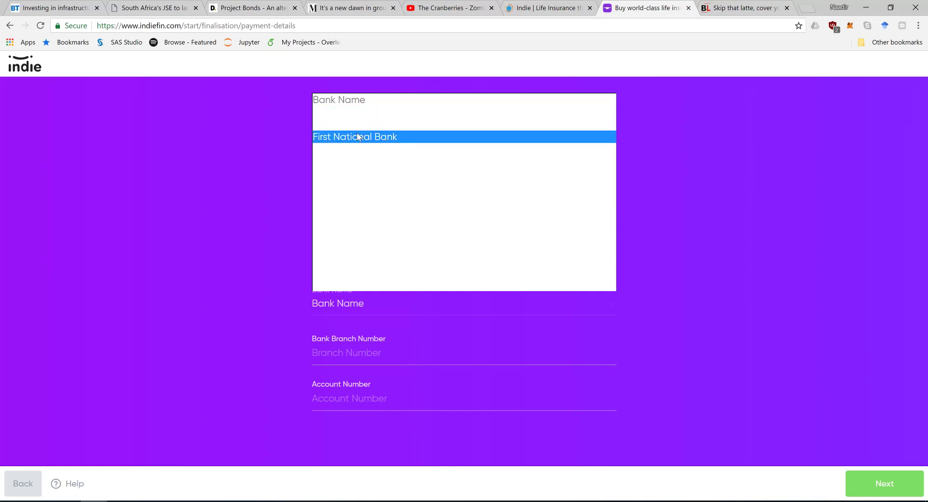
{"action": "left_click", "coordinate": [355, 137]}
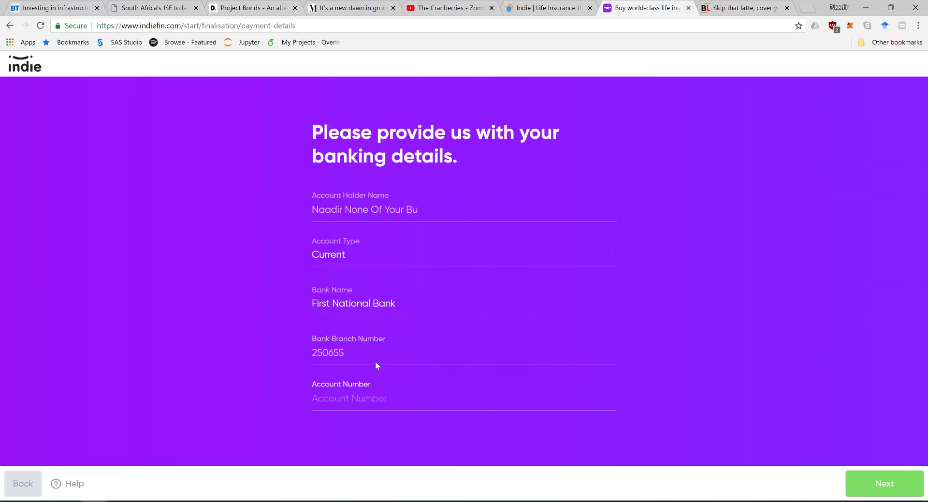
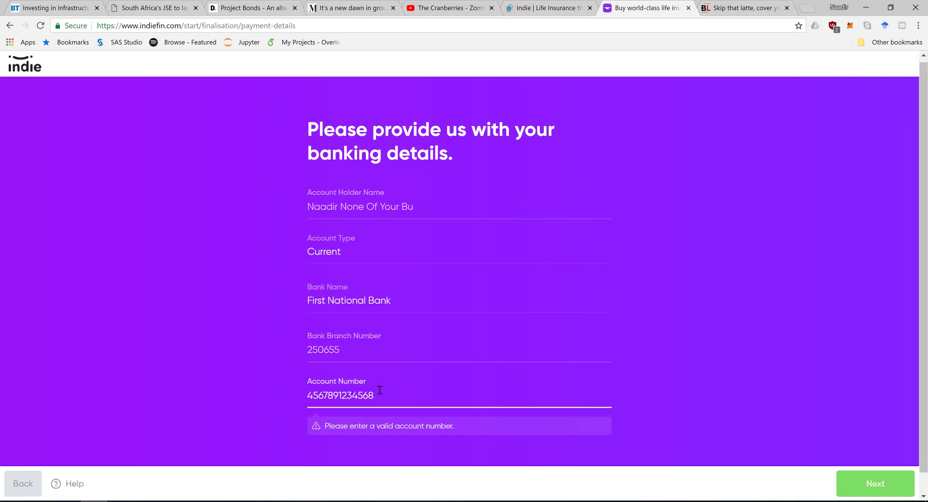
{"action": "left_click", "coordinate": [875, 484]}
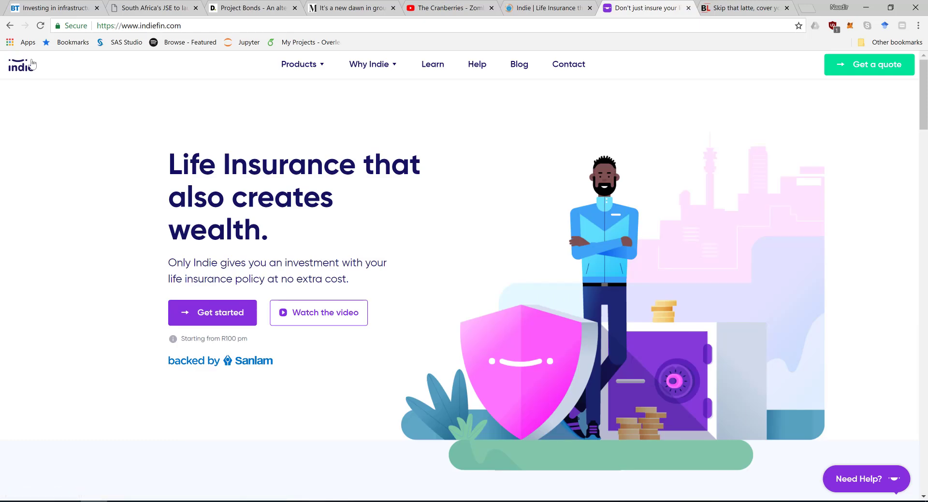
Scroll the Indie homepage down to Bounty Investment and back up to the headline.
{"action": "scroll", "scroll_direction": "down", "scroll_amount": 3}
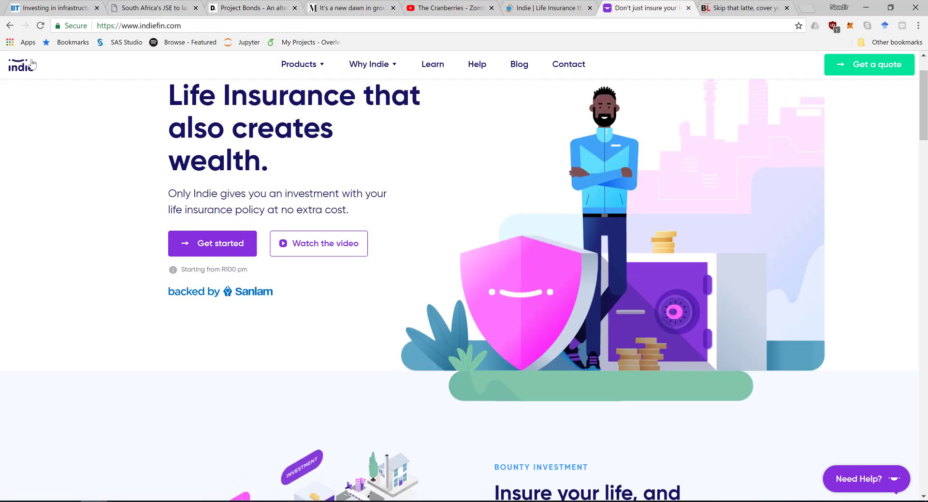
{"action": "scroll", "scroll_direction": "down", "scroll_amount": 3}
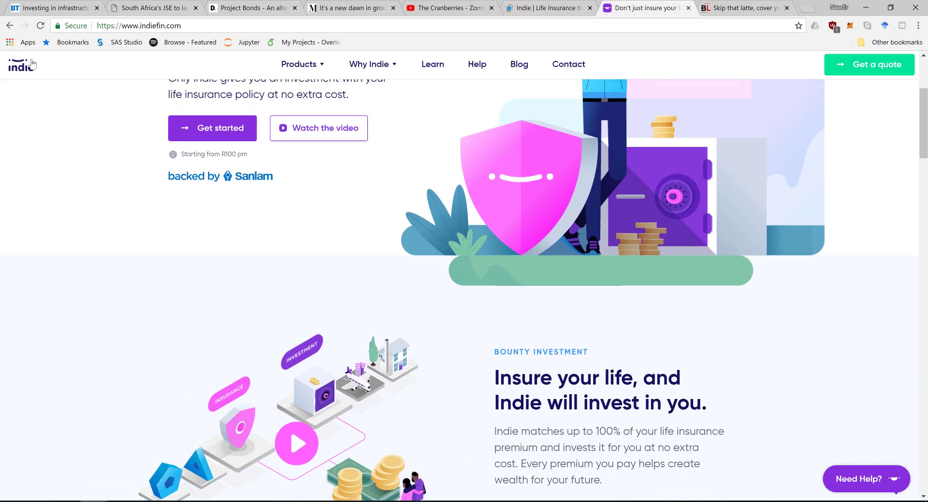
{"action": "scroll", "scroll_direction": "up", "scroll_amount": 3}
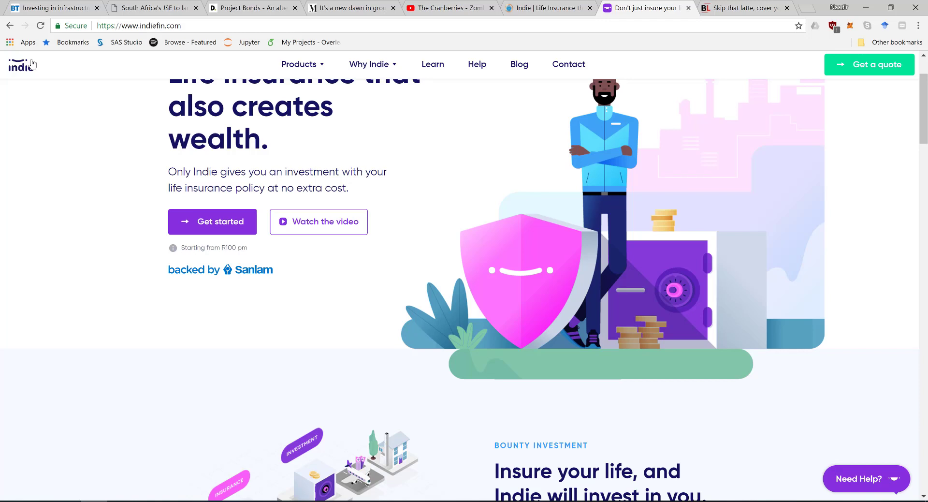
{"action": "mouse_move", "coordinate": [55, 116]}
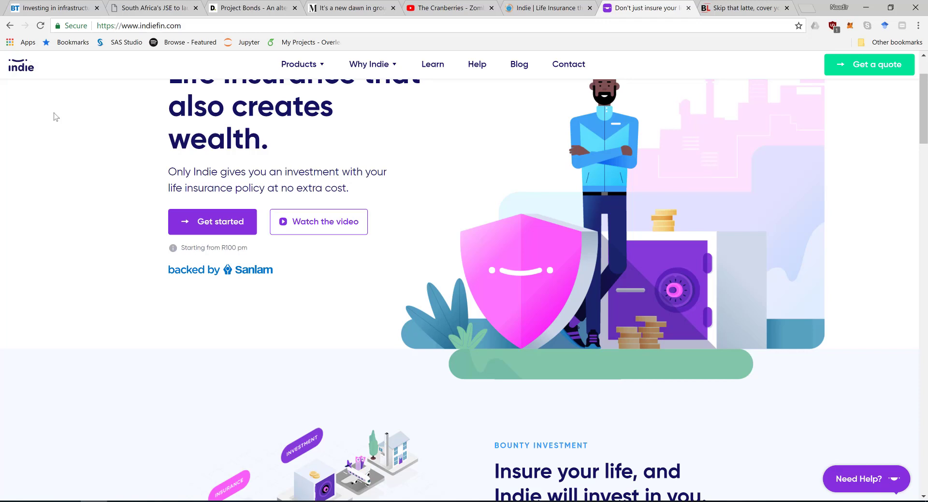
{"action": "scroll", "scroll_direction": "up", "scroll_amount": 3}
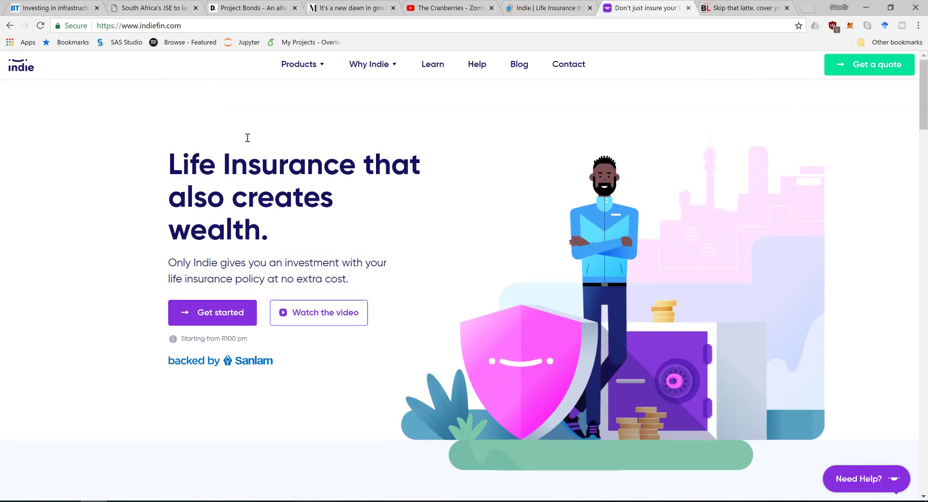